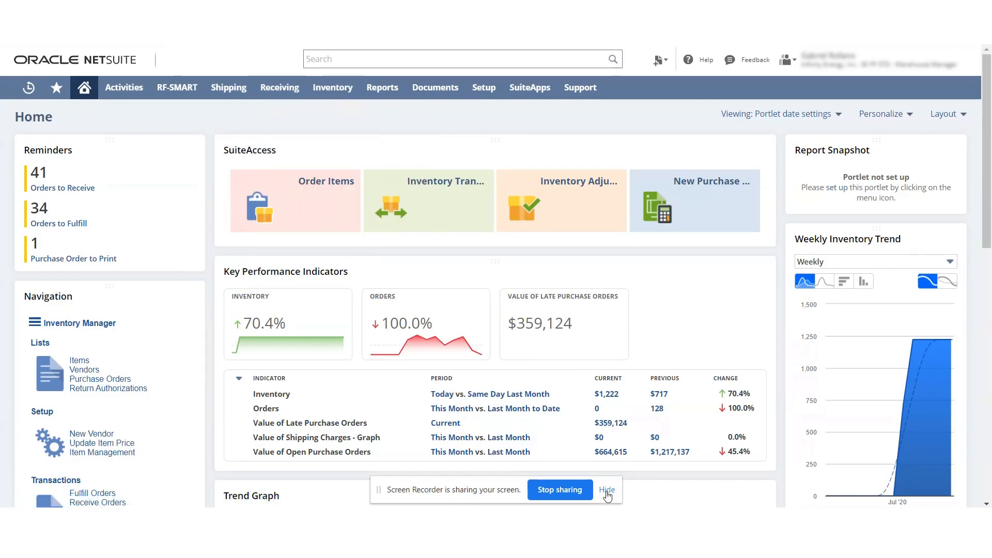
- Start a new purchase order from the Create New menu
left_click(607, 490)
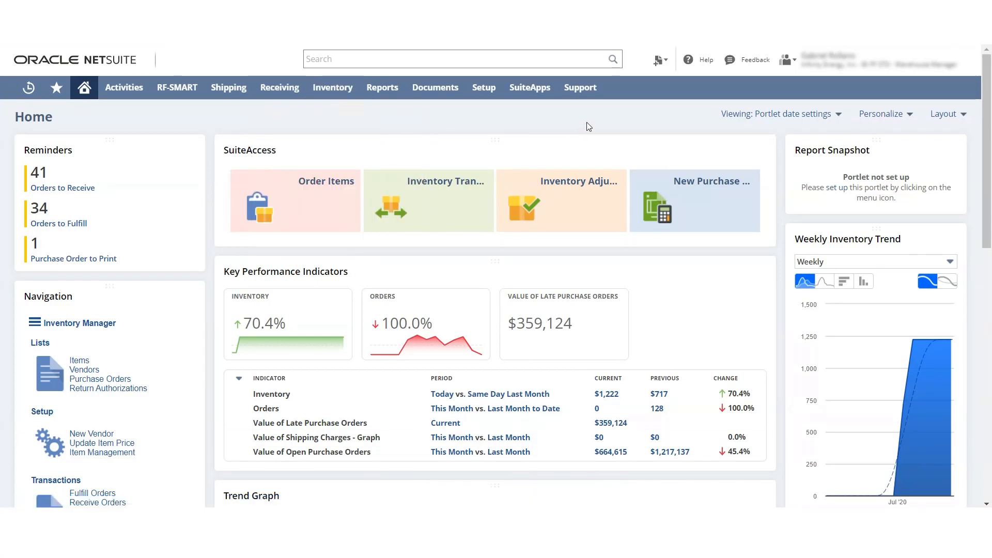
left_click(659, 60)
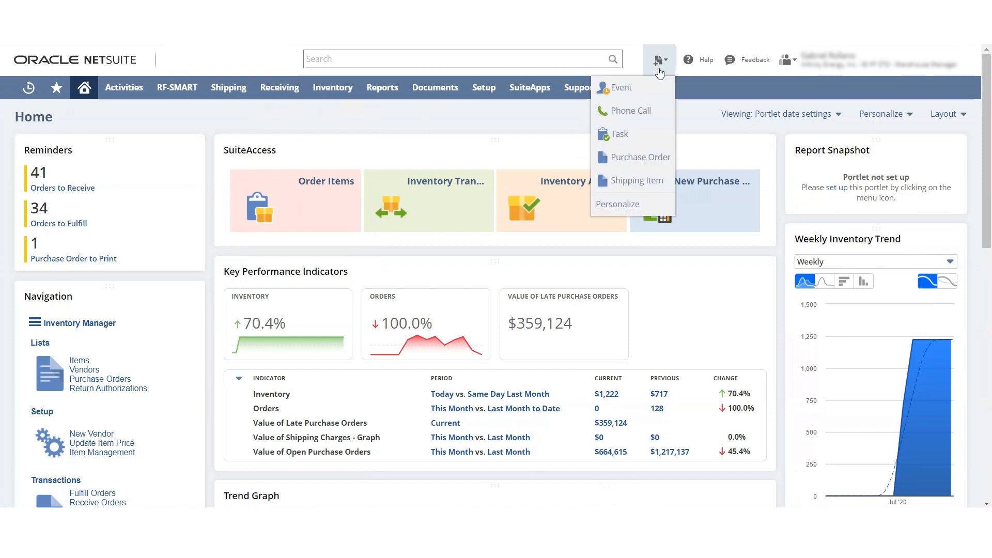
left_click(641, 157)
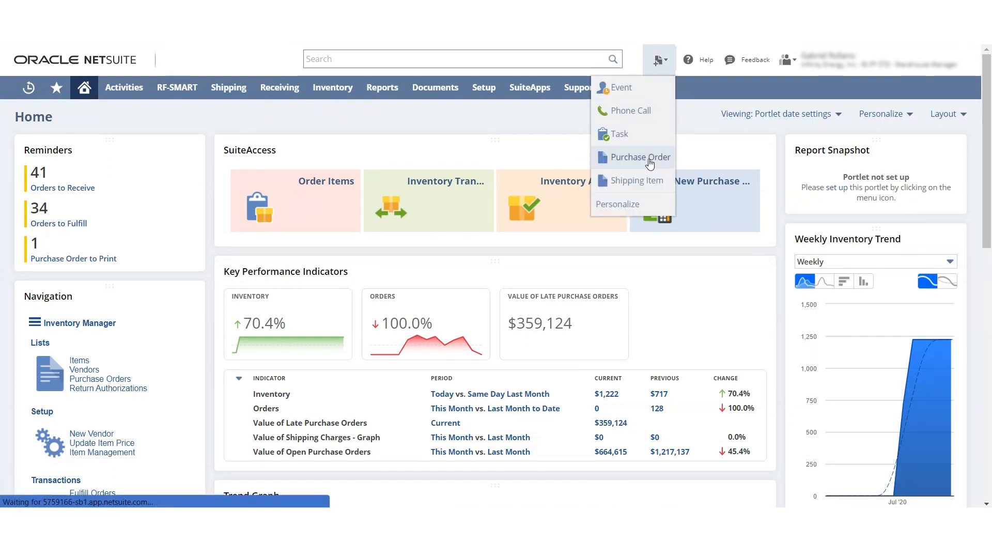
left_click(640, 156)
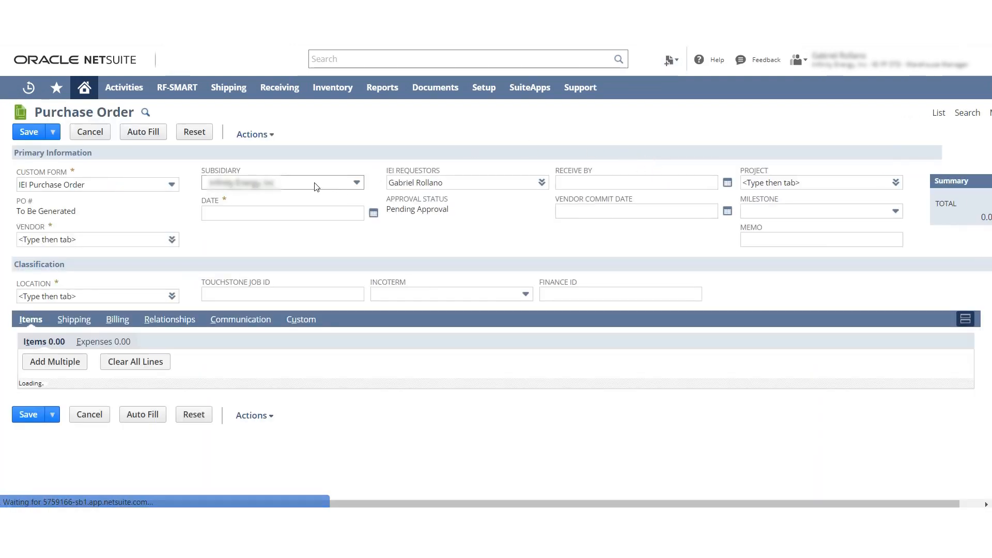
- Set vendor Alpha Contractors, memo 'Test 5 Under 50K' and location 150 Bakersfield WH
left_click(171, 239)
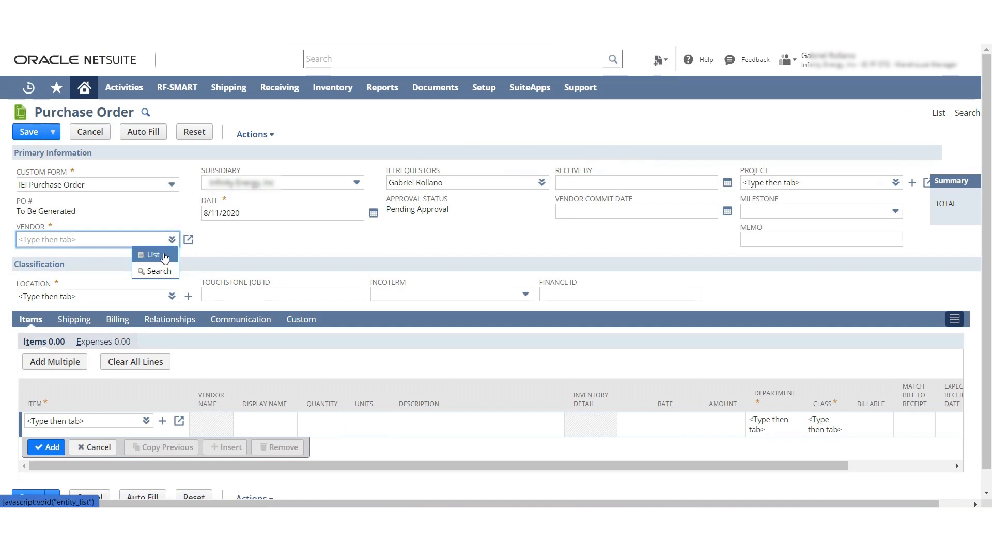
left_click(153, 255)
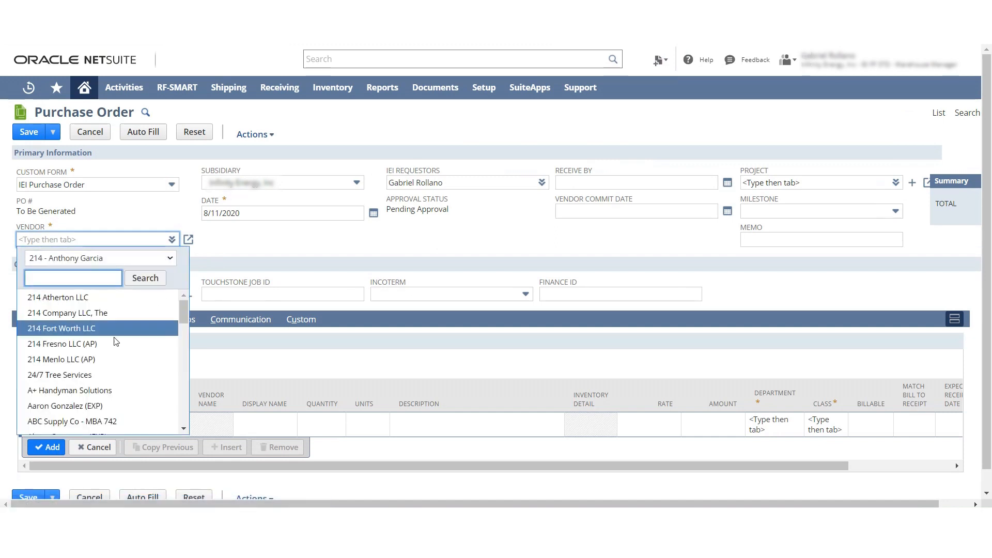
scroll("down", 3)
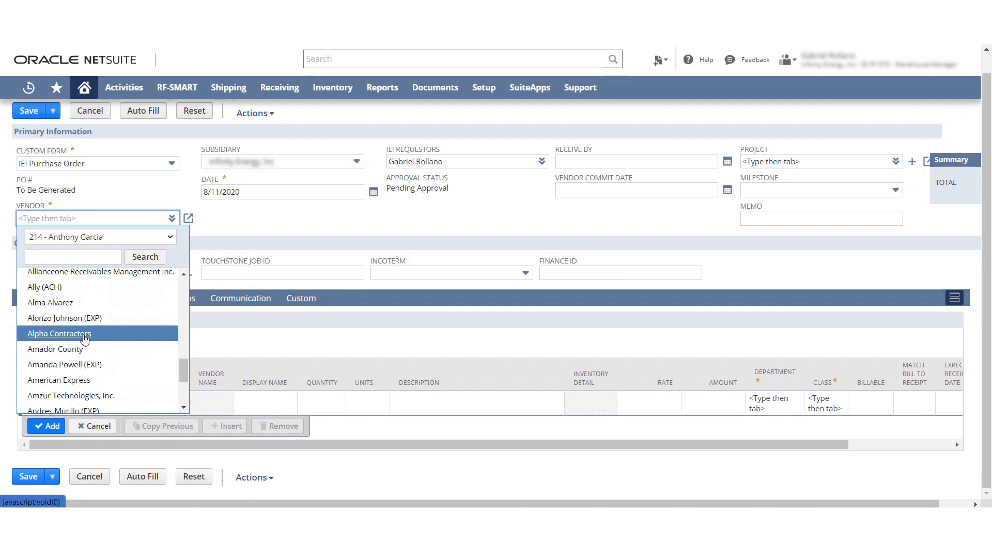
left_click(59, 333)
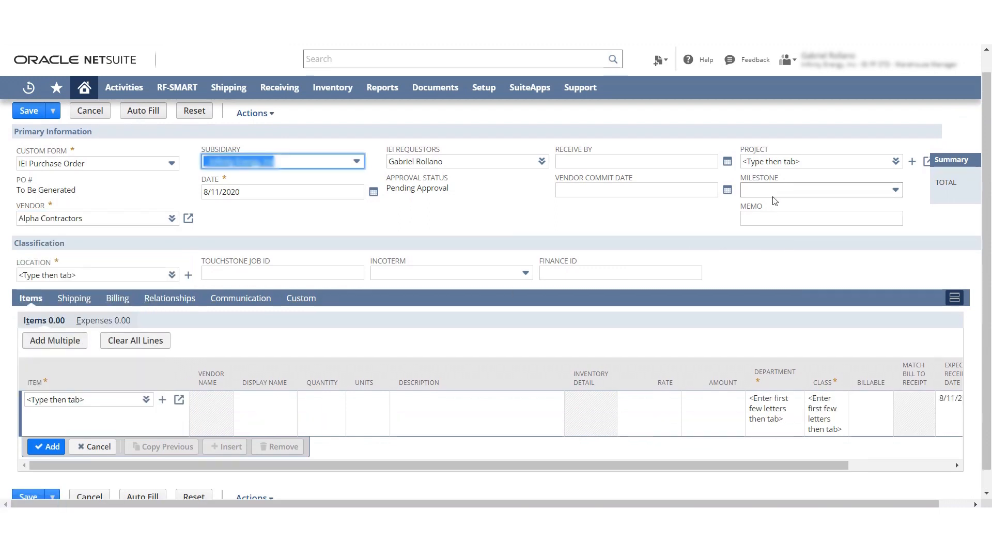
type("Test 5 Under 50K")
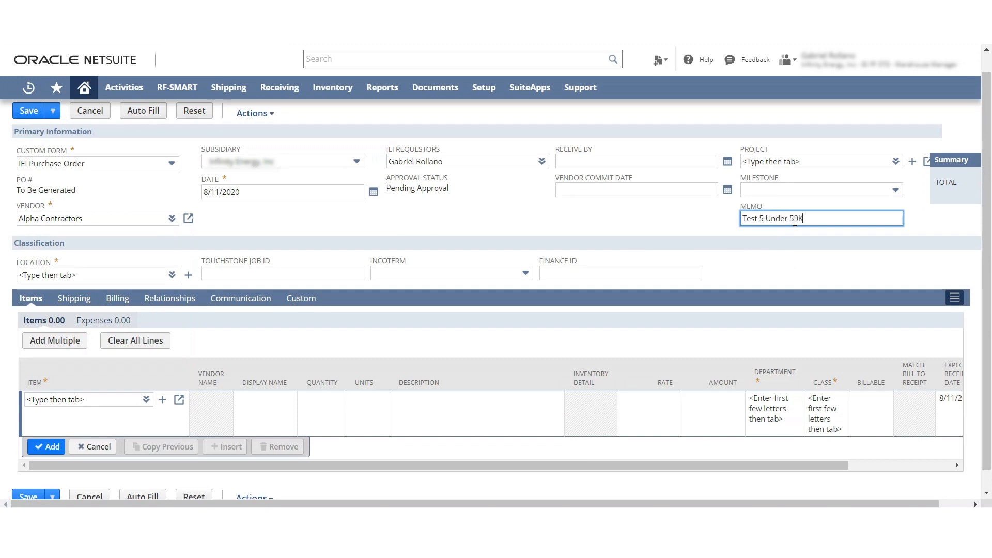
left_click(93, 275)
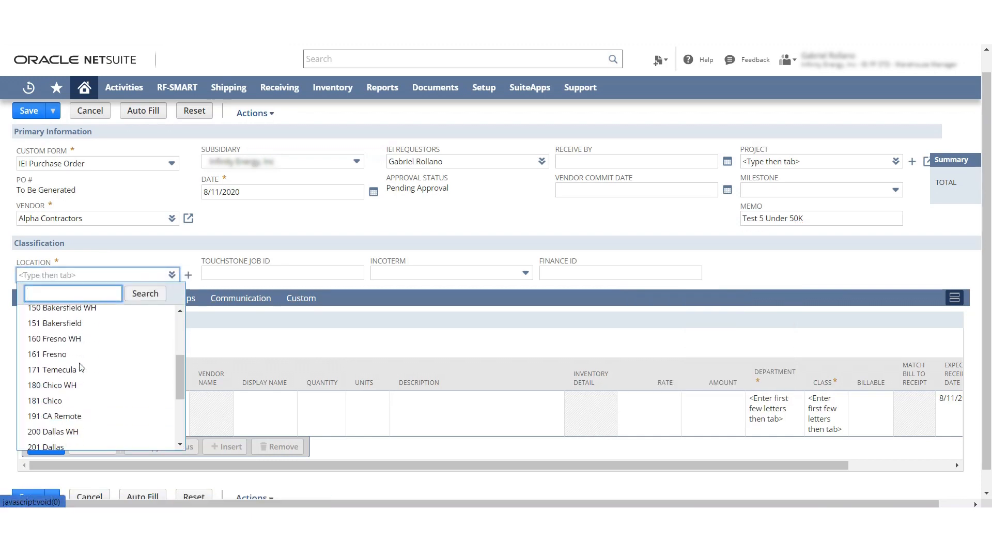
mouse_move(62, 308)
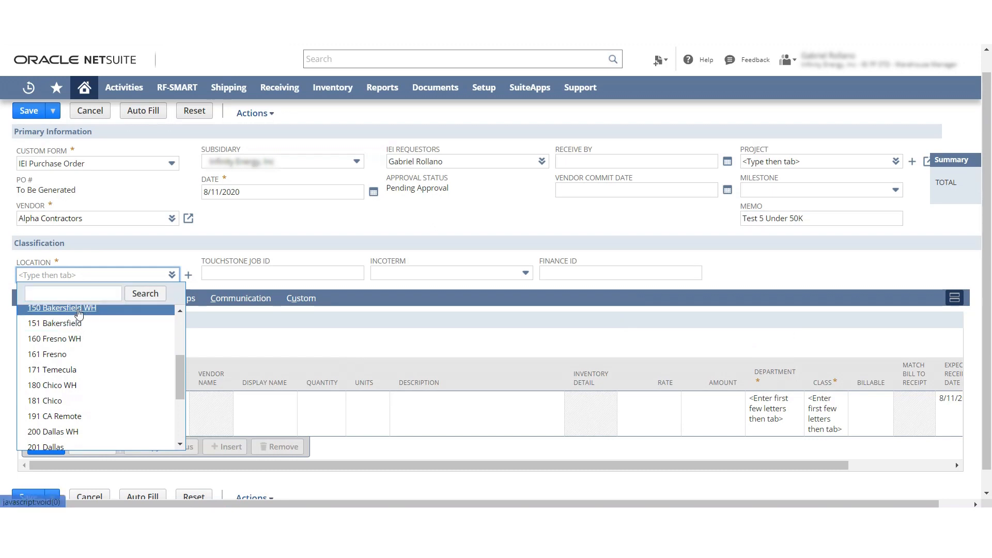
left_click(61, 308)
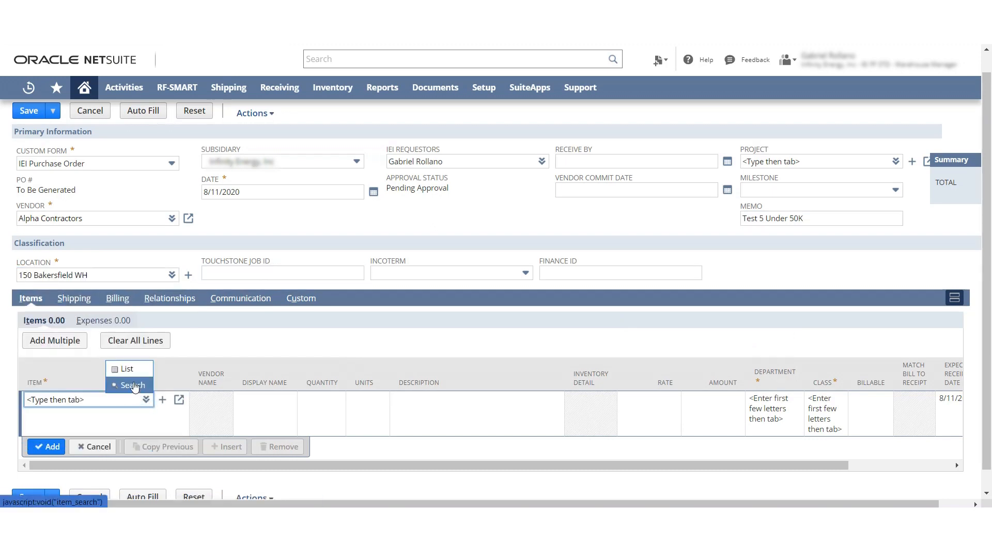
- Add a line for item 008114M with quantity 100, totalling 1,563.00
left_click(131, 385)
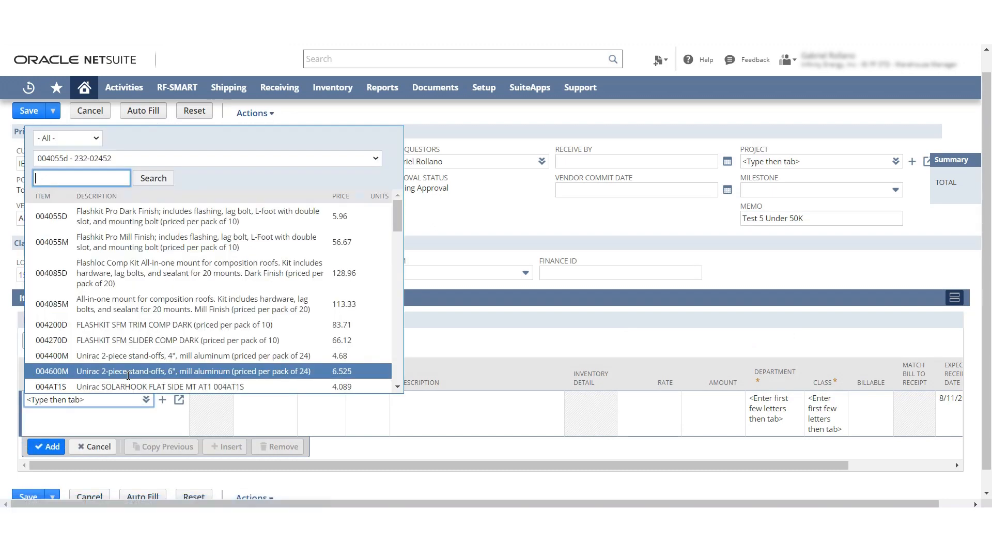
scroll("down", 3)
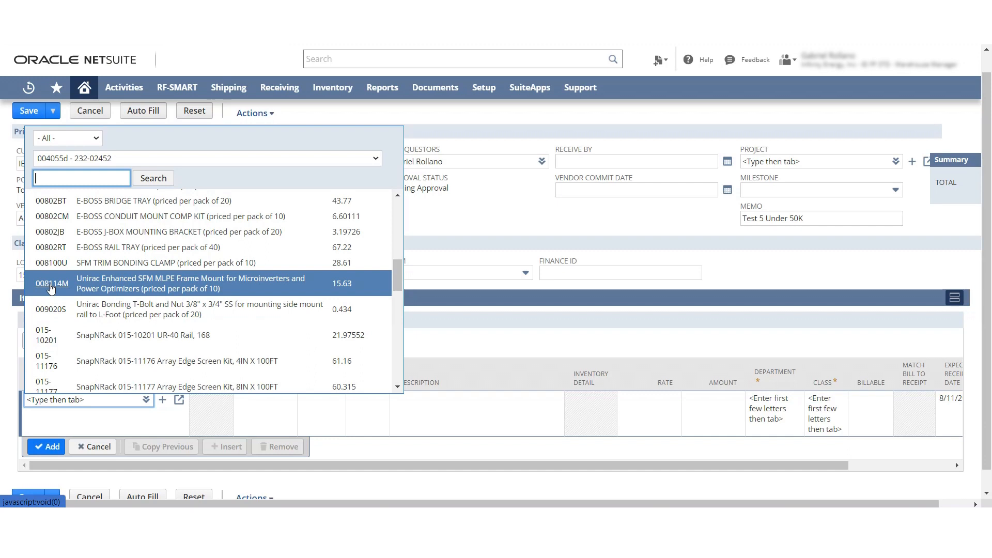
left_click(50, 283)
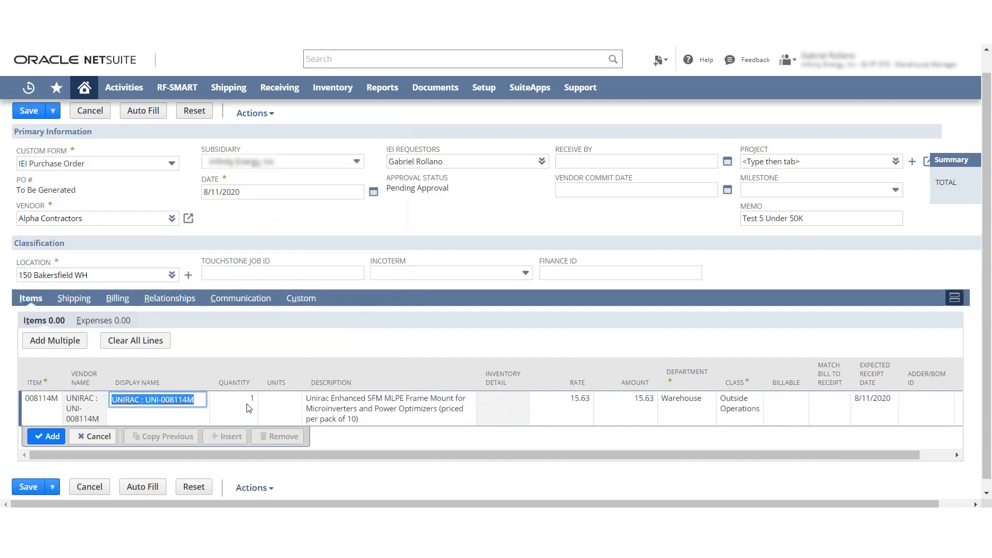
type("100")
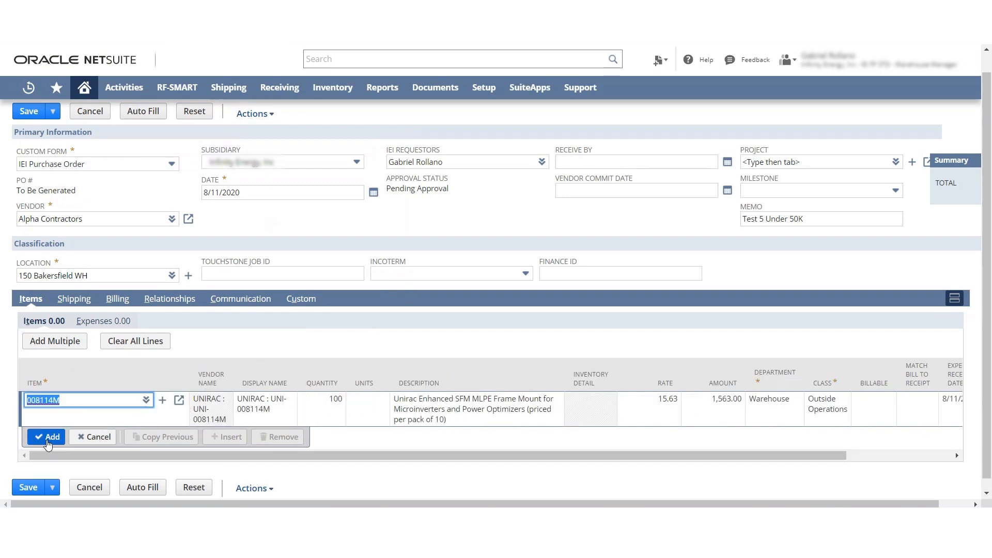
left_click(46, 438)
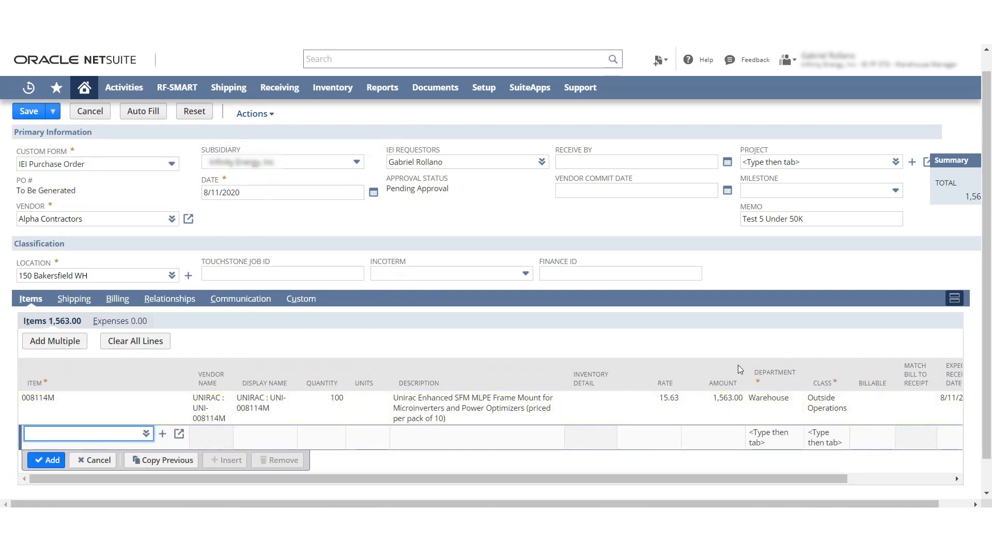
scroll("down", 3)
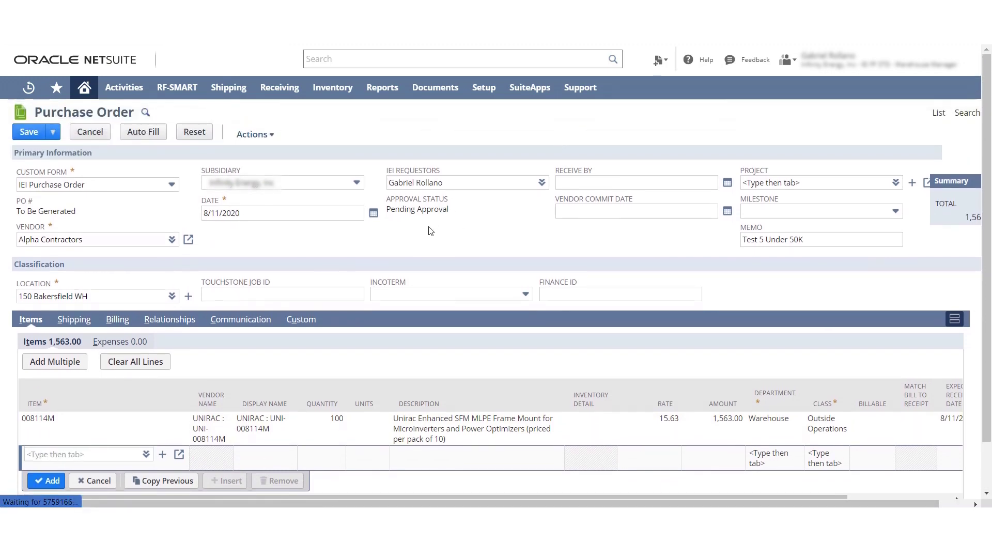
- Save PO114 and save item receipt IR70 for all 100 units of 008114M
left_click(28, 132)
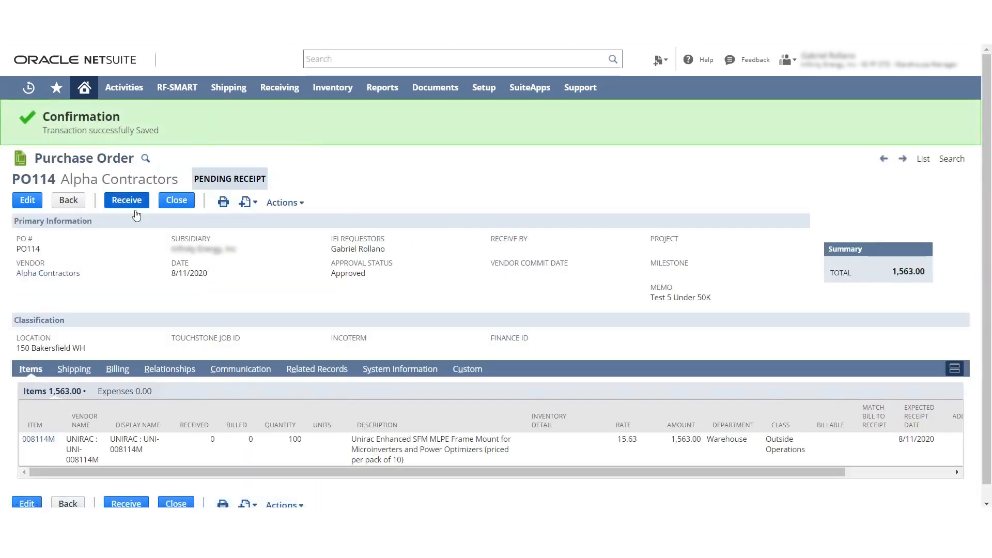
left_click(126, 200)
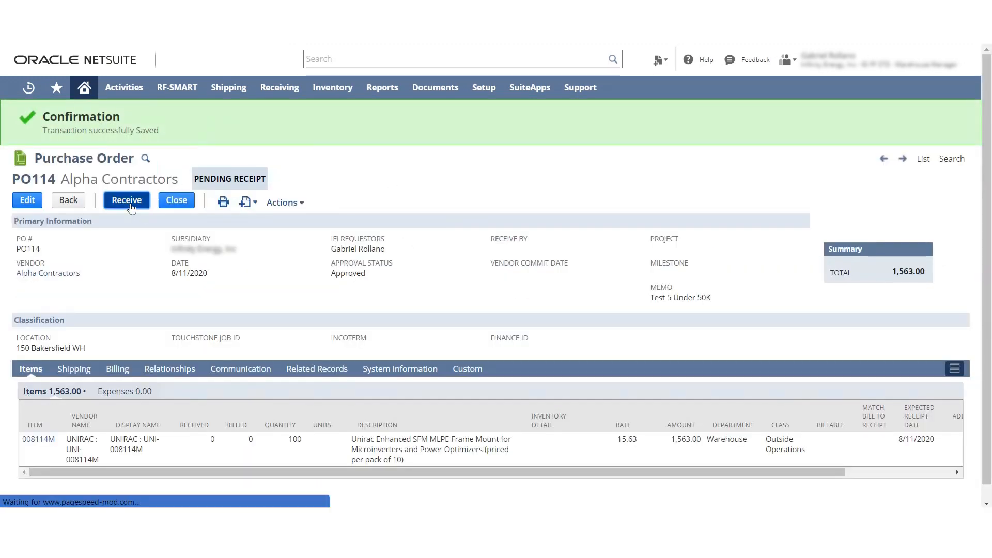
left_click(126, 200)
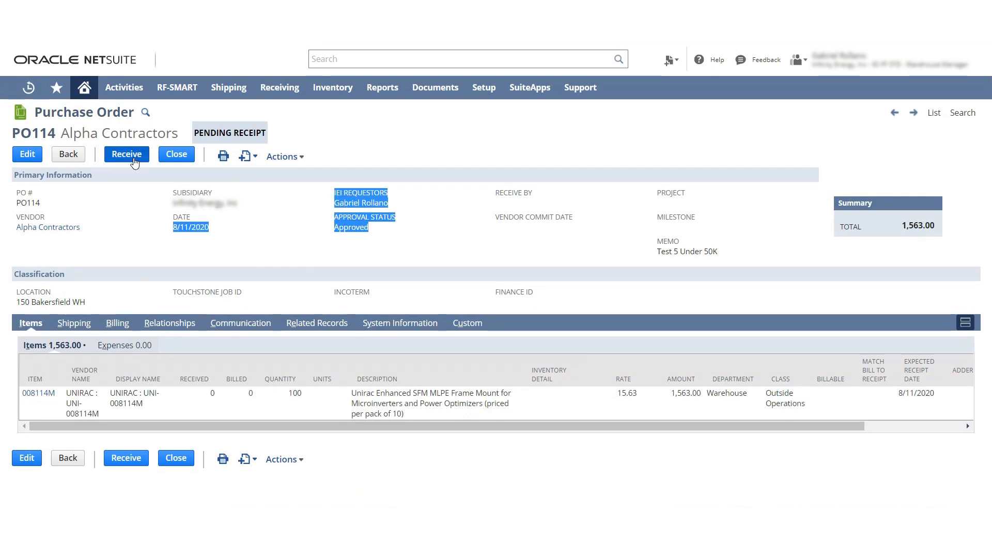
left_click(126, 154)
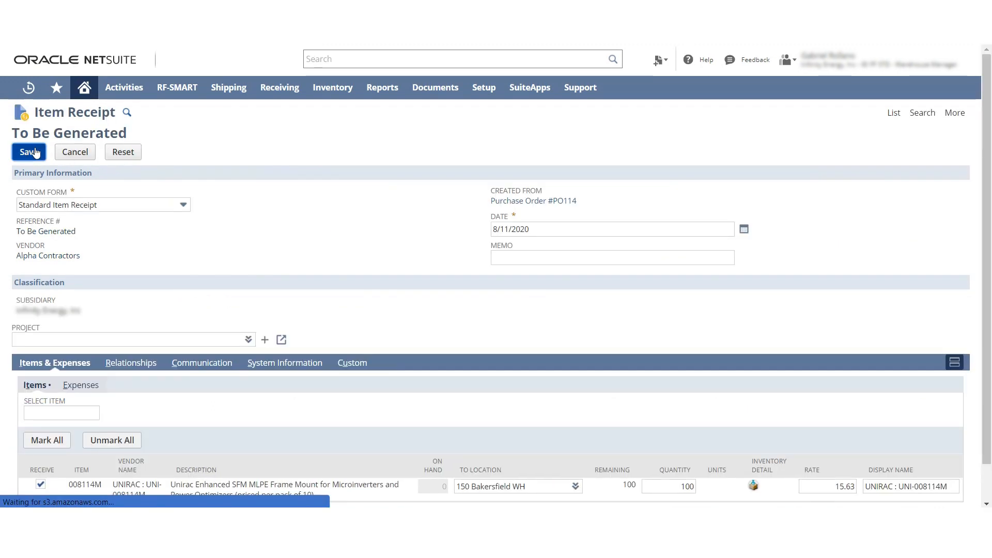
left_click(29, 152)
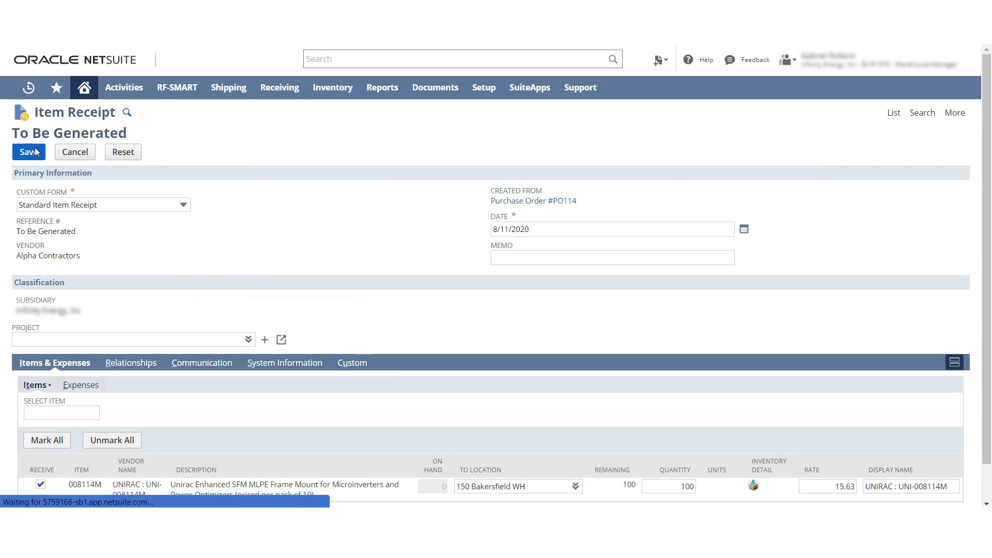
left_click(28, 152)
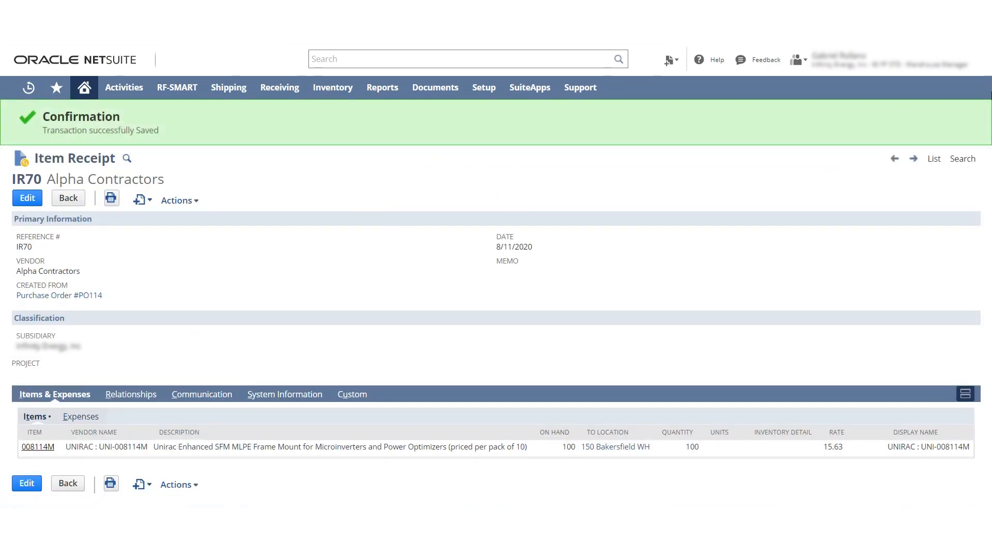
left_click(799, 59)
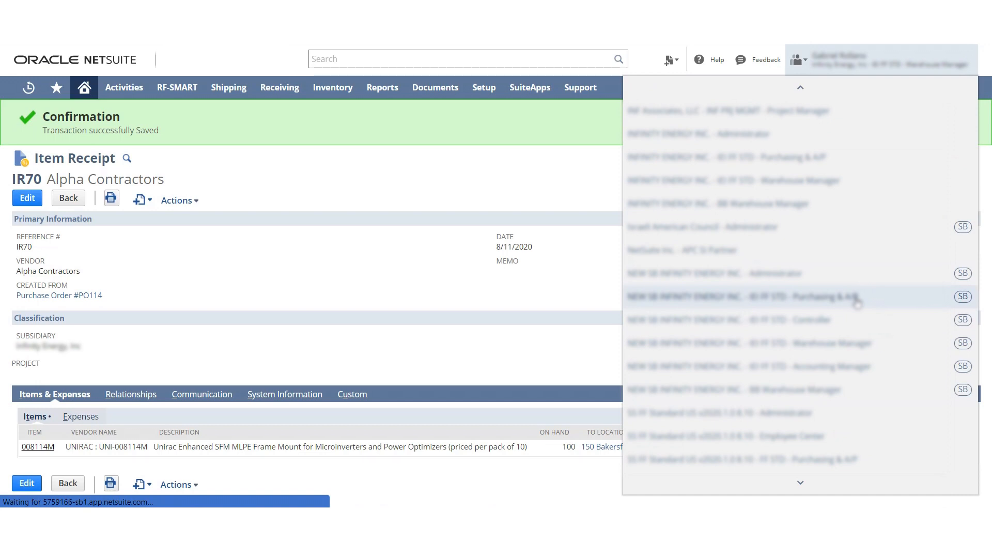
- Switch to a purchasing role and open PO114, now Pending Bill with 100 received
left_click(747, 297)
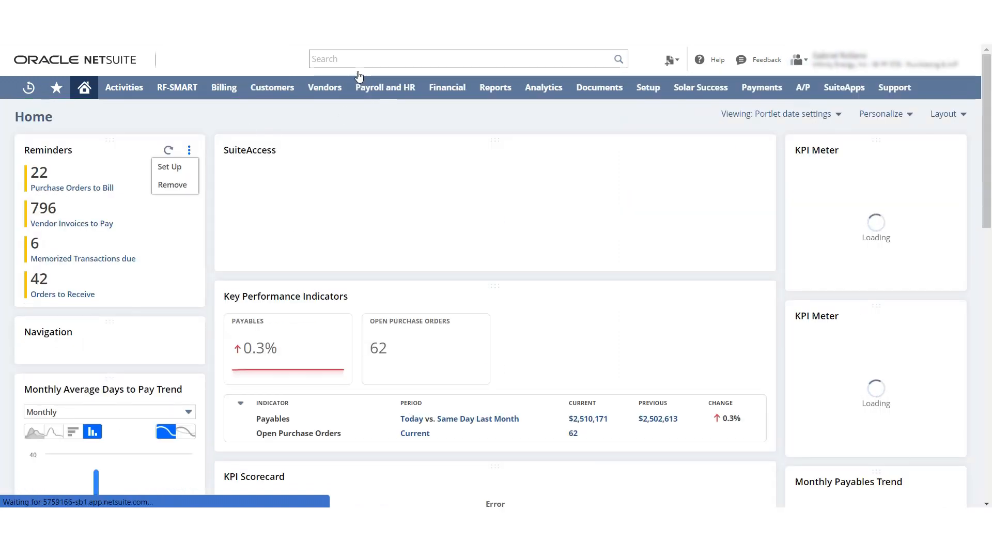
type("PO114")
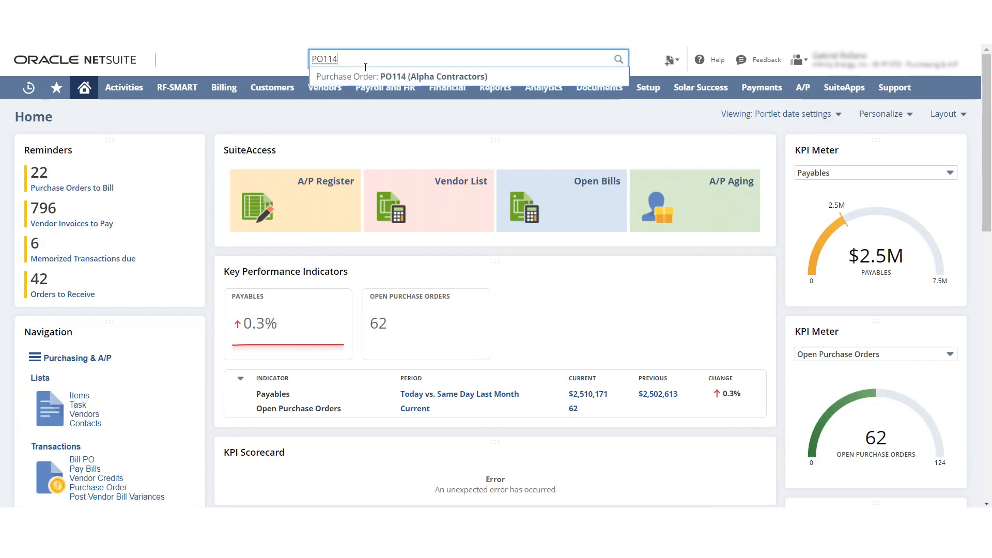
left_click(433, 77)
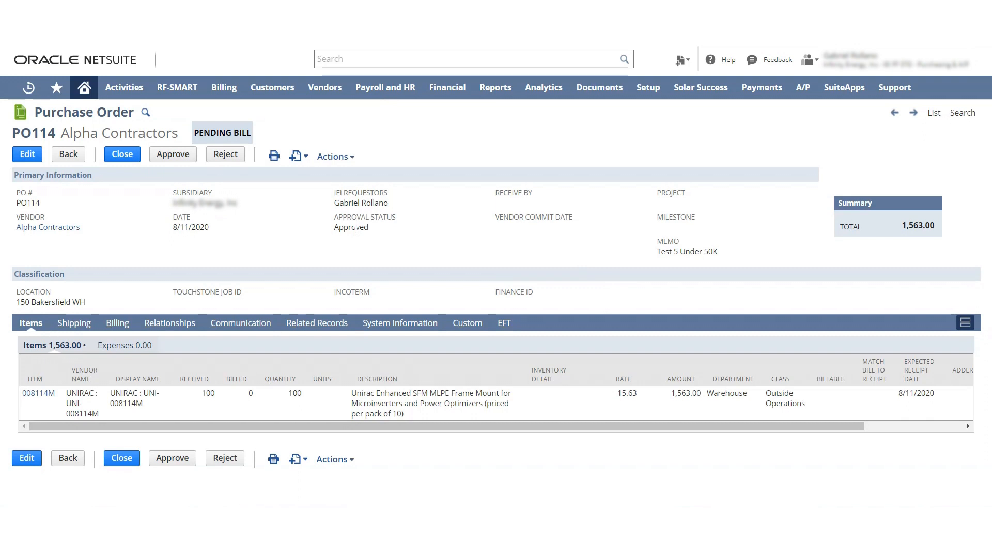
- Approve PO114 and save vendor bill VENDBILL7856 for 1,563.00, leaving it fully billed
left_click(172, 154)
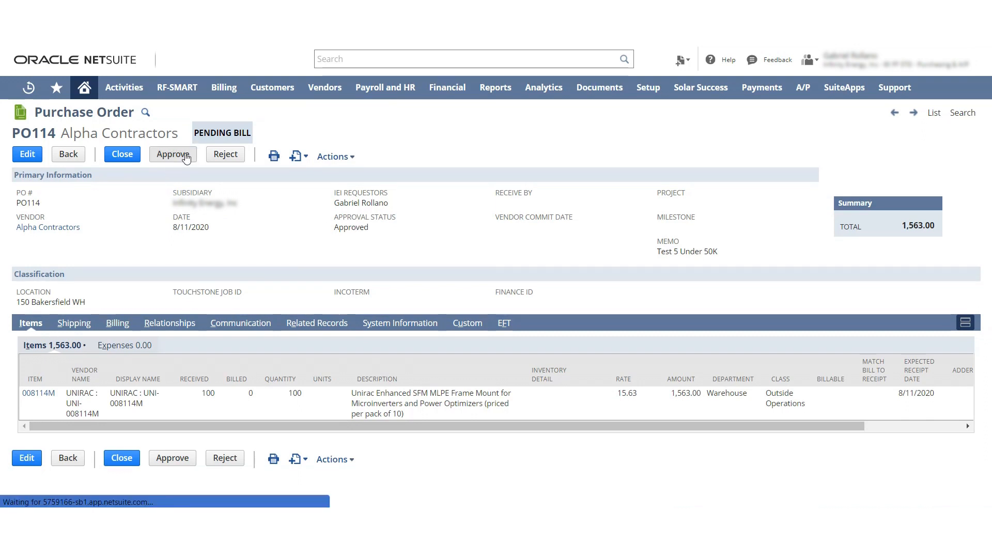
left_click(172, 154)
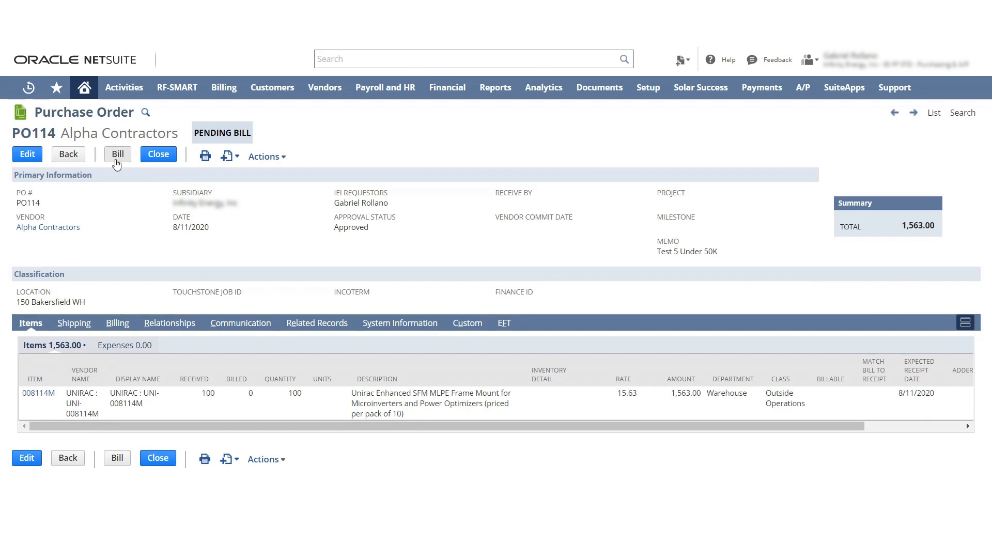
left_click(117, 154)
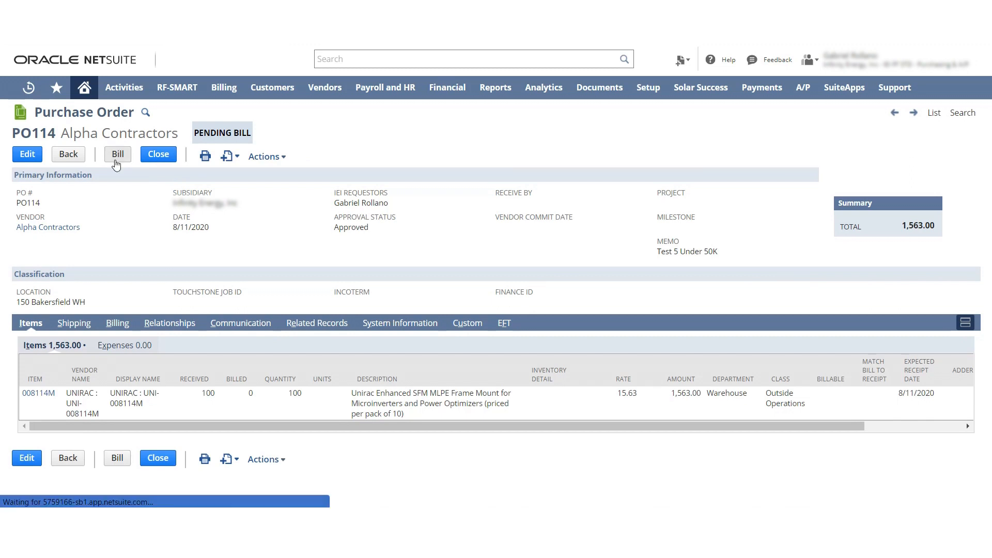
left_click(118, 154)
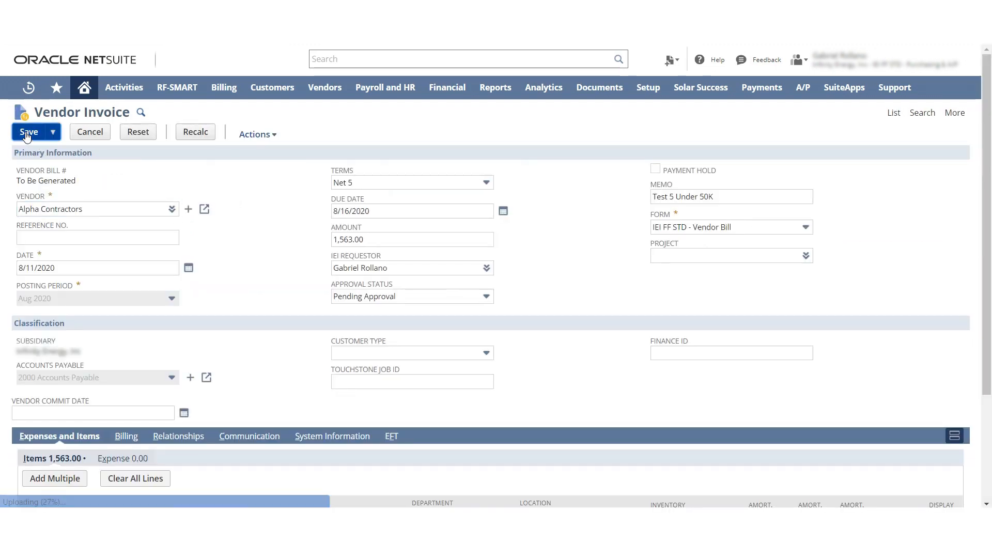
left_click(29, 132)
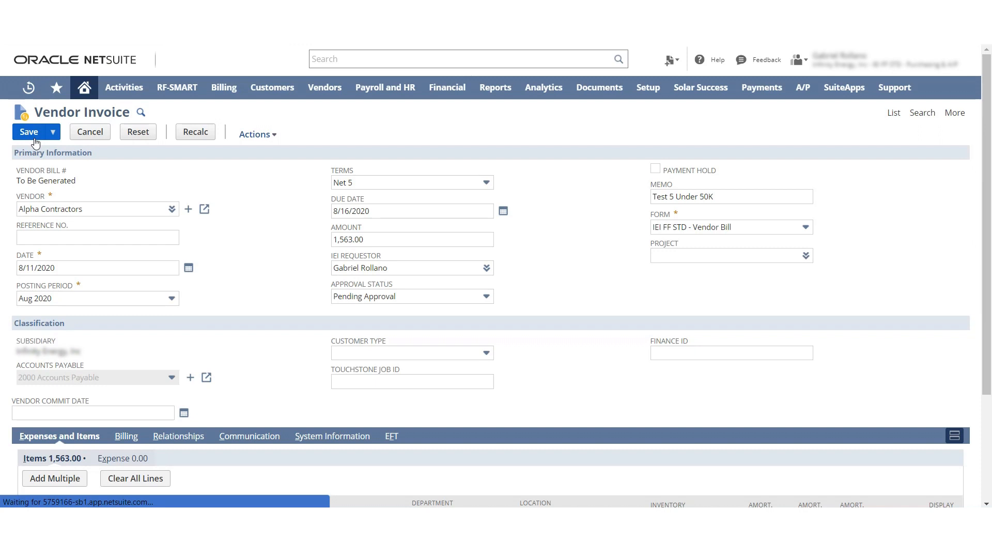
left_click(29, 132)
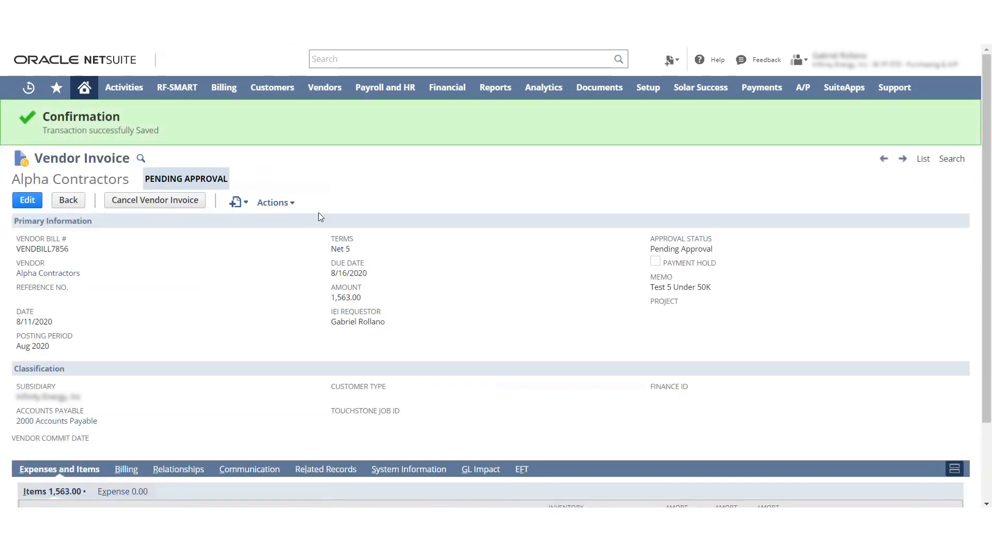
mouse_move(671, 60)
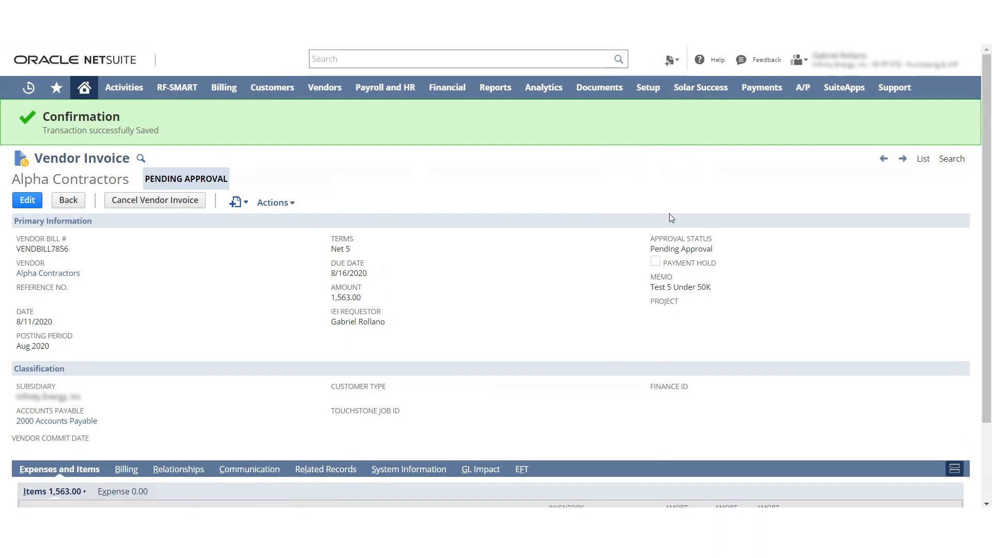
type("PO")
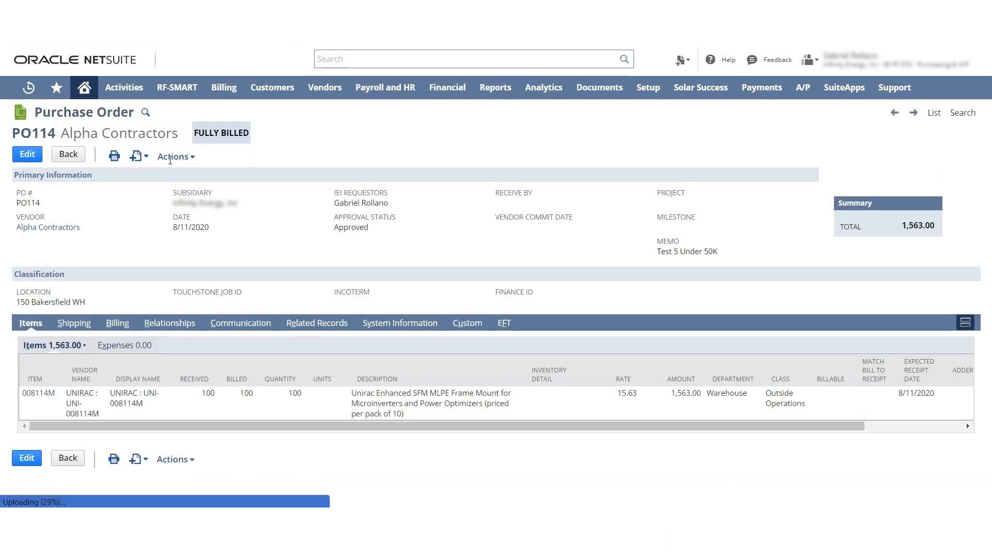
- Copy PO114 into a new purchase order and try a 1,000 line quantity
left_click(175, 157)
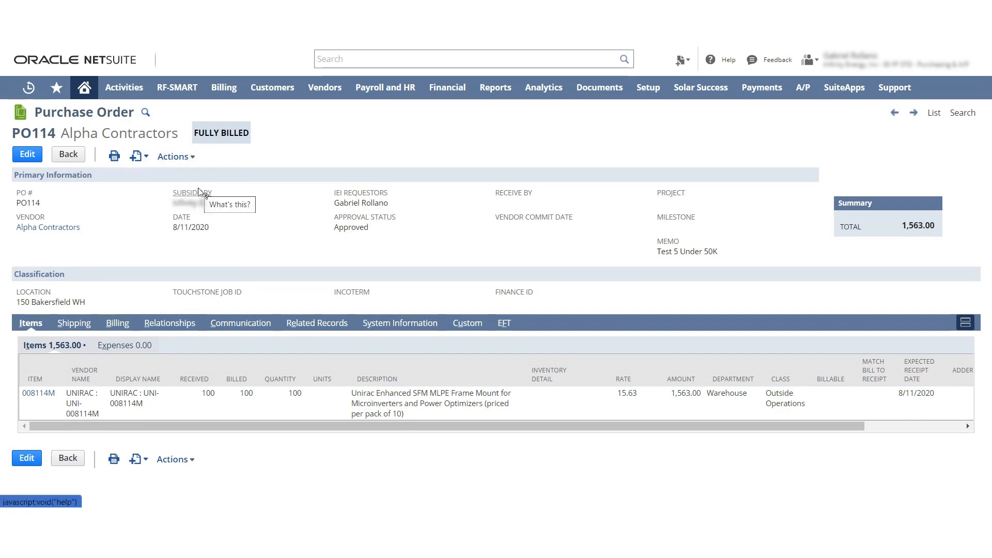
left_click(27, 154)
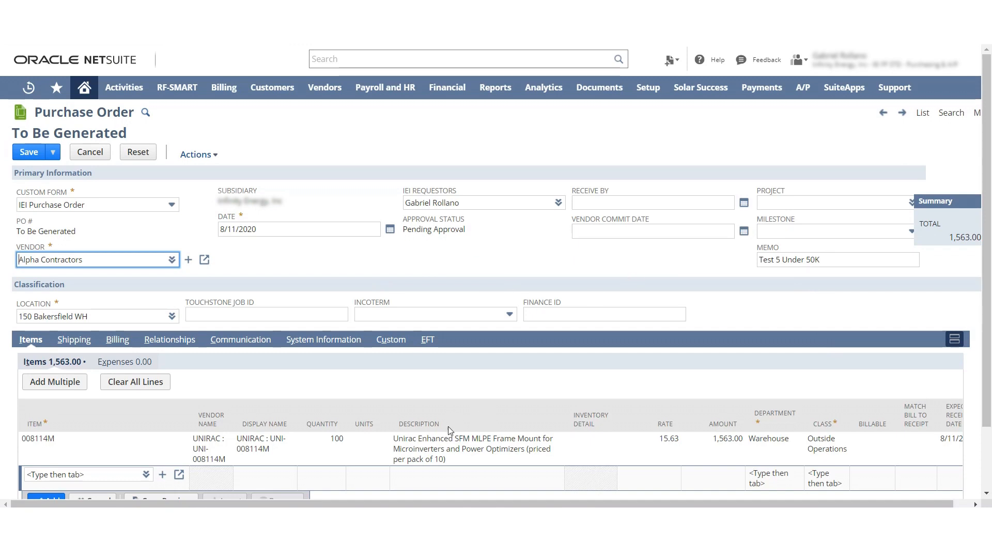
left_click(337, 439)
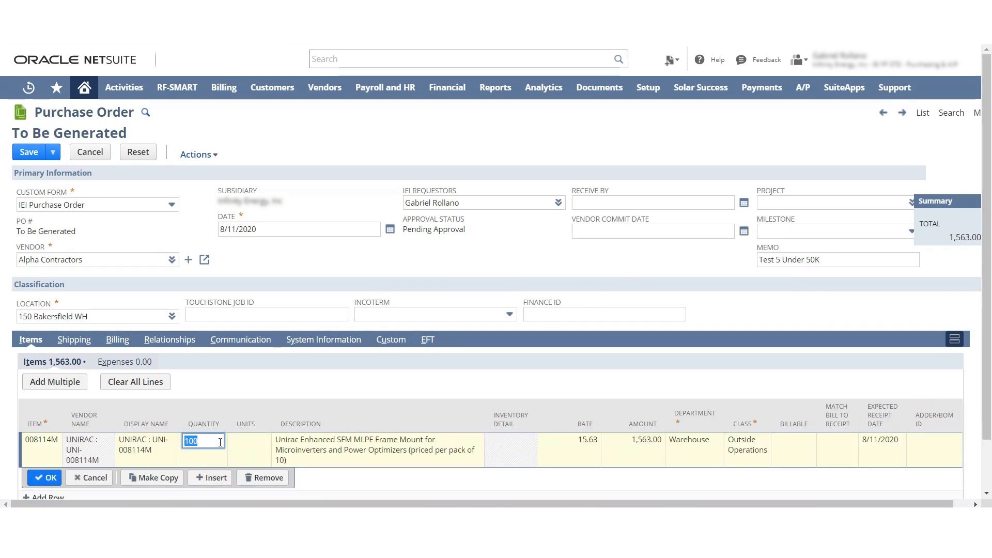
type("0")
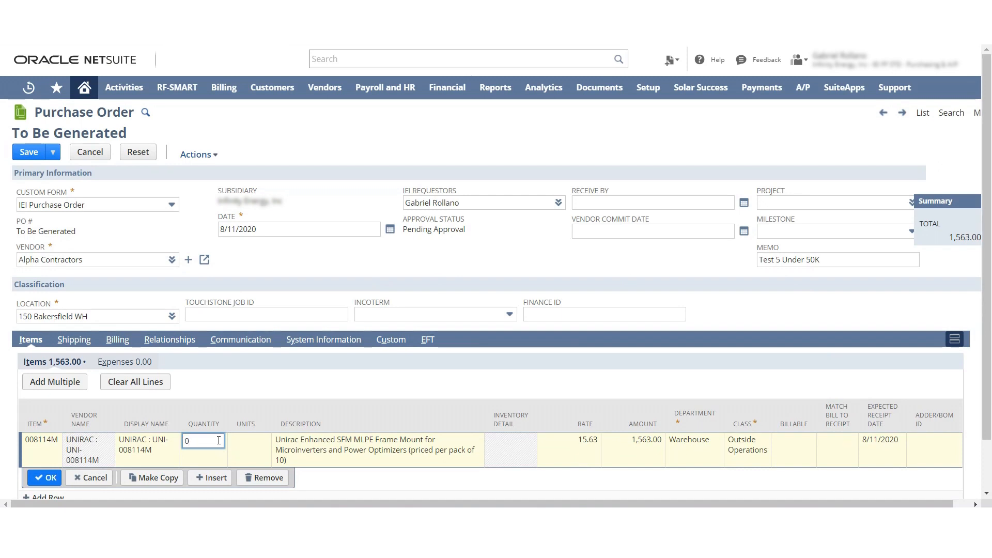
type("1000")
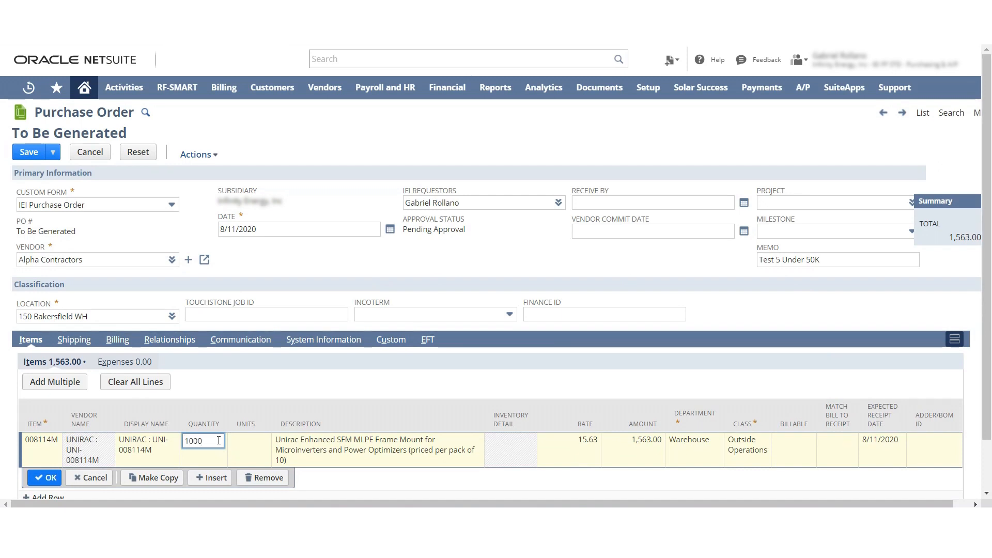
left_click(45, 477)
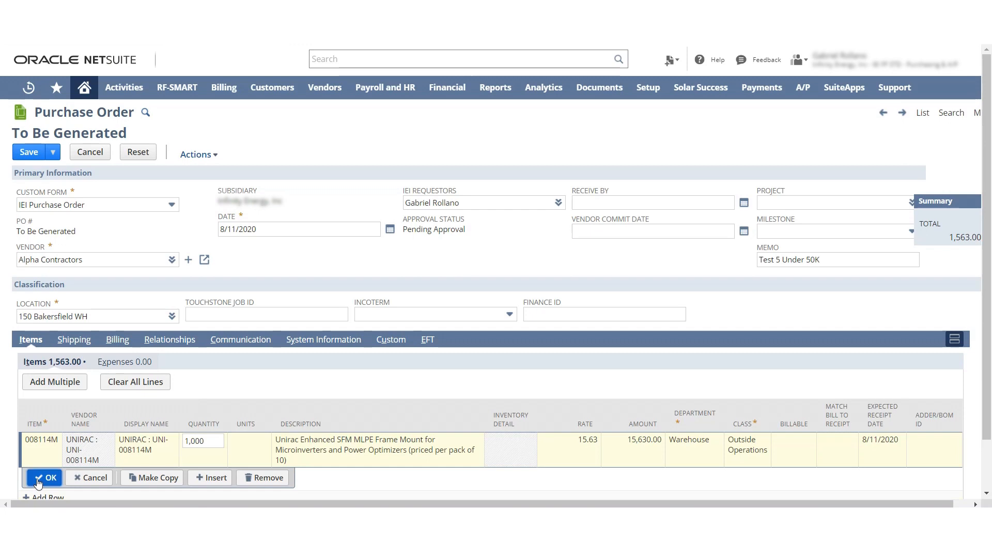
left_click(47, 477)
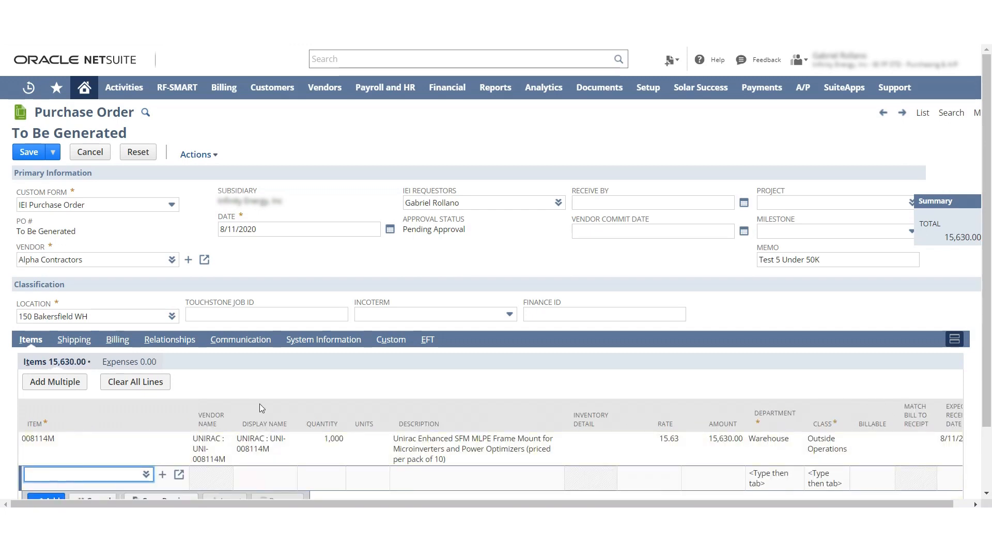
- Set the line quantity to 5,000 (78,150.00) and memo 'Test 5 Over 50K under 100k'
left_click(332, 438)
type("0")
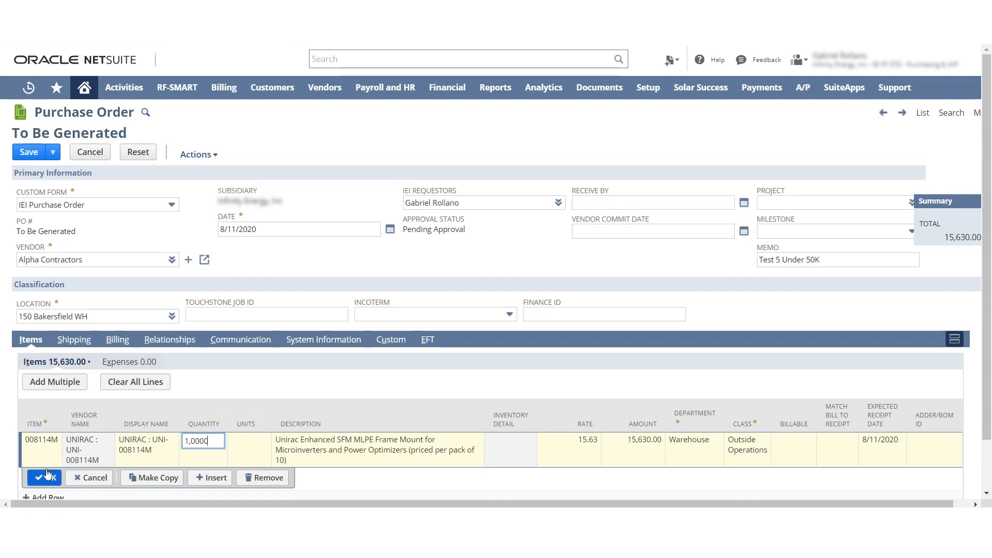
left_click(46, 478)
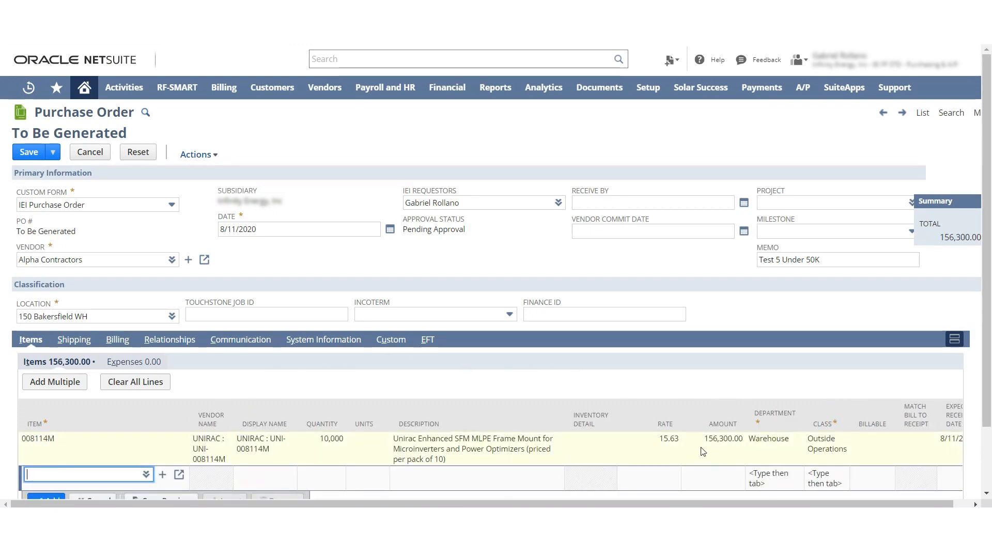
mouse_move(733, 443)
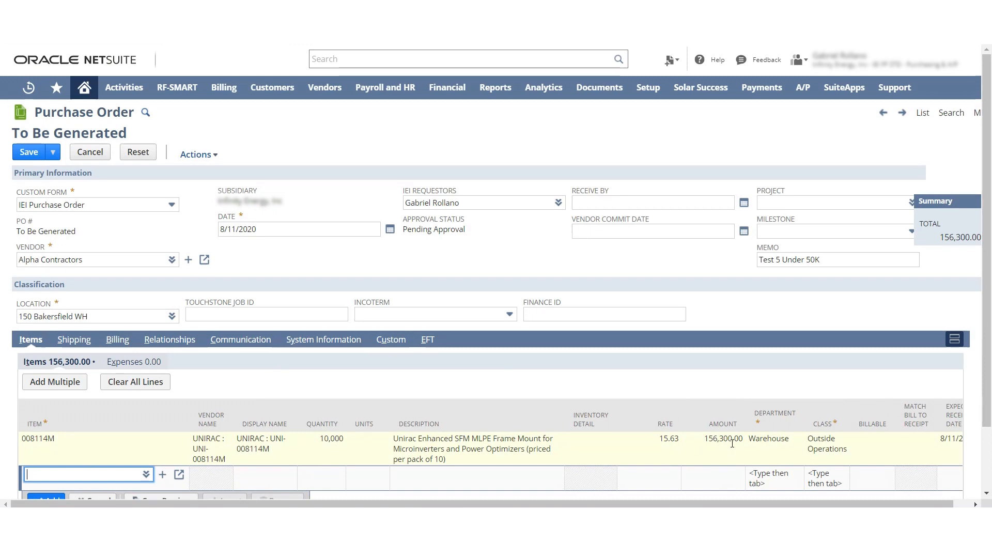
left_click(329, 449)
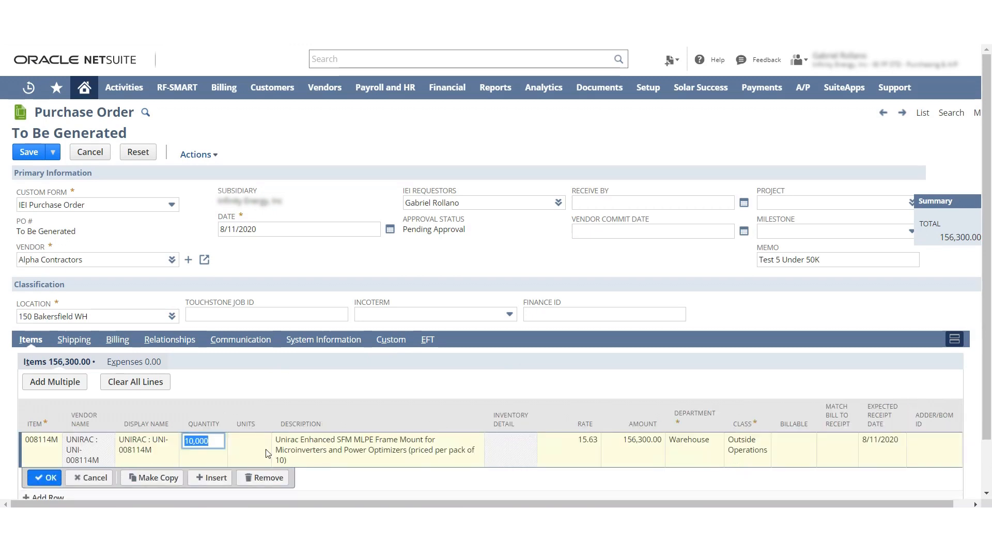
type("5")
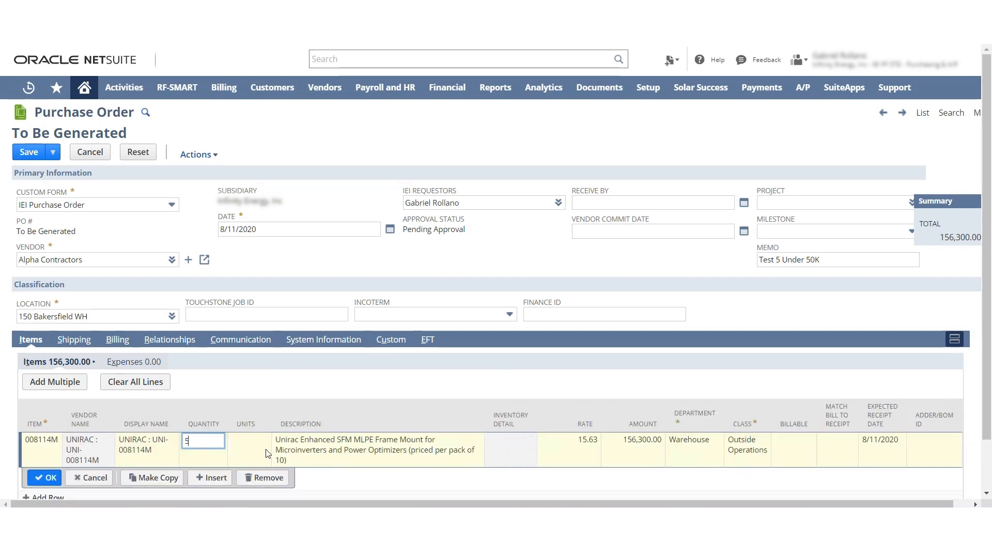
type("500")
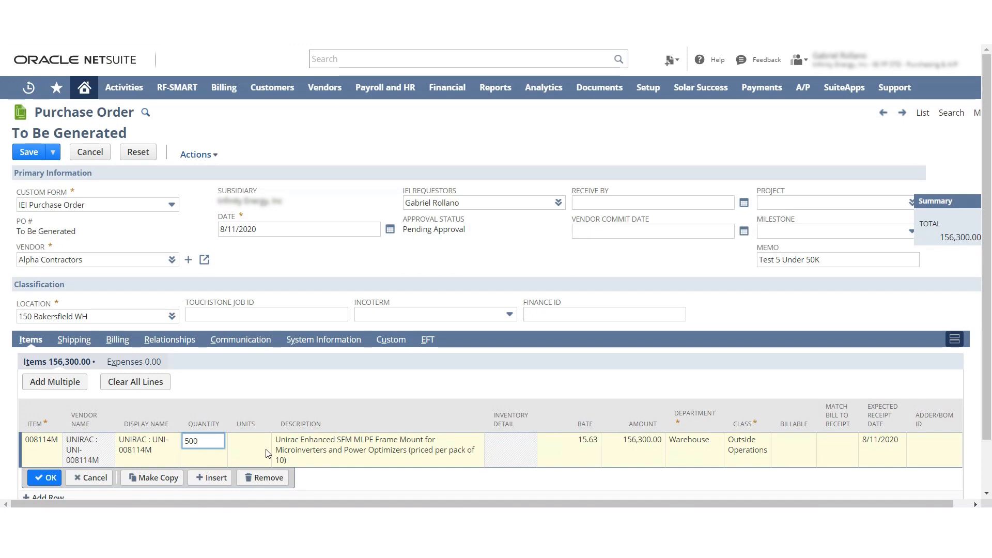
type("5,000")
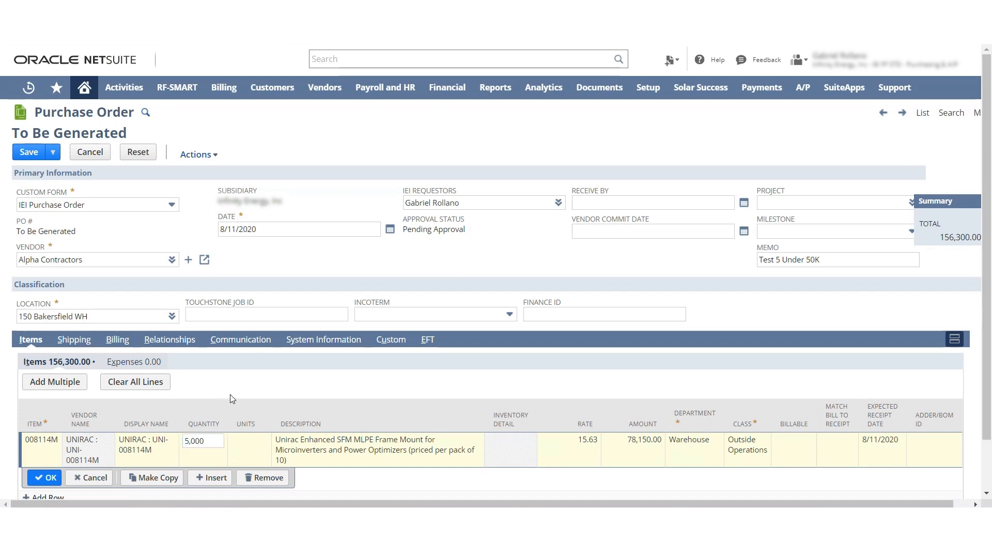
left_click(44, 478)
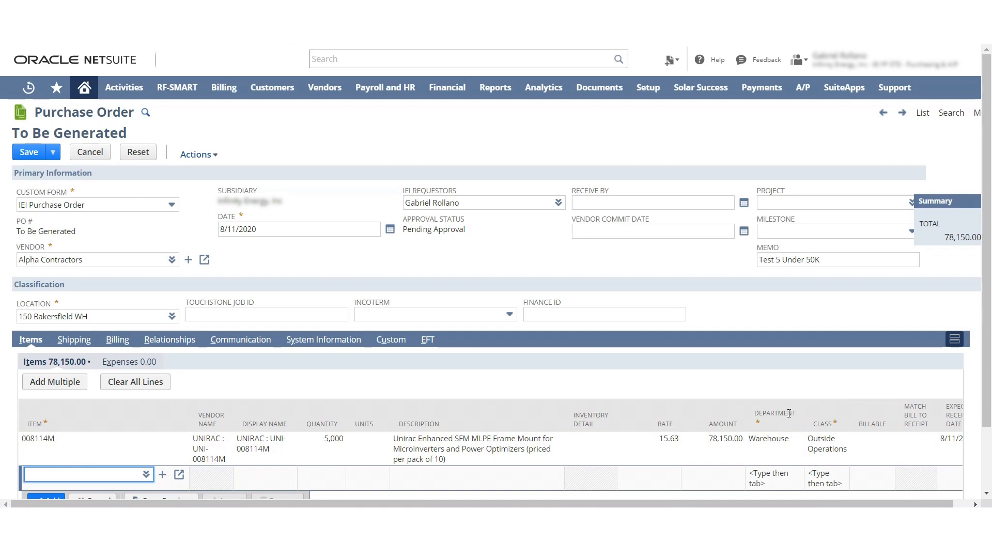
mouse_move(846, 247)
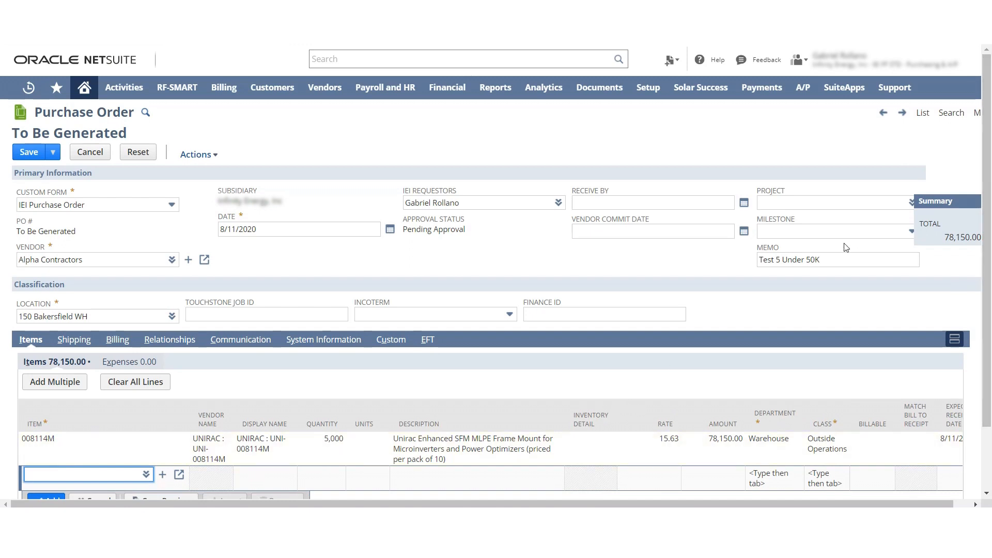
double_click(791, 259)
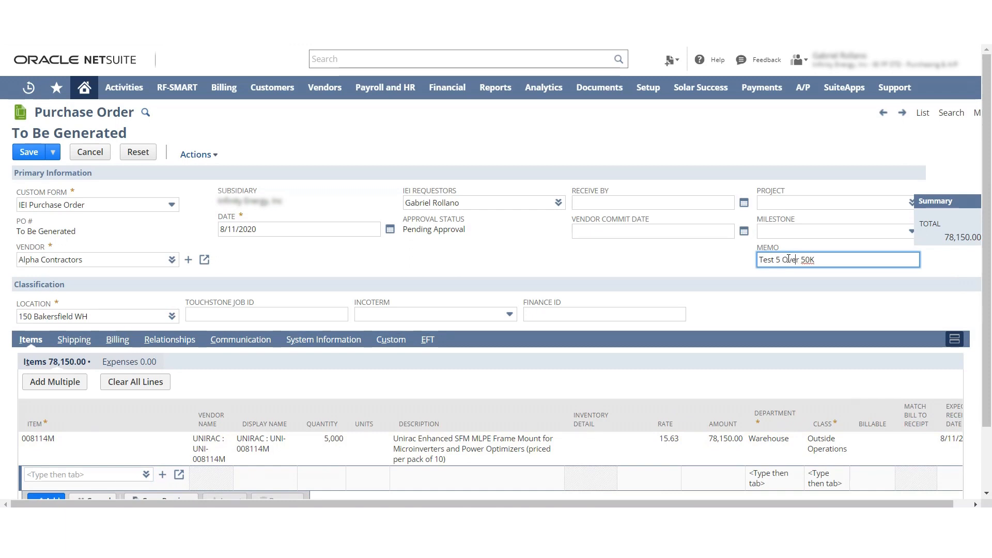
type("under 100k")
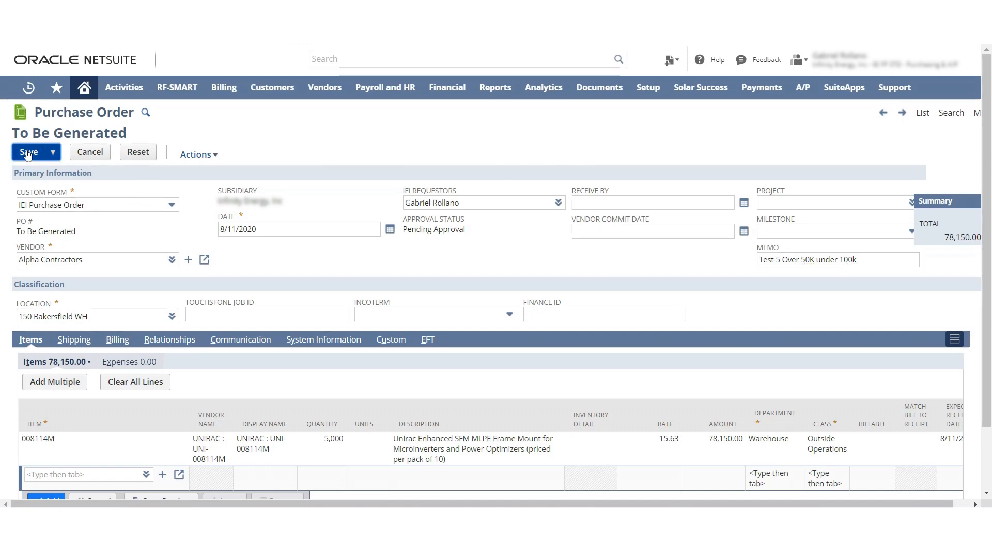
- Save the copied order as PO115, pending approval at 78,150.00
left_click(28, 152)
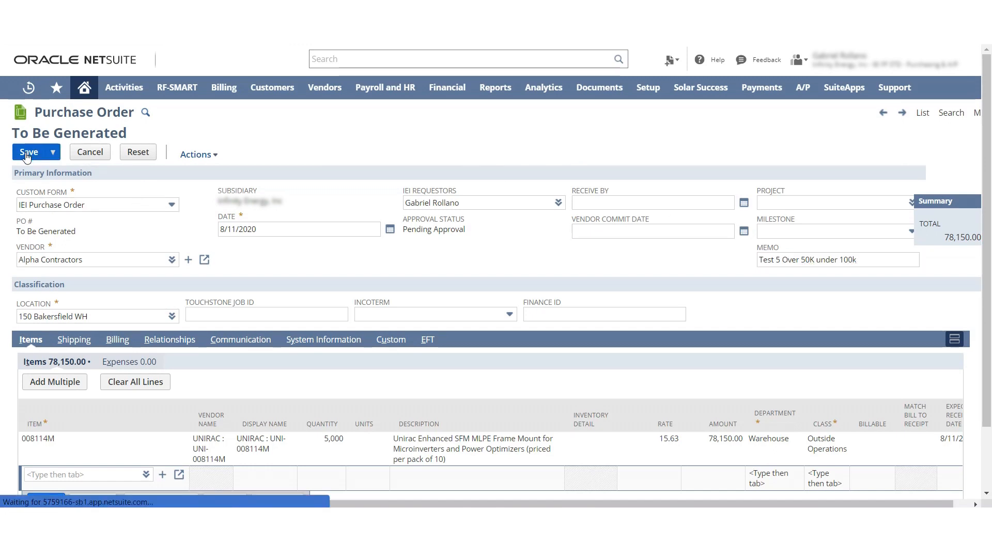
left_click(29, 152)
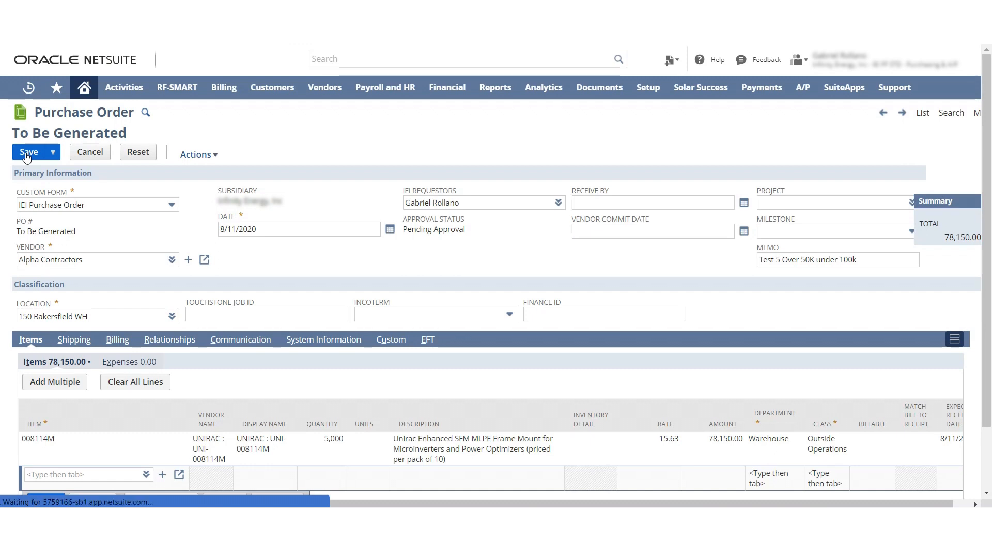
left_click(29, 152)
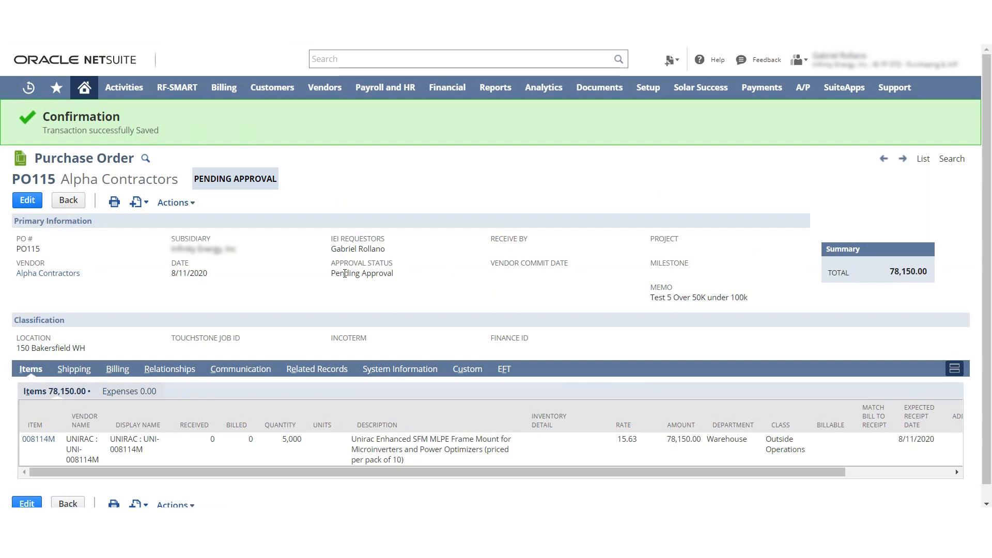
mouse_move(208, 204)
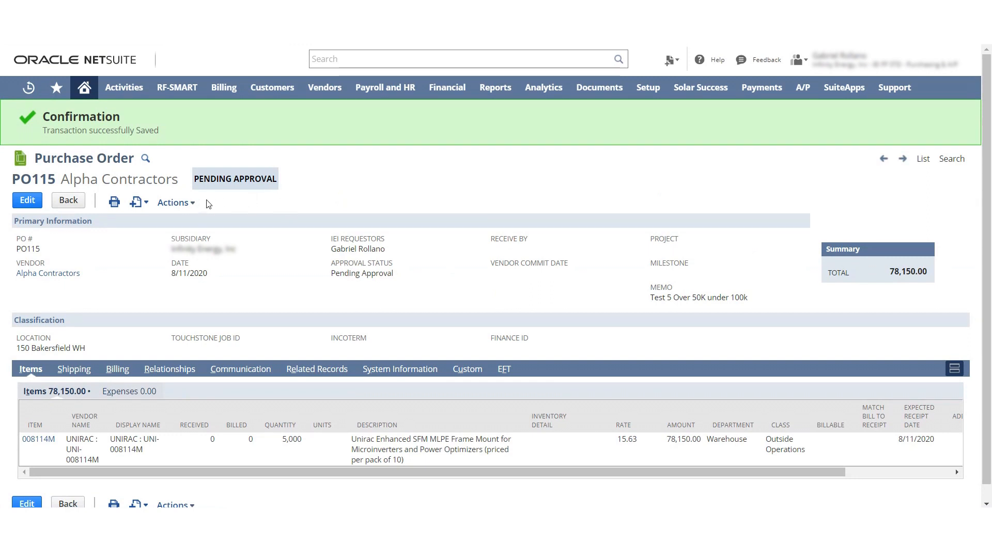
mouse_move(214, 207)
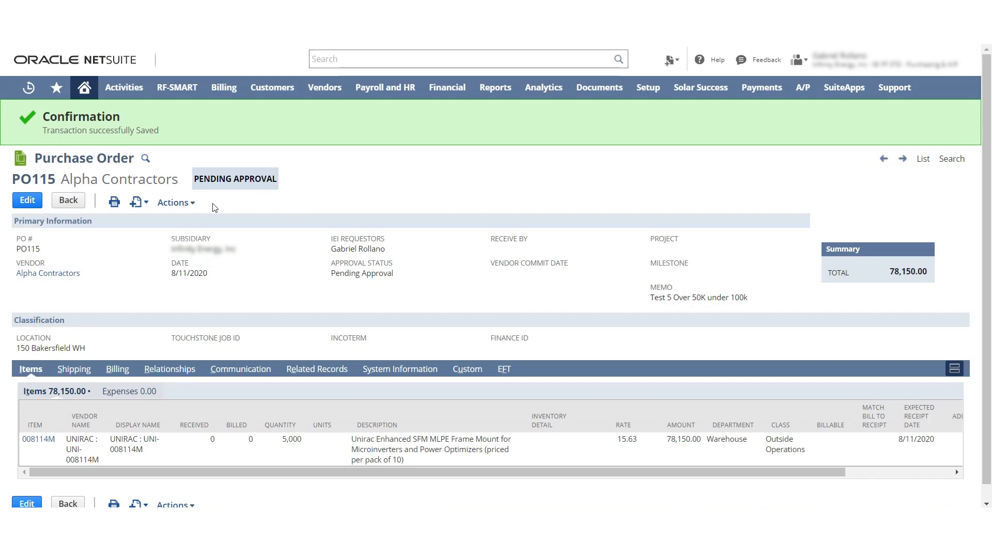
mouse_move(257, 203)
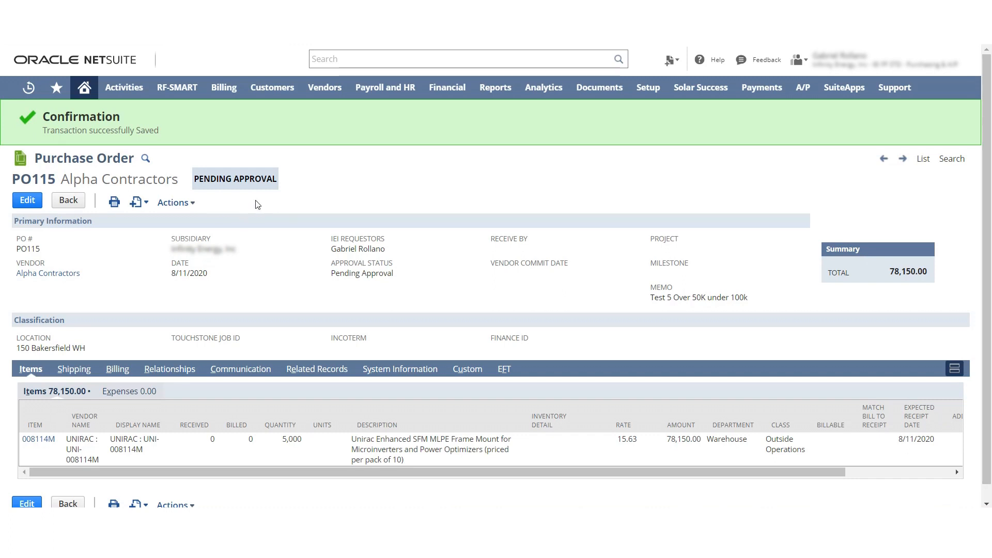
left_click(173, 202)
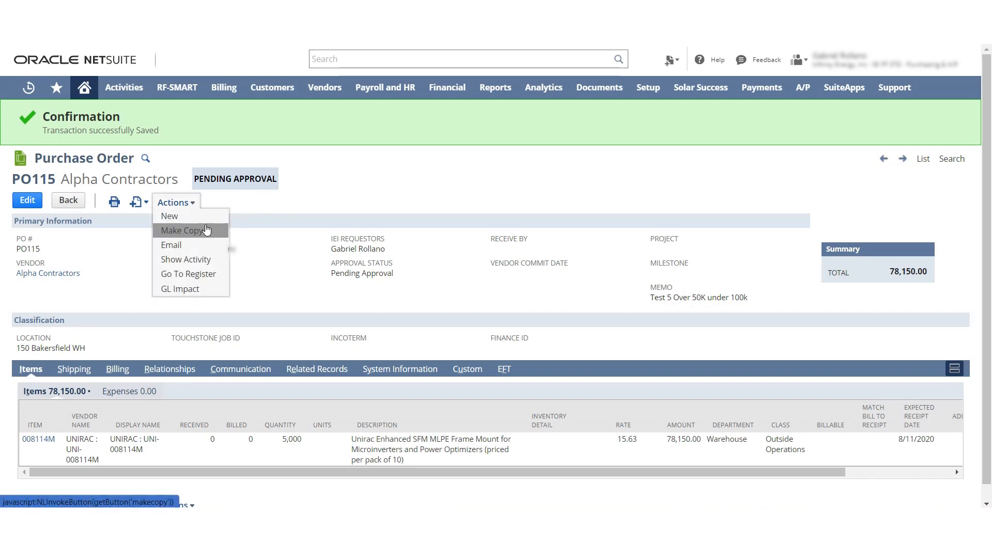
- Copy PO115, trim the memo to 'Test 5 Over 100k', and set quantity 10,000
left_click(183, 230)
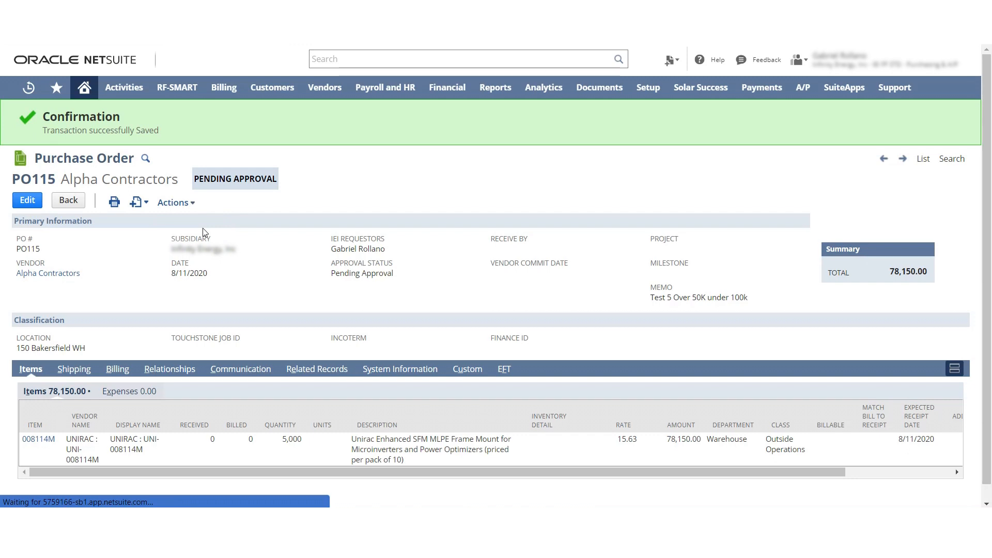
left_click(27, 200)
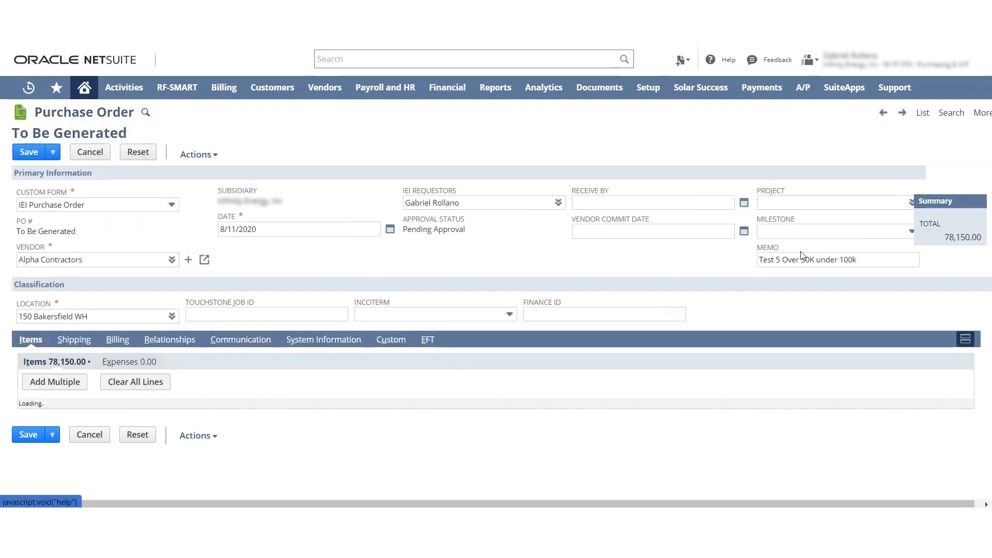
right_click(816, 260)
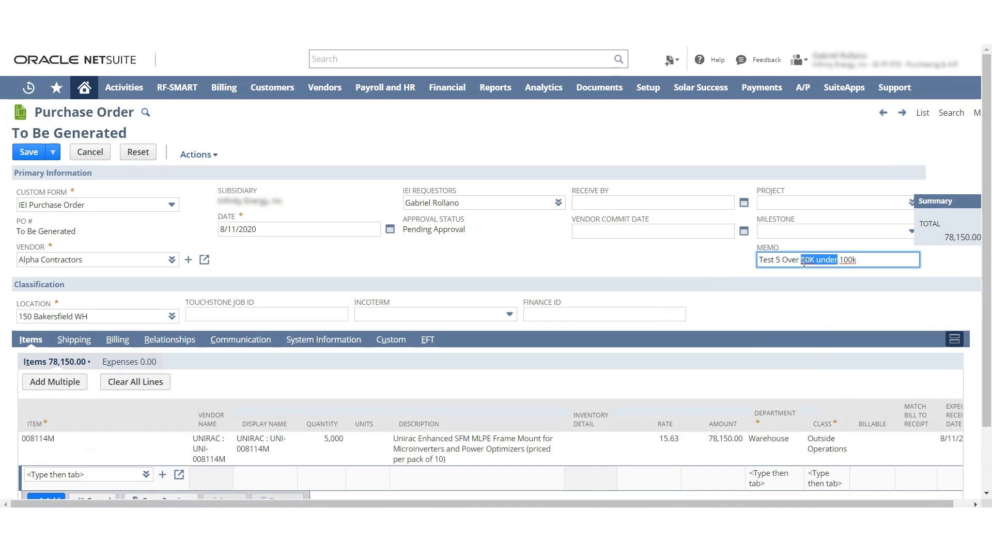
key("Delete")
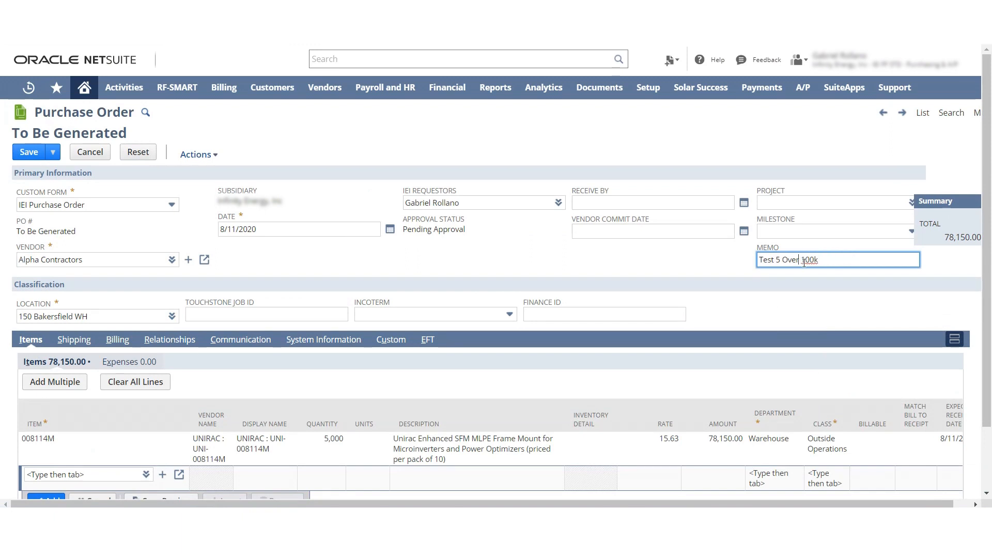
left_click(333, 439)
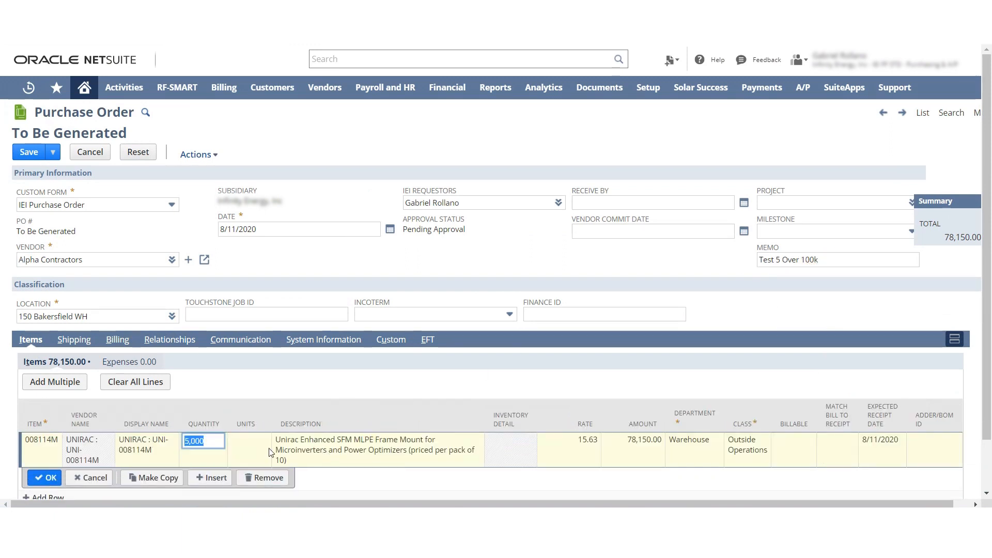
type("10000")
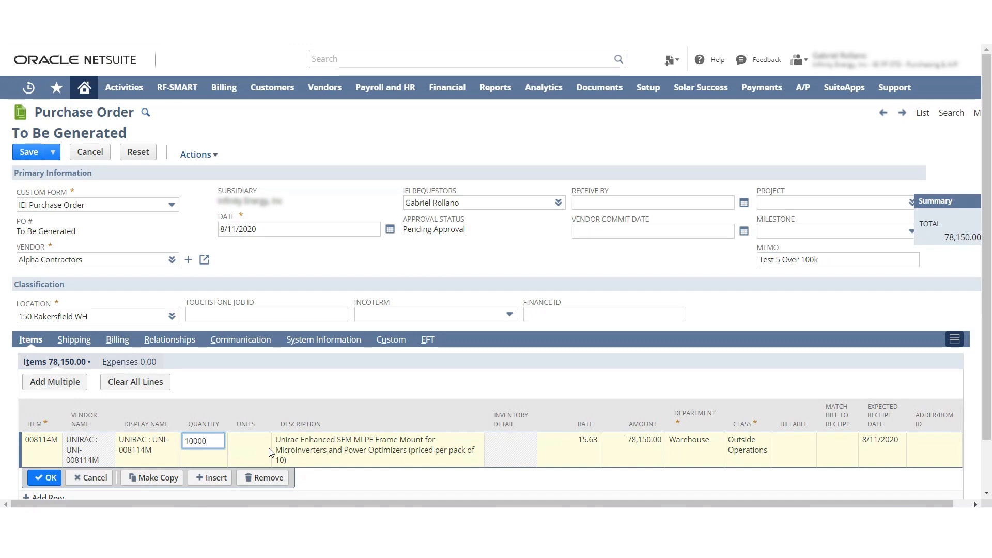
left_click(49, 478)
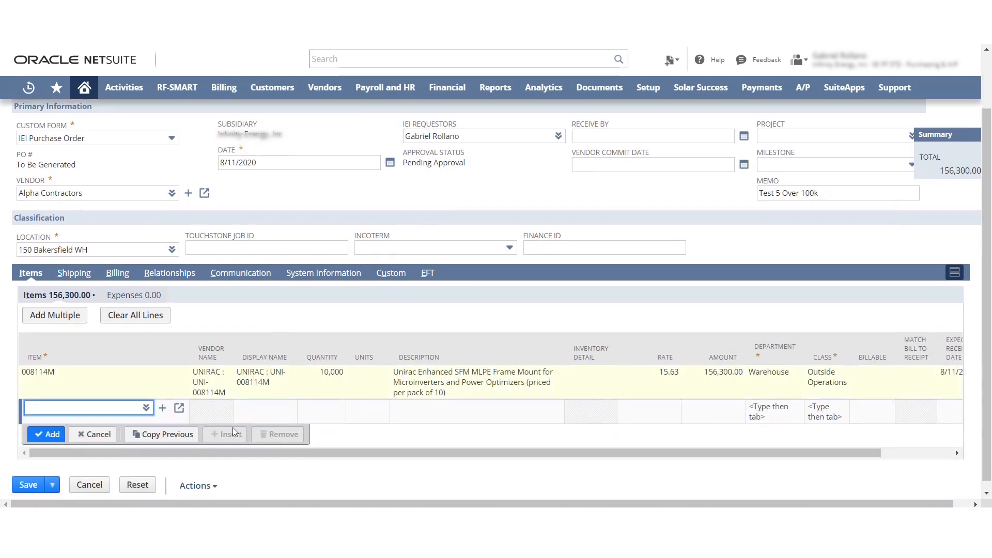
left_click(28, 477)
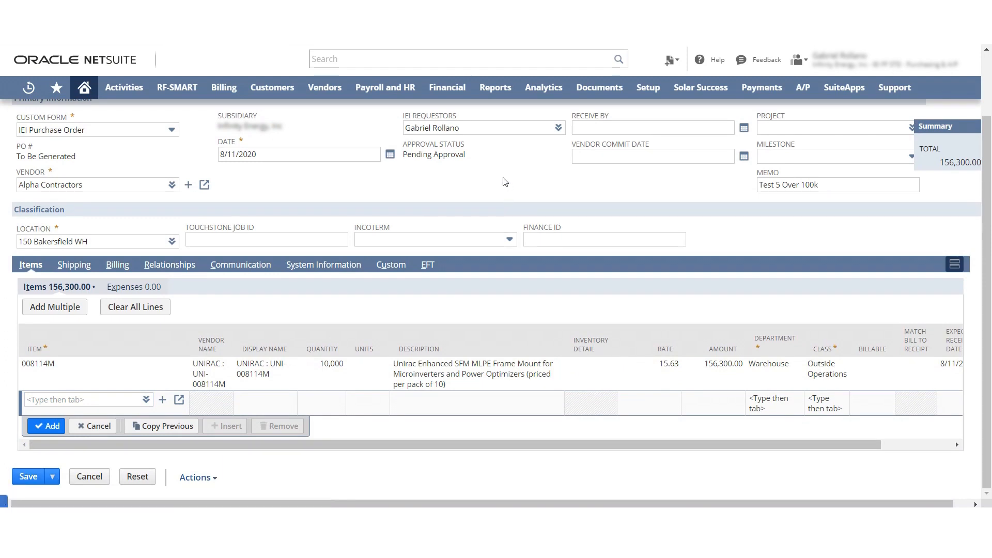
- Save the copy as PO116 at 156,300.00, then log out
left_click(28, 477)
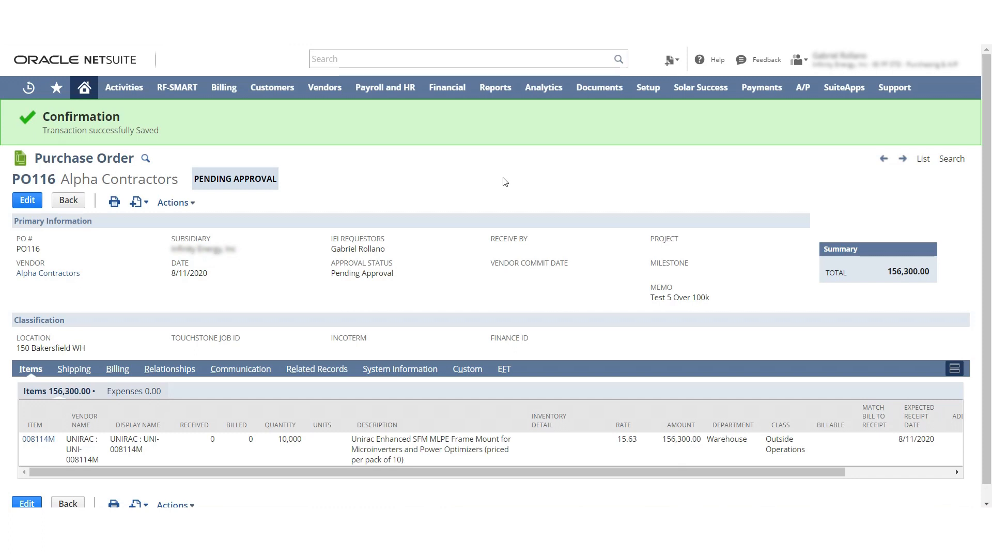
mouse_move(544, 87)
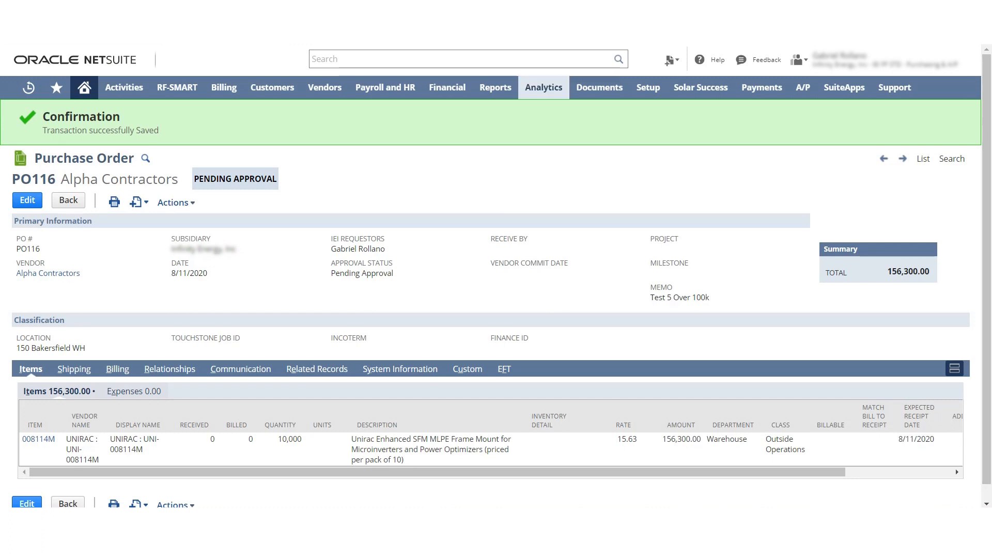
left_click(801, 59)
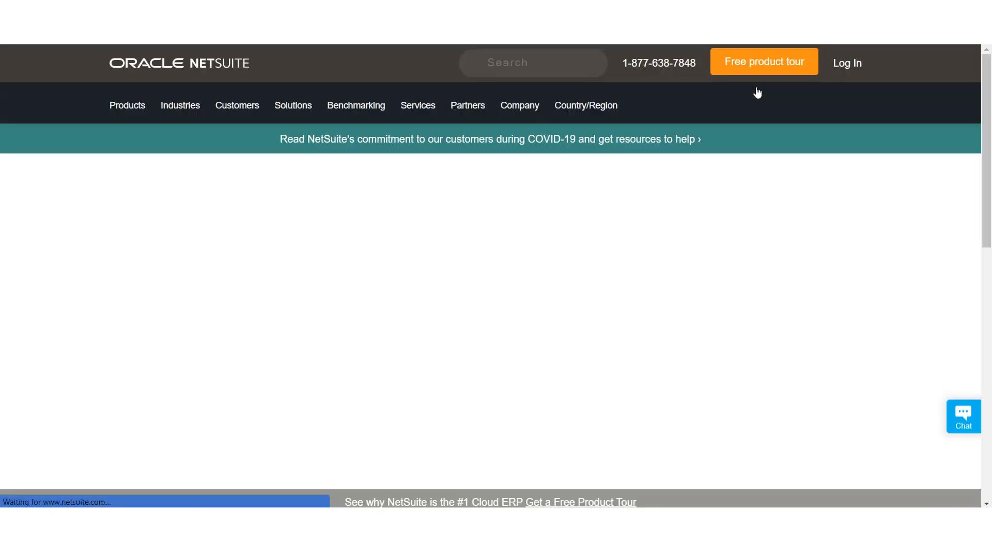
- Log in as a different user to reach the Inventory Manager dashboard
left_click(847, 62)
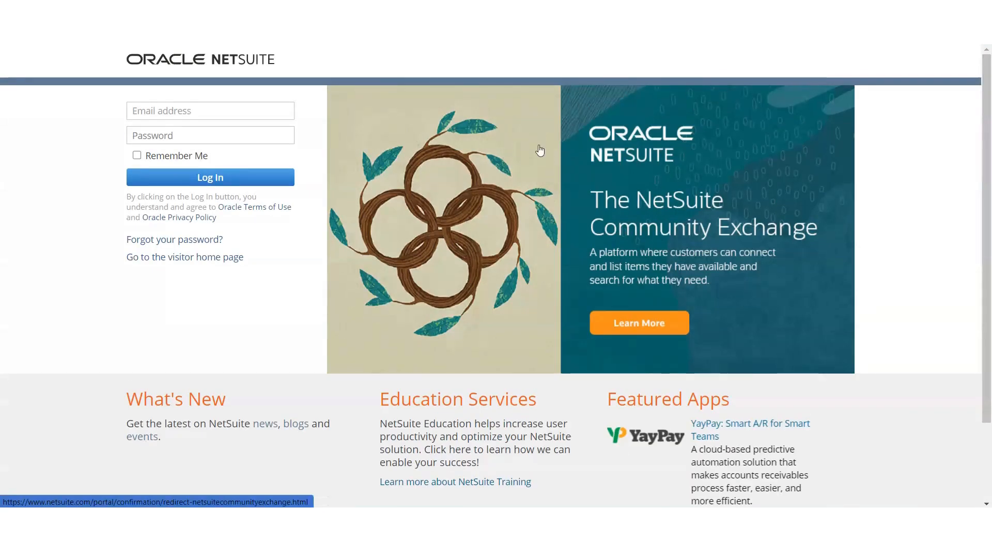
left_click(210, 111)
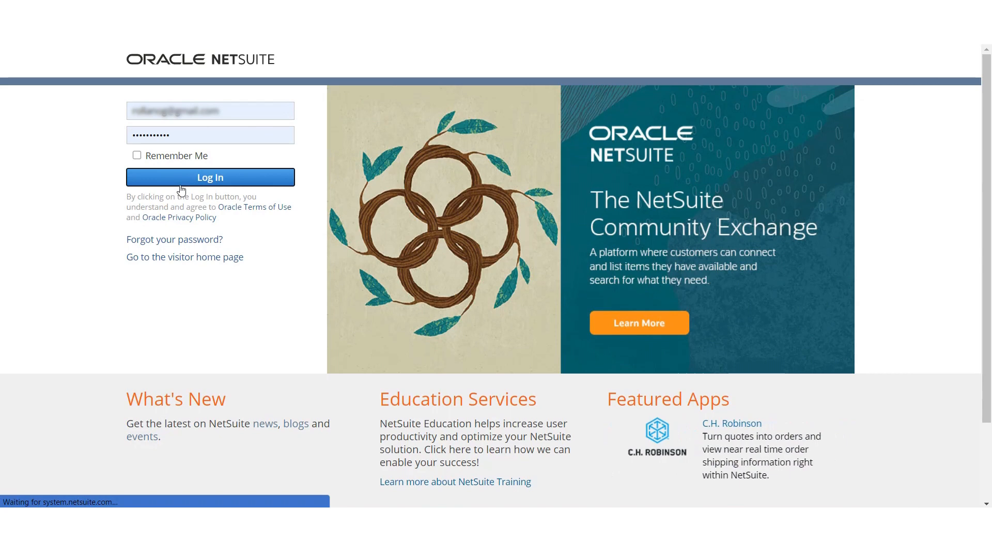
left_click(210, 176)
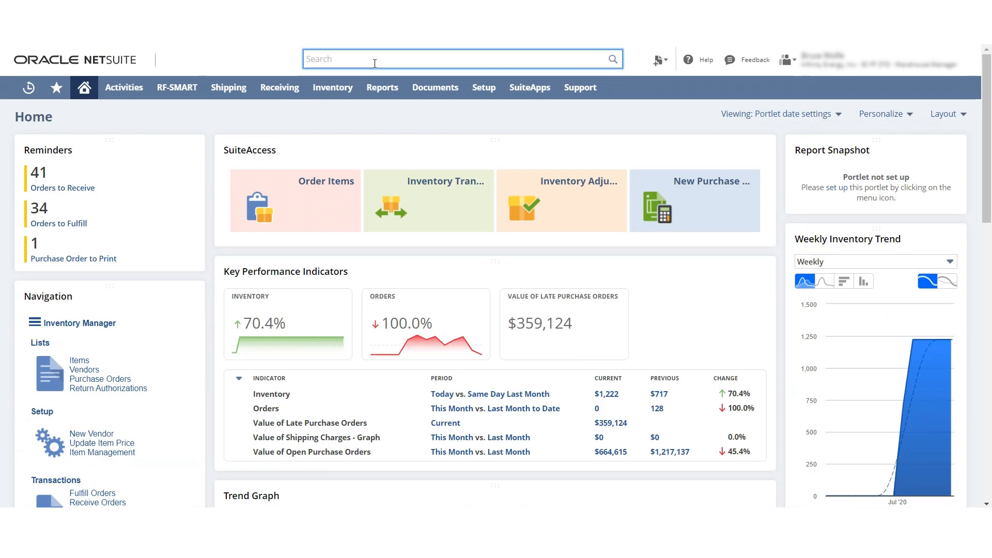
- Look up PO114 to confirm it is fully billed, then search for PO115
type("Po114")
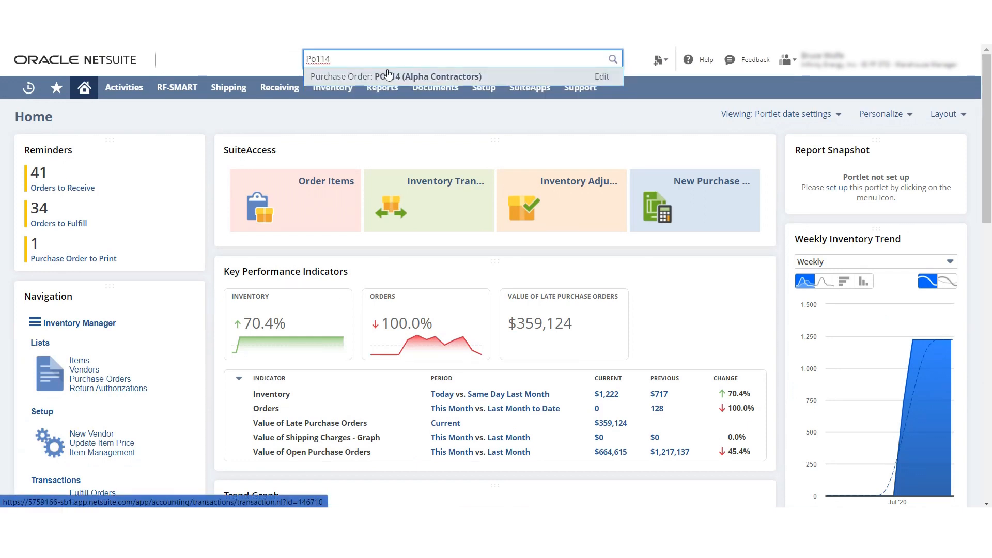
left_click(397, 77)
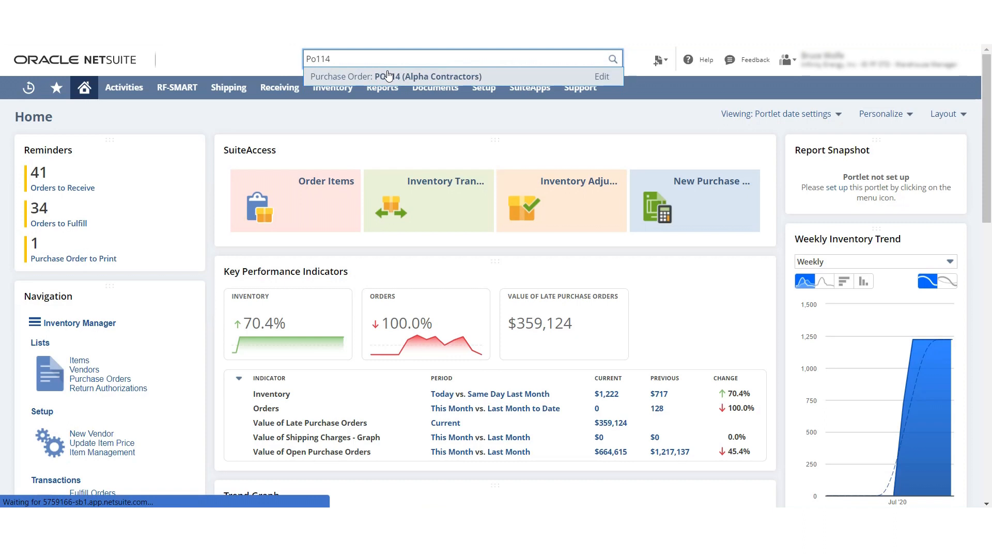
left_click(397, 76)
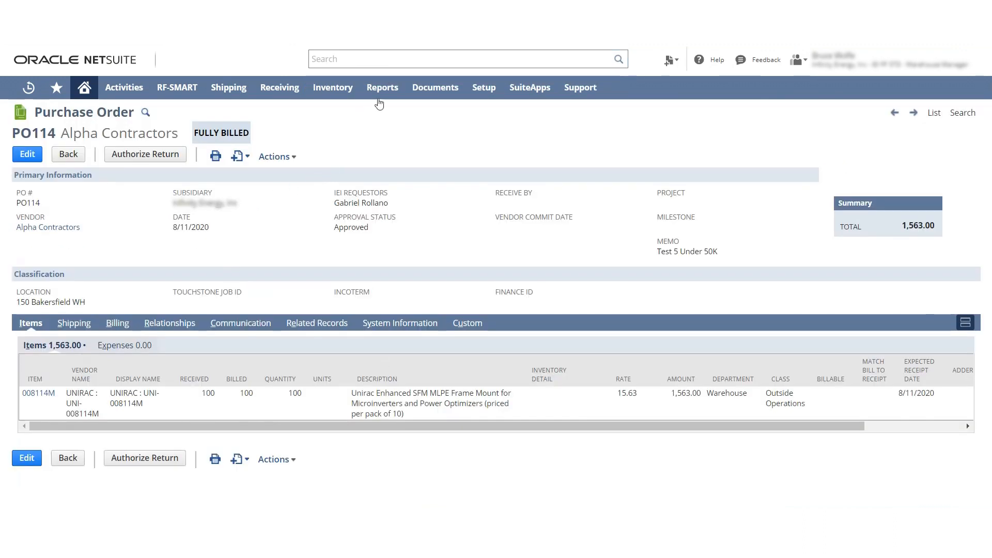
type("PO")
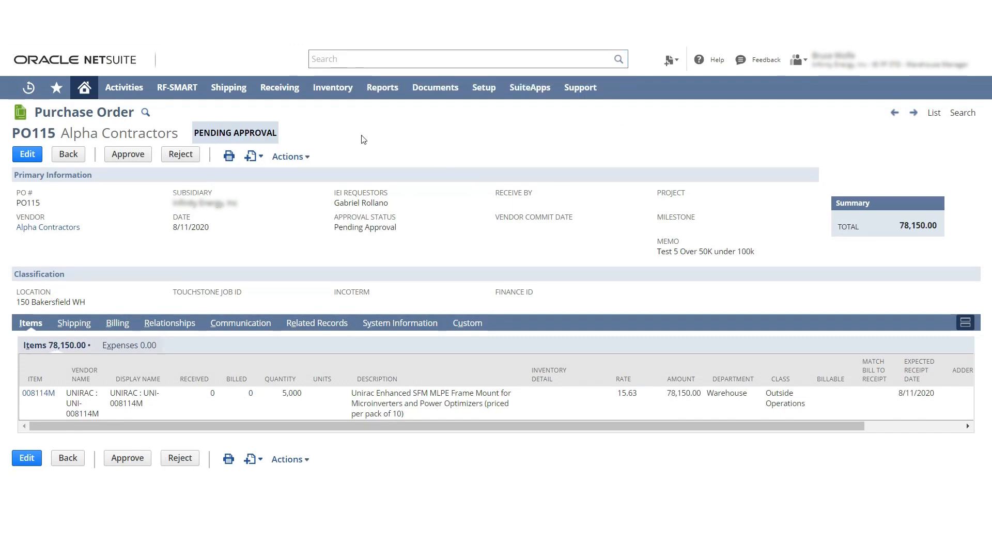
- Approve PO115, start its item receipt, then view the purchase orders list
left_click(809, 59)
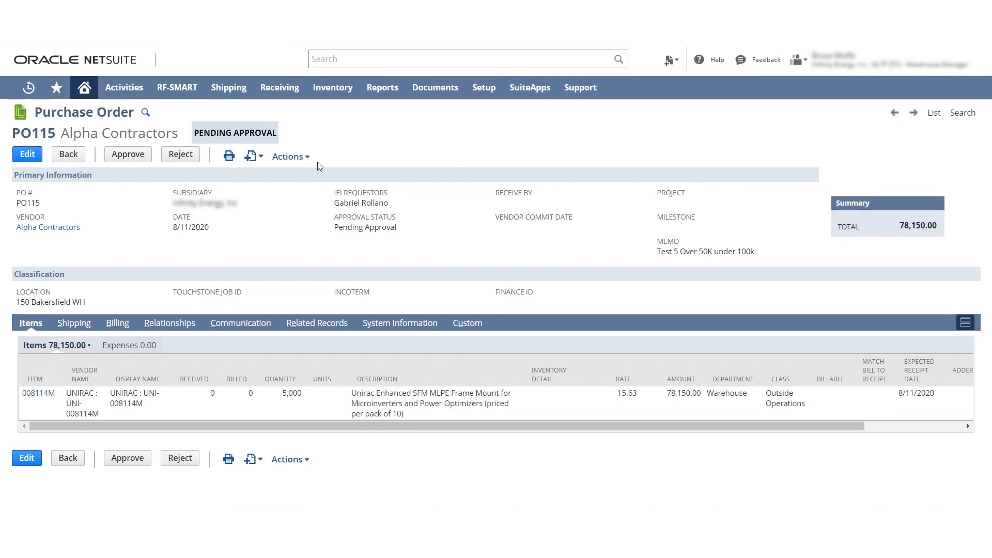
mouse_move(934, 115)
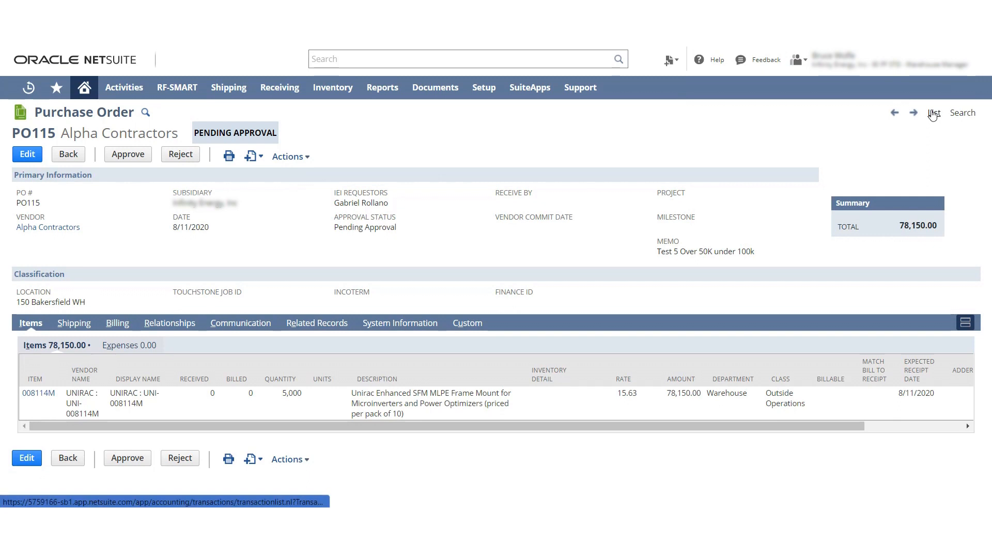
mouse_move(705, 262)
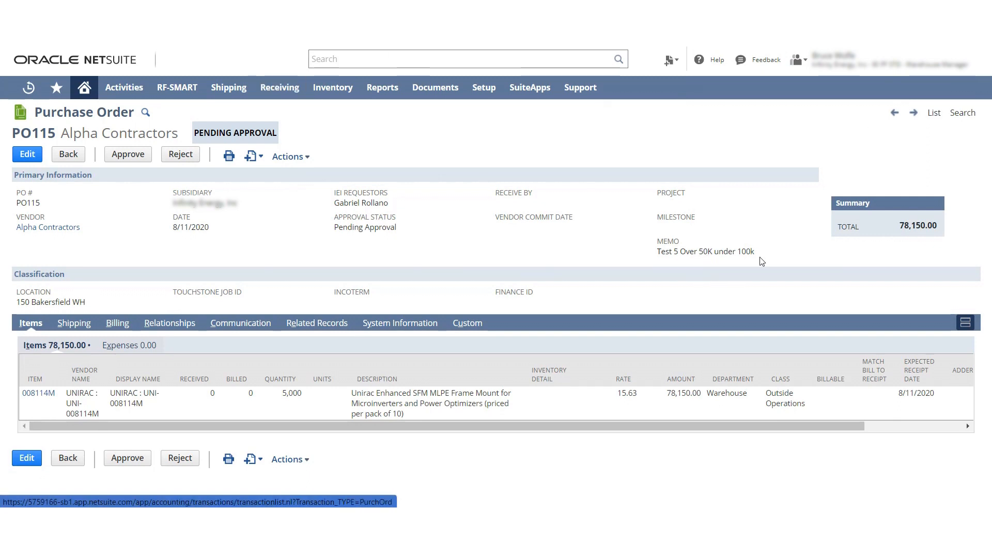
left_click(128, 155)
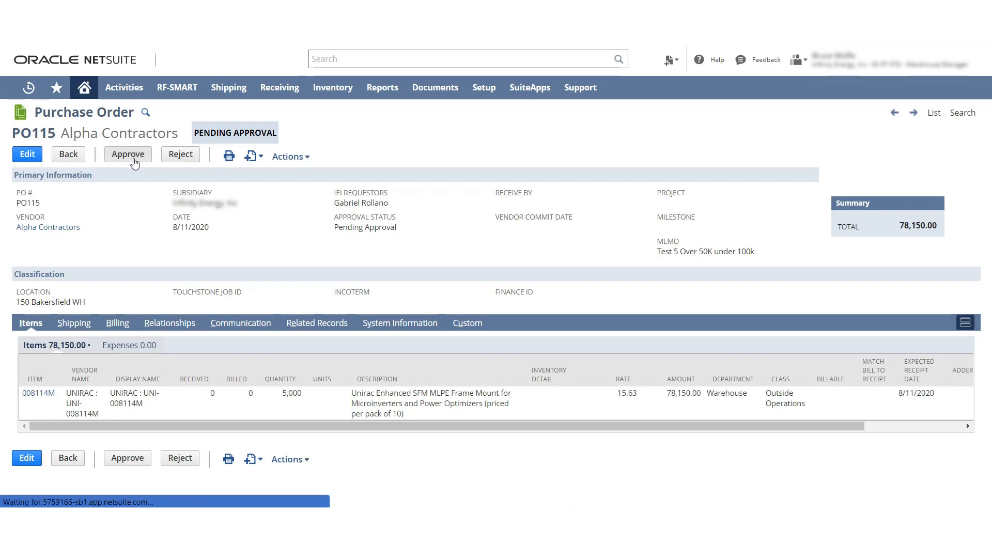
left_click(127, 155)
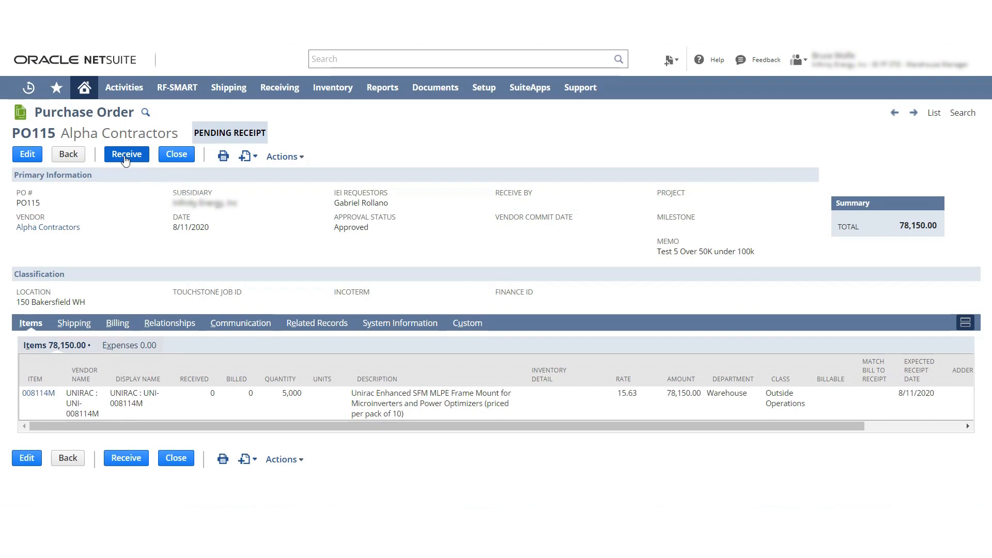
left_click(127, 154)
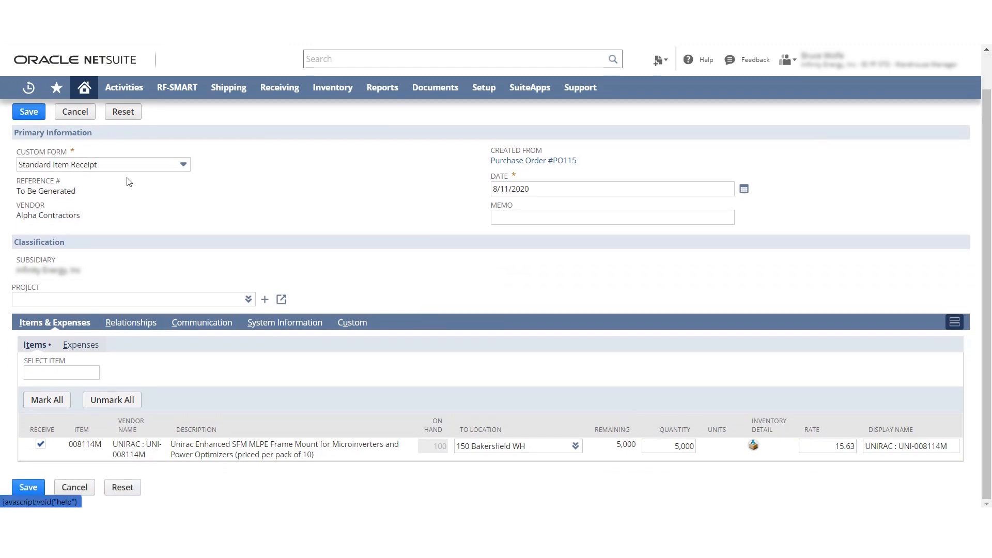
left_click(28, 111)
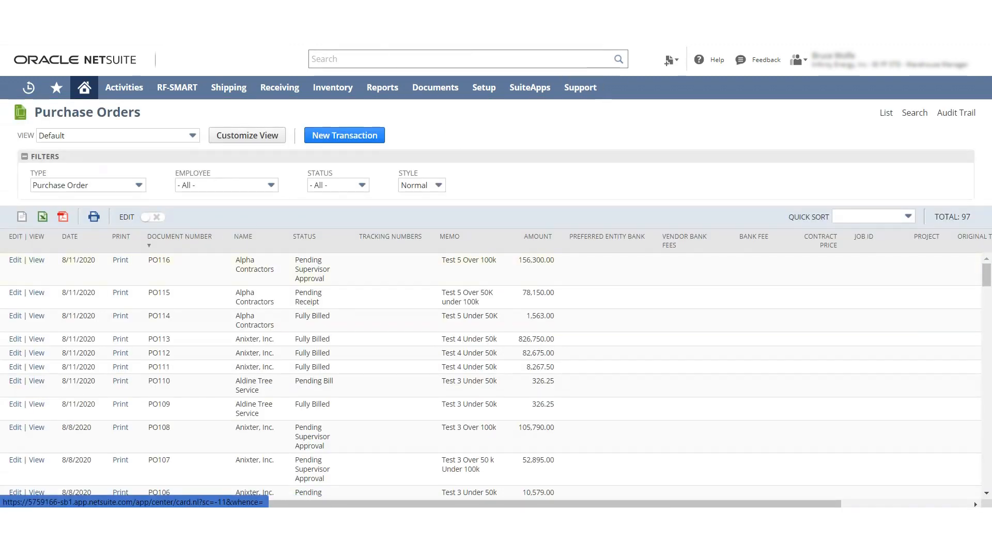
- Review PO116, still pending approval, then log out and sign in as another user
left_click(35, 260)
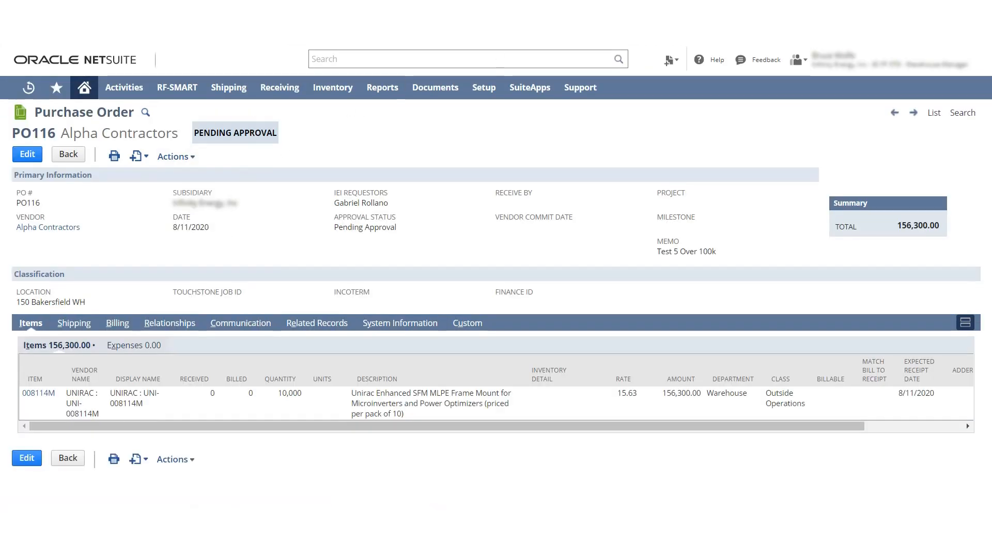
left_click(809, 59)
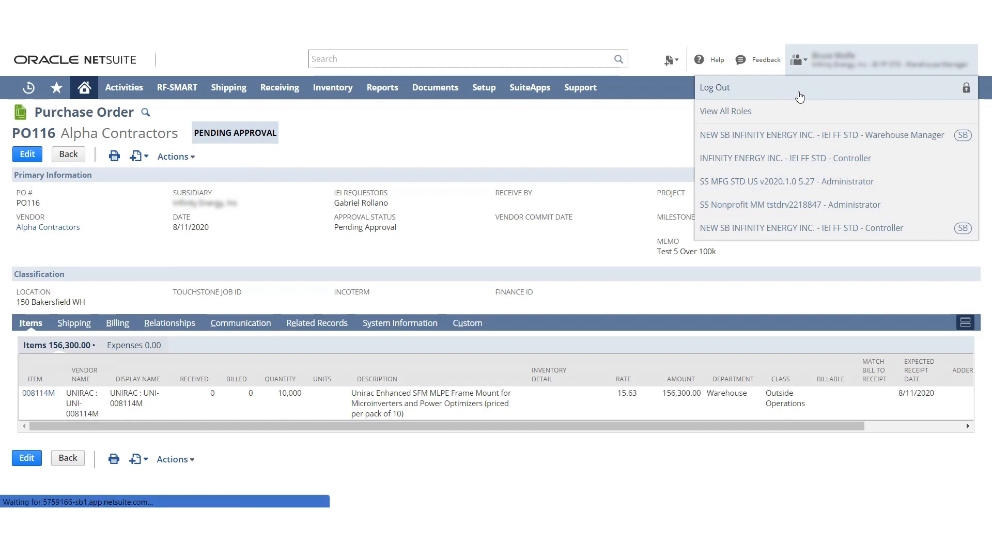
left_click(715, 87)
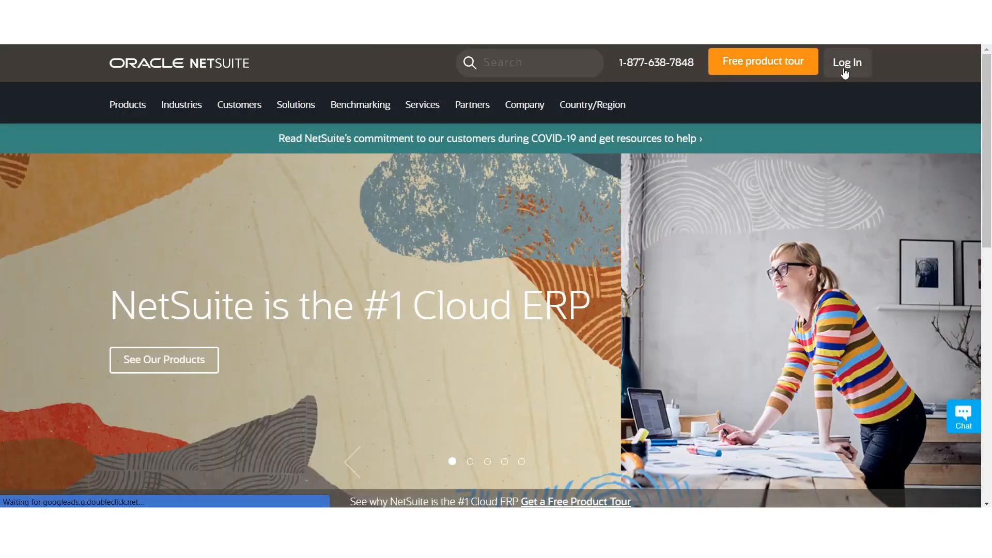
left_click(847, 62)
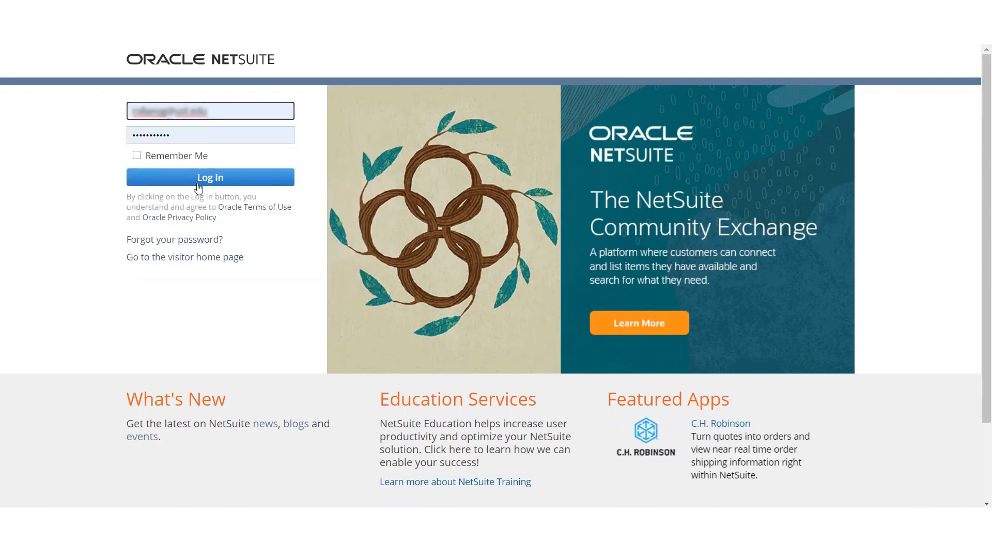
left_click(210, 176)
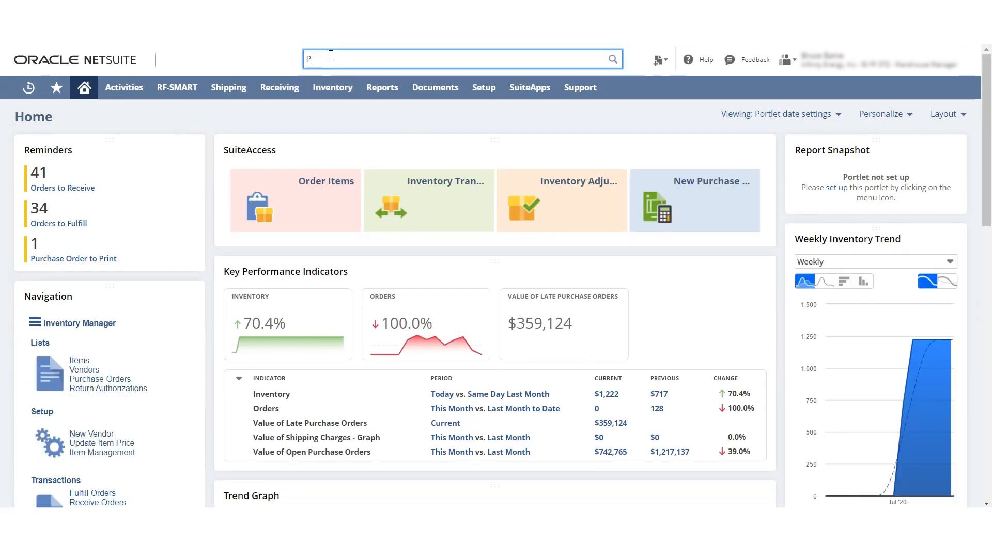
- Approve PO116 and save receipt IR72: 10,000 units of 008114M at 150 Bakersfield WH
type("PO116")
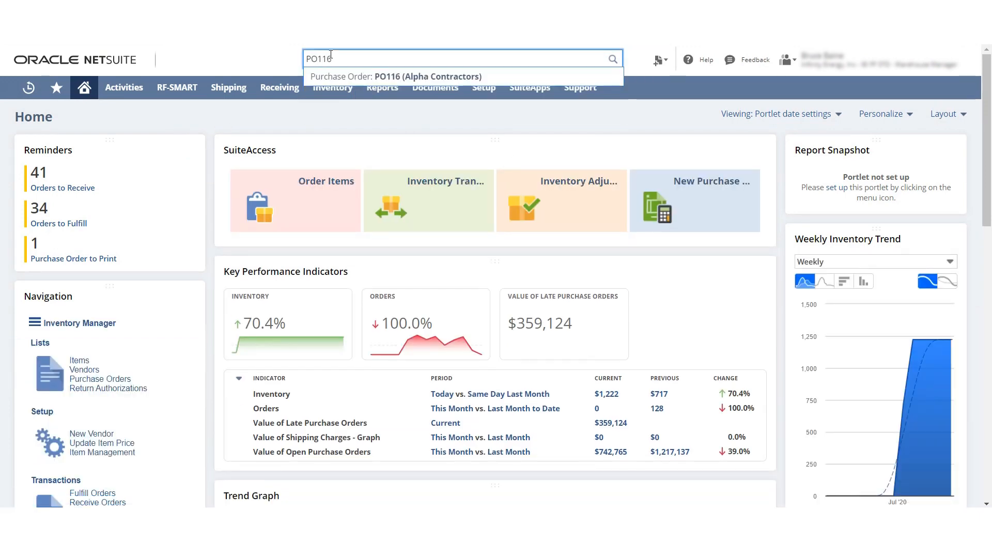
left_click(391, 76)
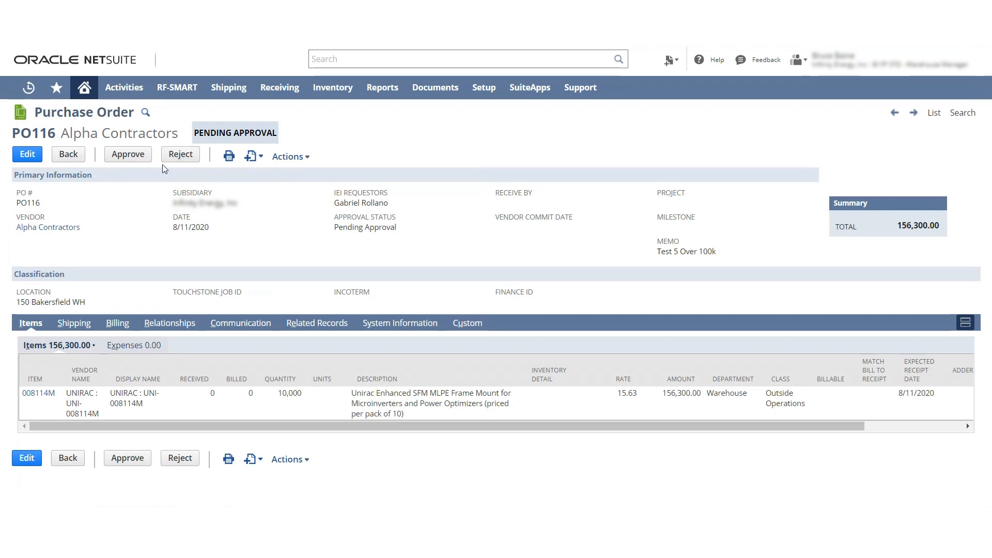
left_click(127, 154)
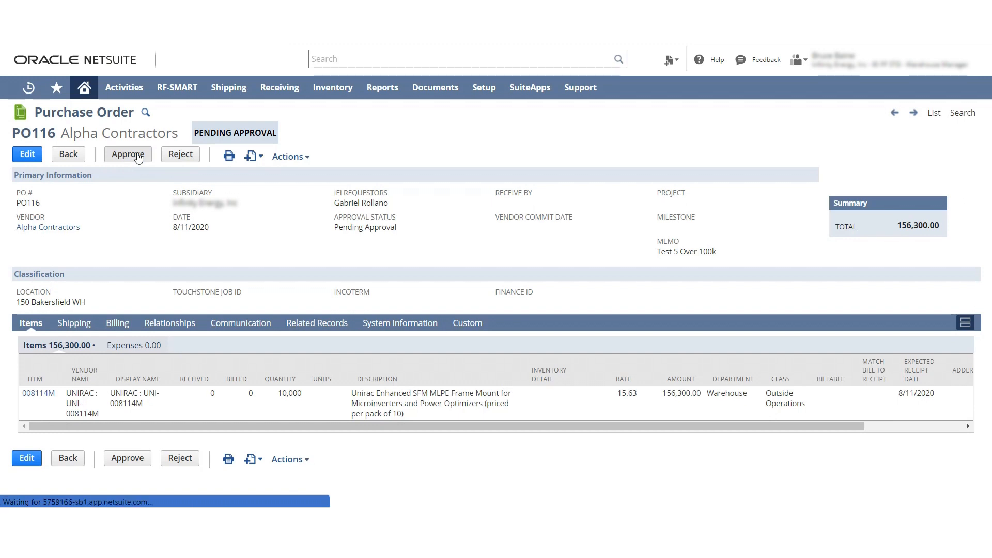
left_click(127, 154)
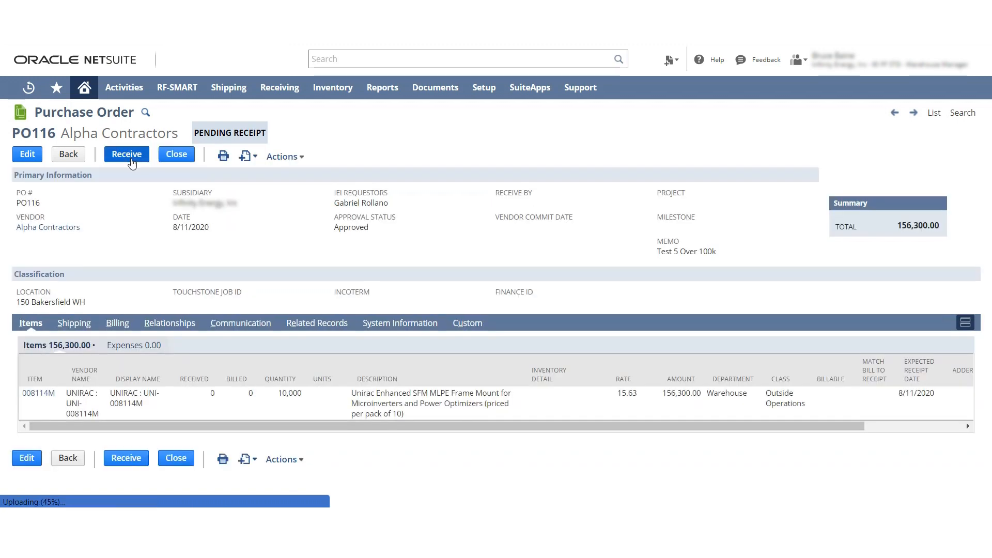
left_click(126, 154)
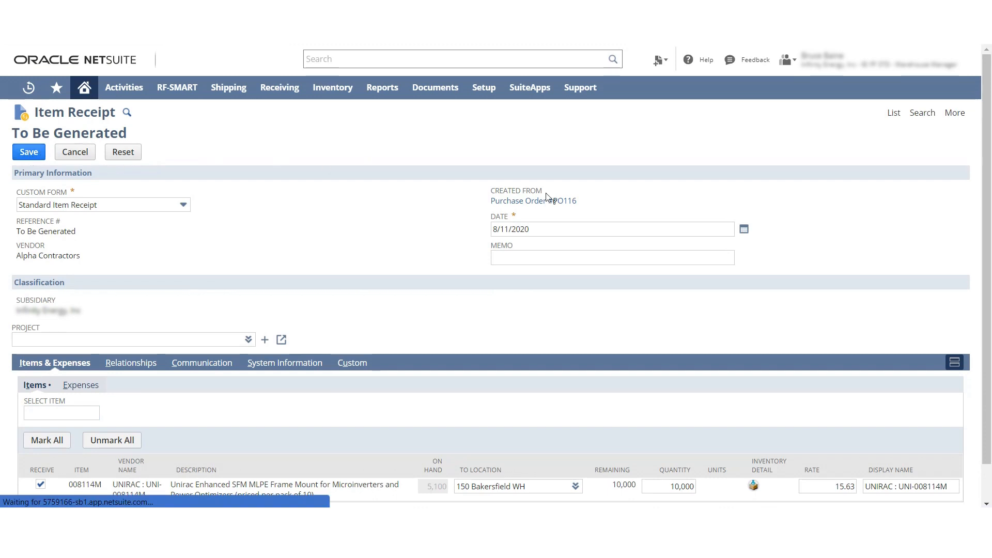
left_click(28, 152)
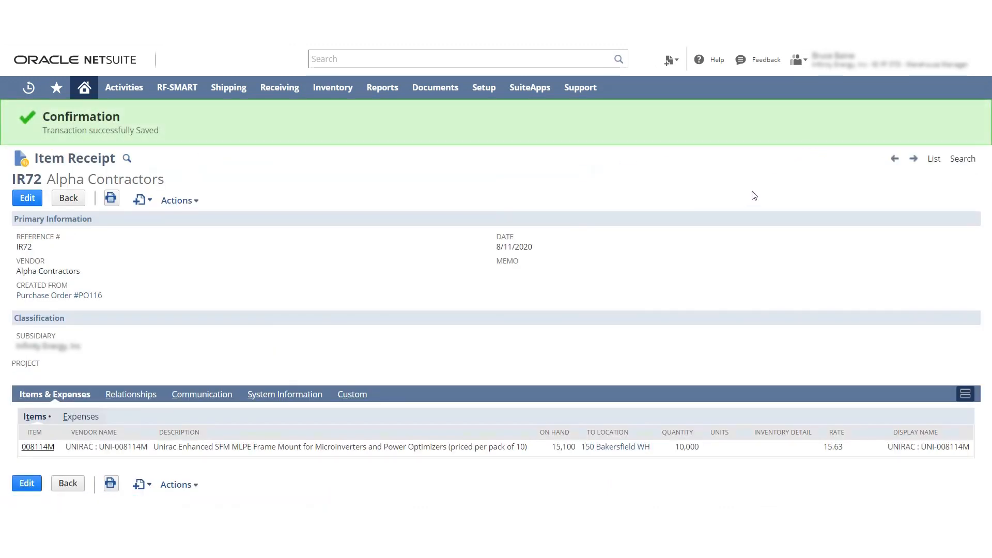
left_click(799, 60)
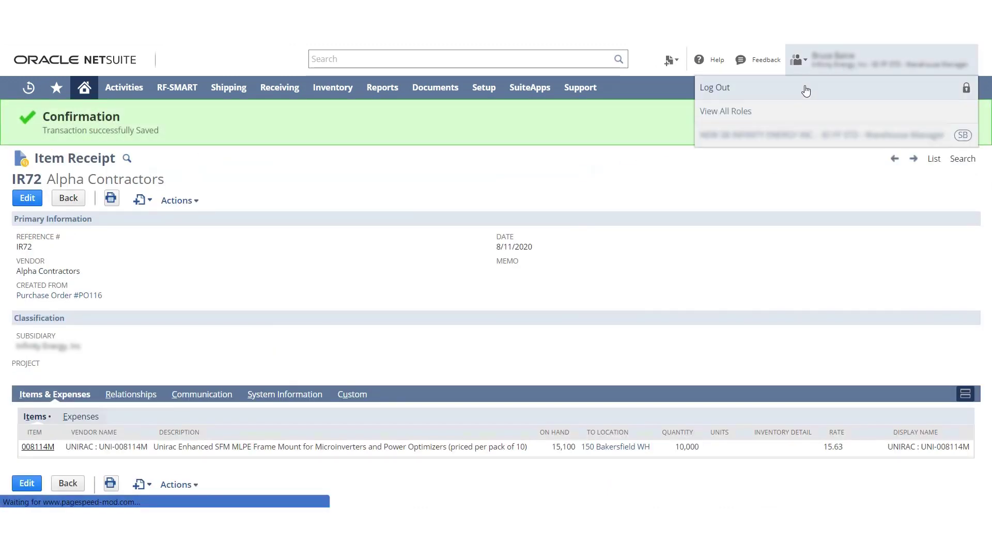
- Log out and log back in with the payables user's credentials
left_click(715, 87)
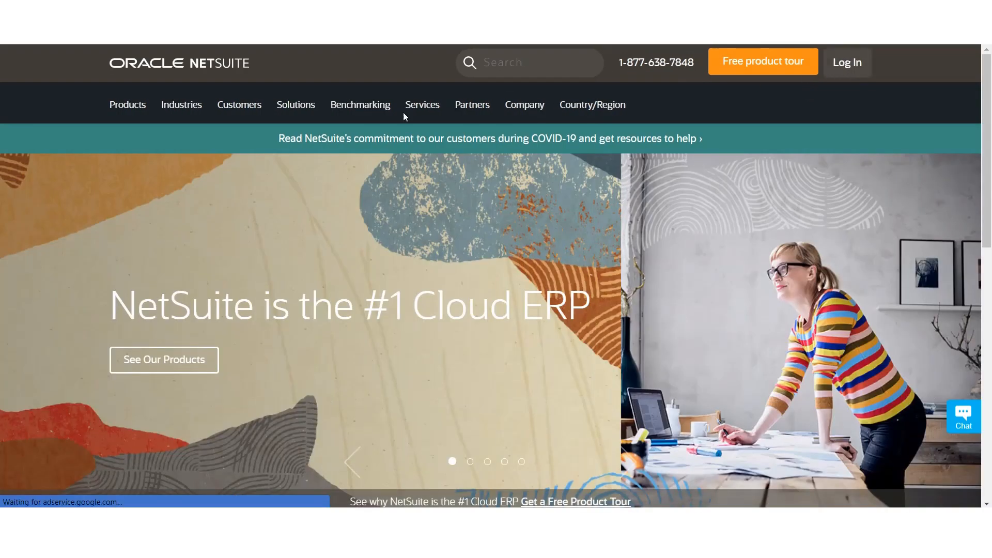
left_click(847, 62)
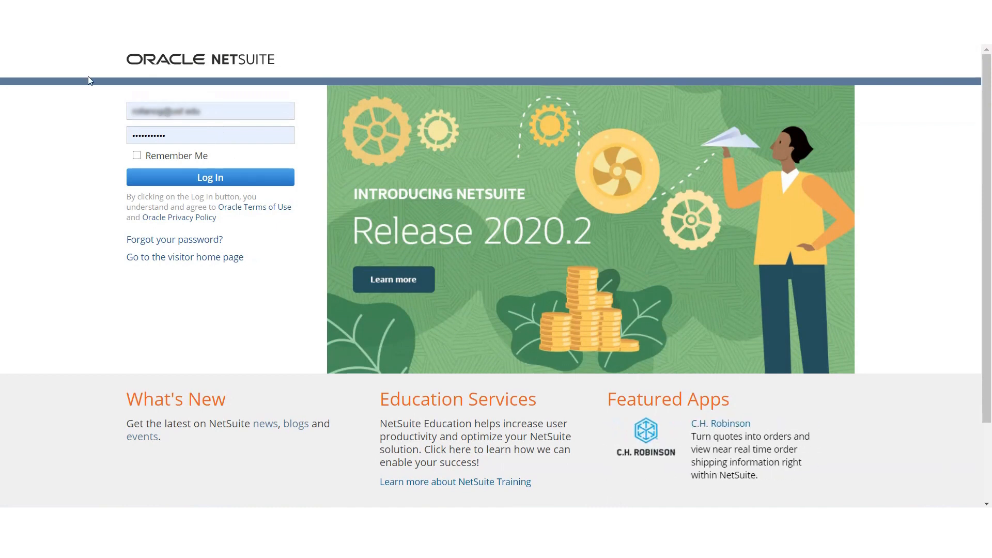
left_click(210, 177)
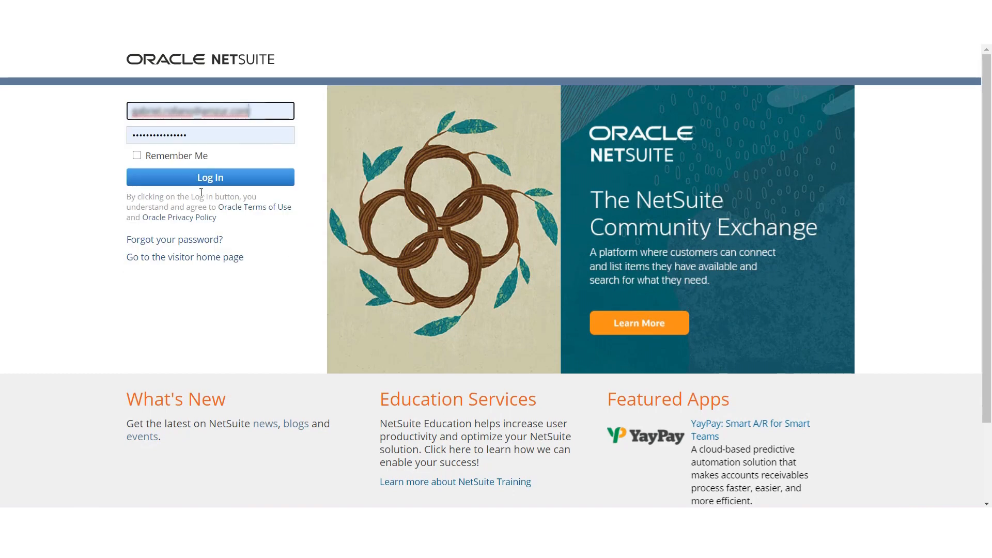
left_click(210, 178)
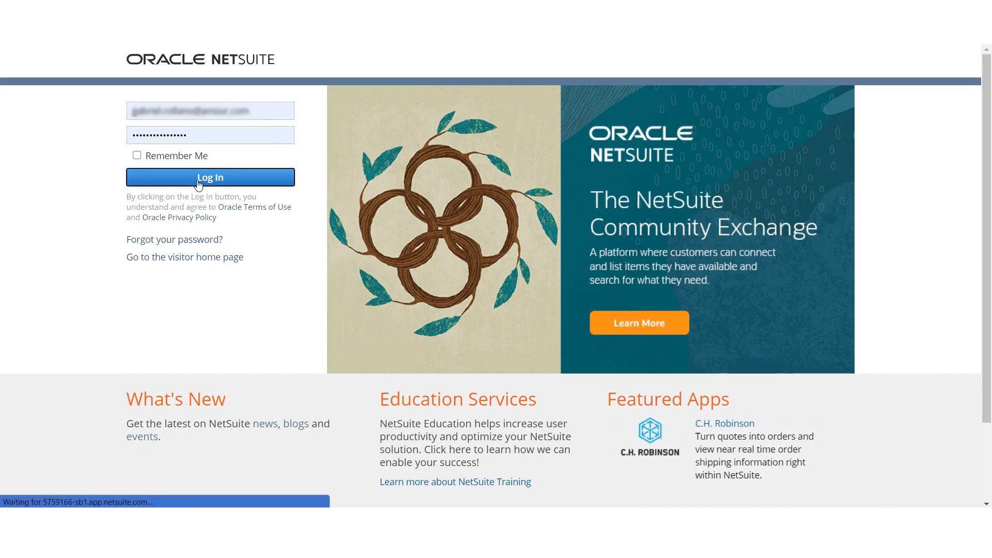
left_click(210, 177)
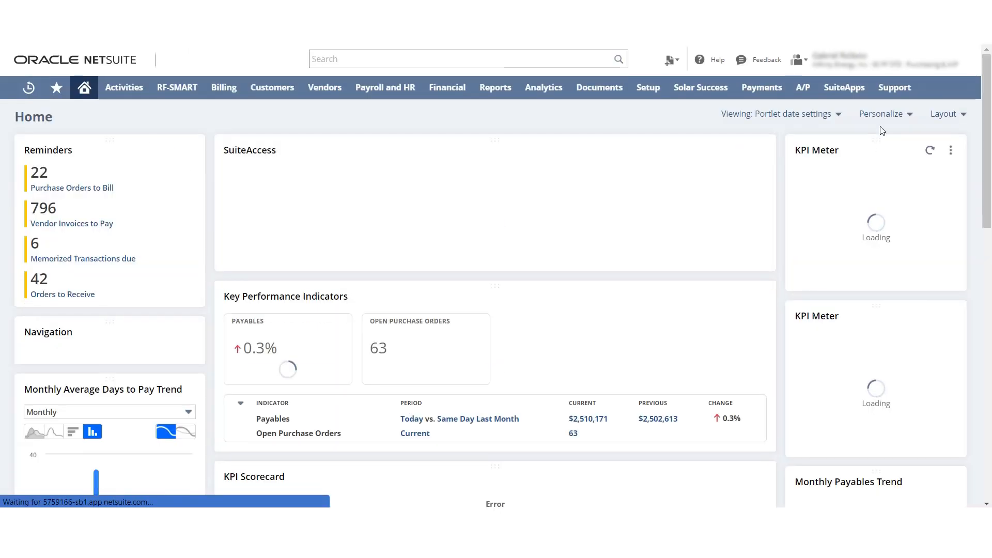
- Reopen fully billed PO114, then list purchase orders showing PO115 and PO116 pending bill
left_click(799, 60)
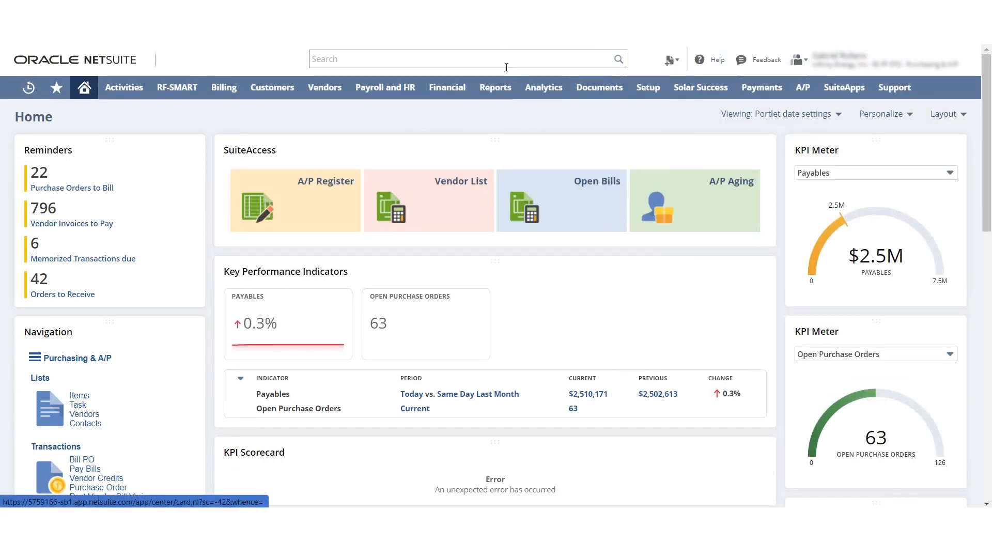
type("PO114")
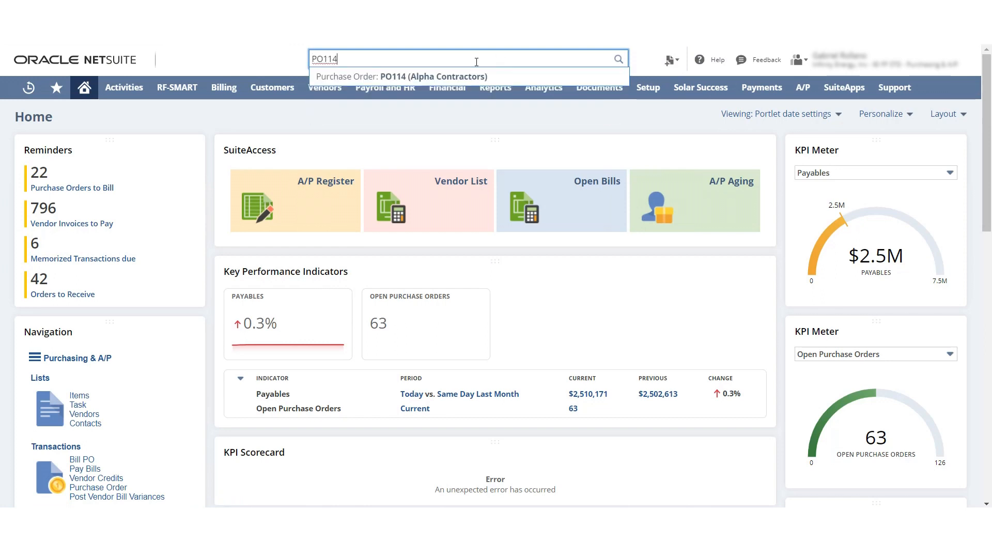
left_click(430, 76)
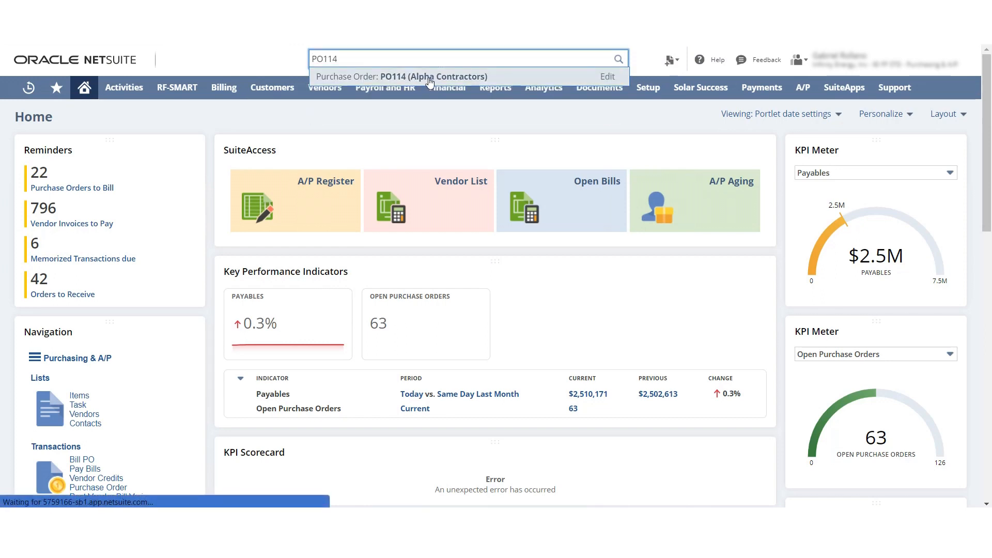
left_click(431, 77)
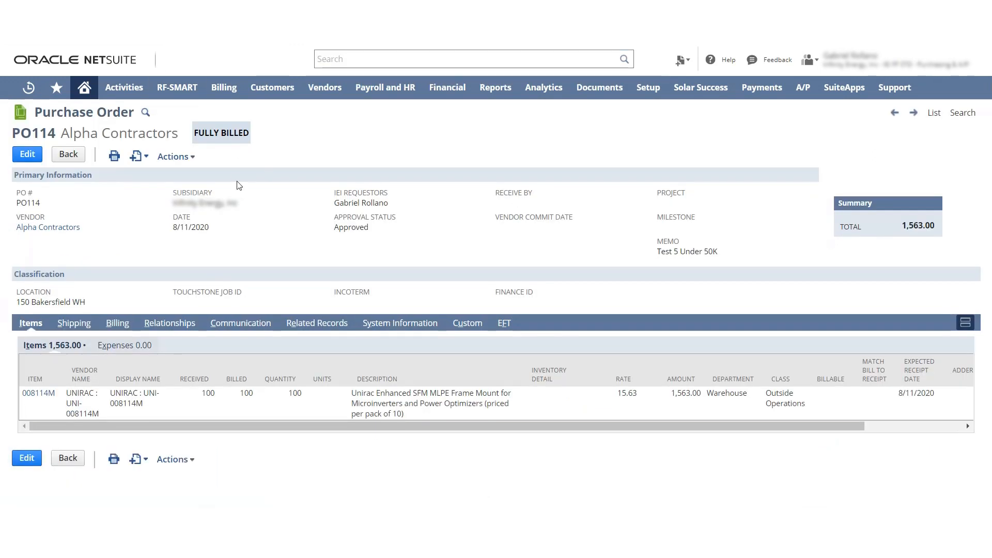
mouse_move(810, 357)
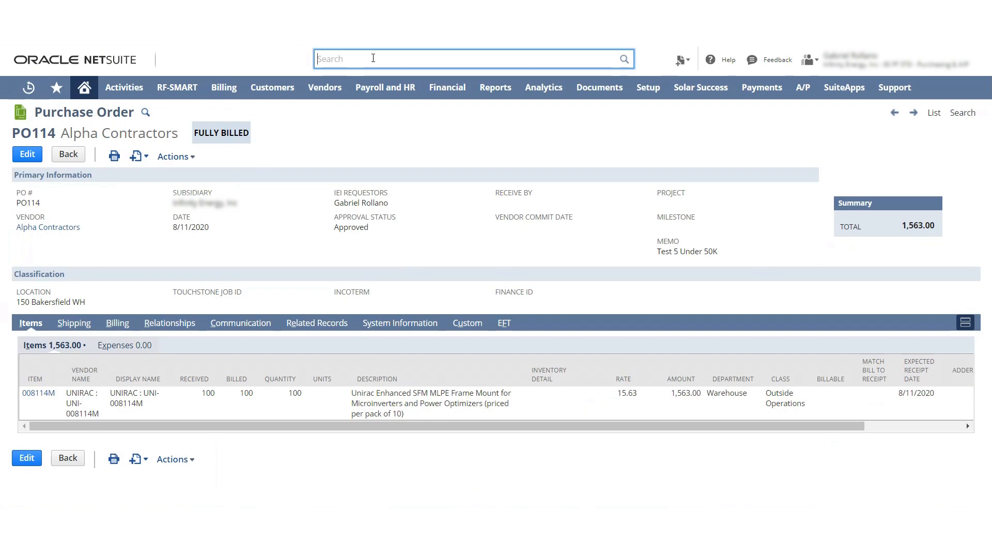
left_click(934, 113)
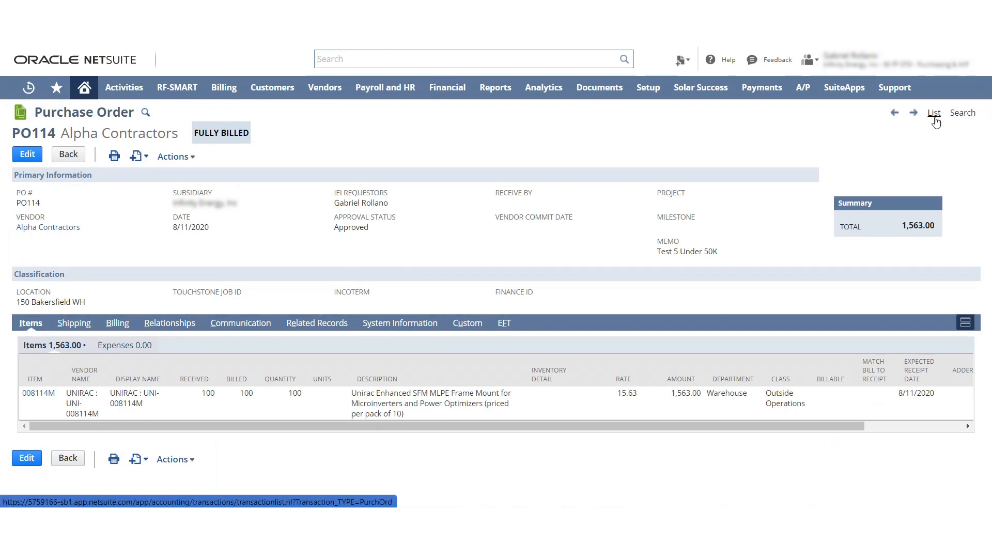
mouse_move(417, 126)
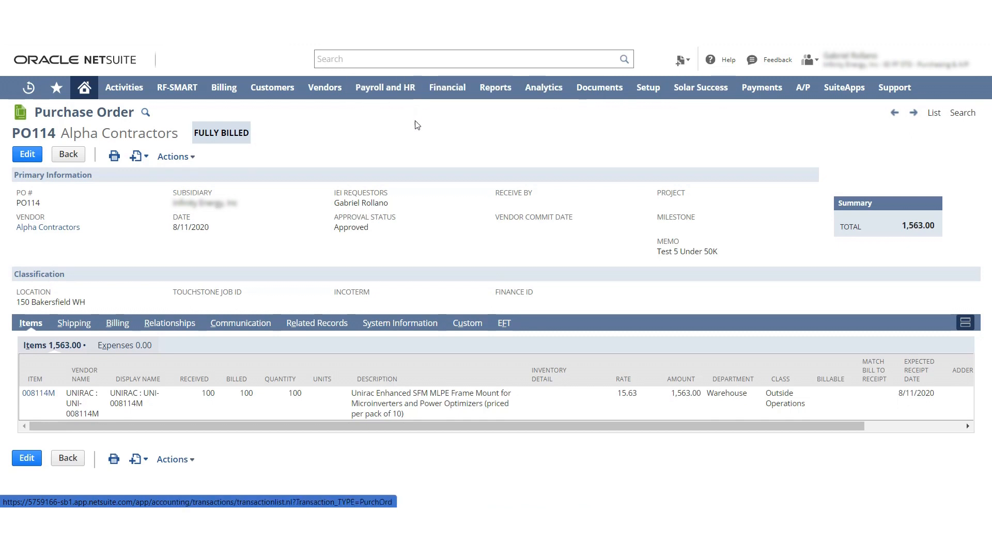
mouse_move(422, 138)
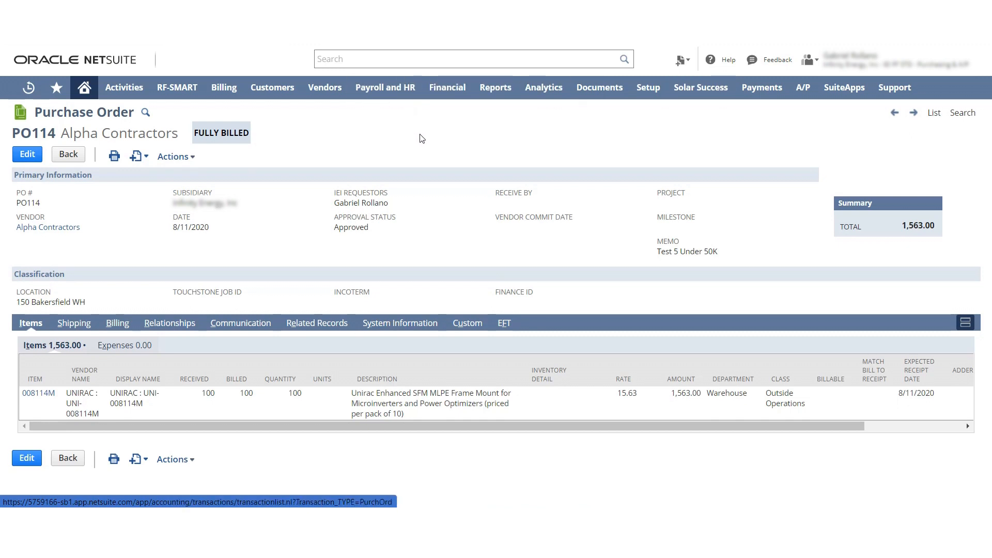
left_click(934, 112)
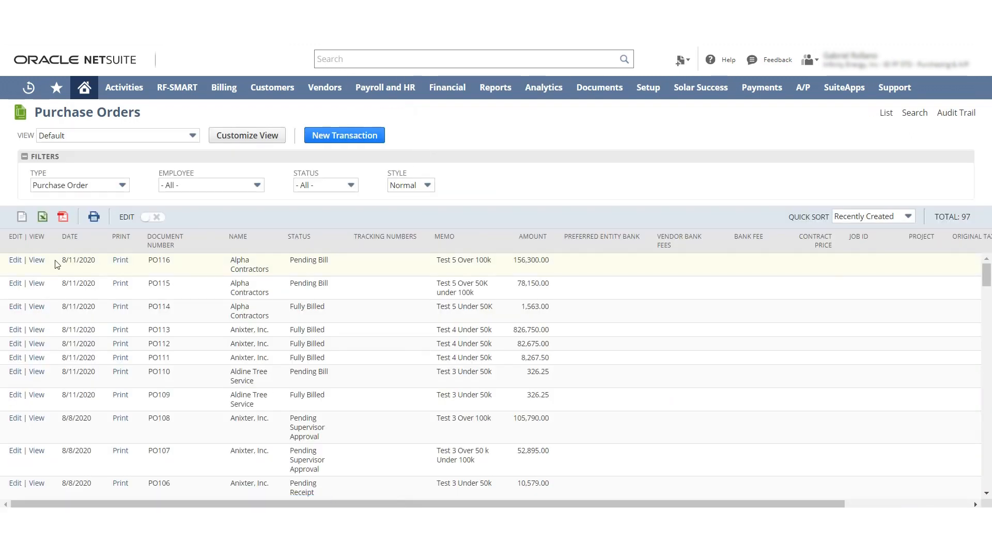
- Approve PO115 and bill its 78,150.00 total from Alpha Contractors
left_click(36, 283)
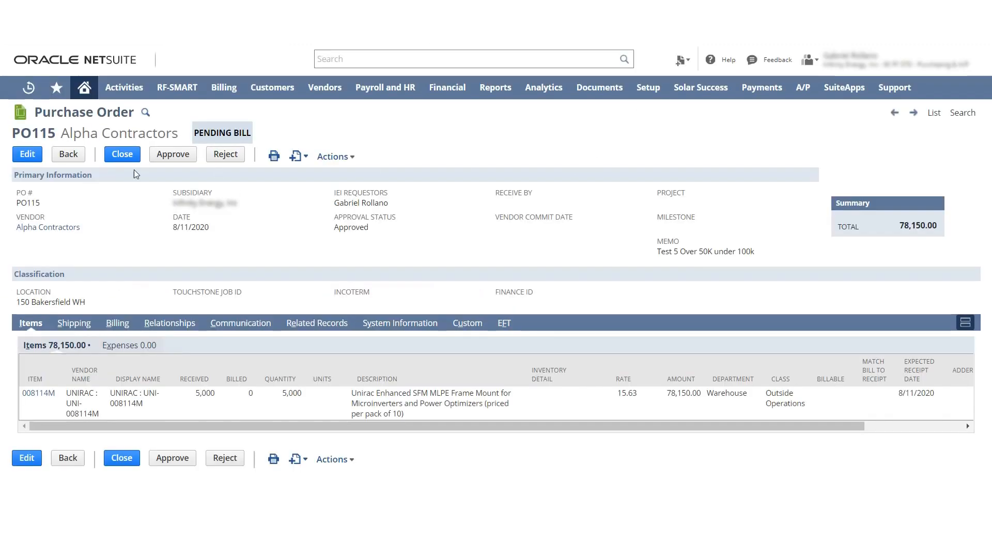
mouse_move(185, 155)
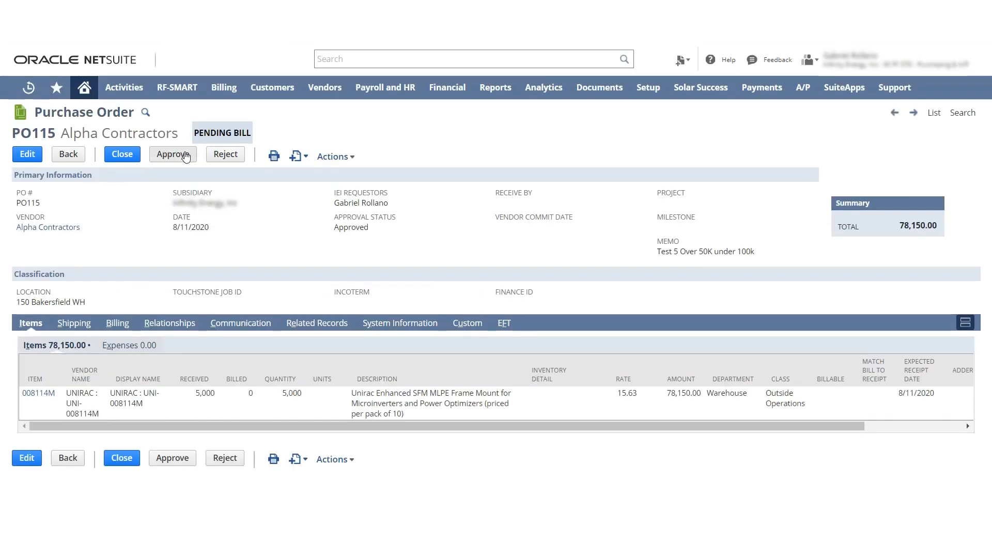
left_click(173, 154)
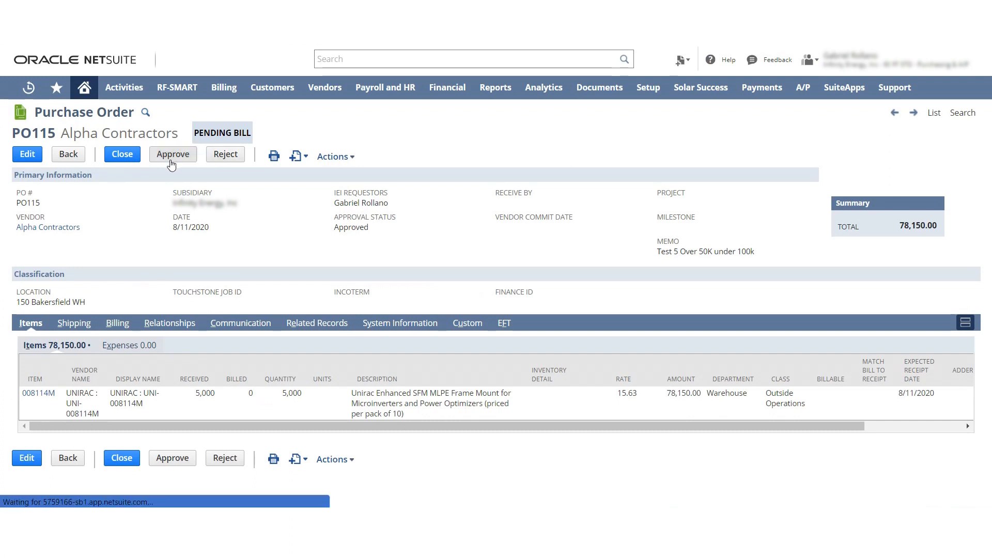
left_click(173, 154)
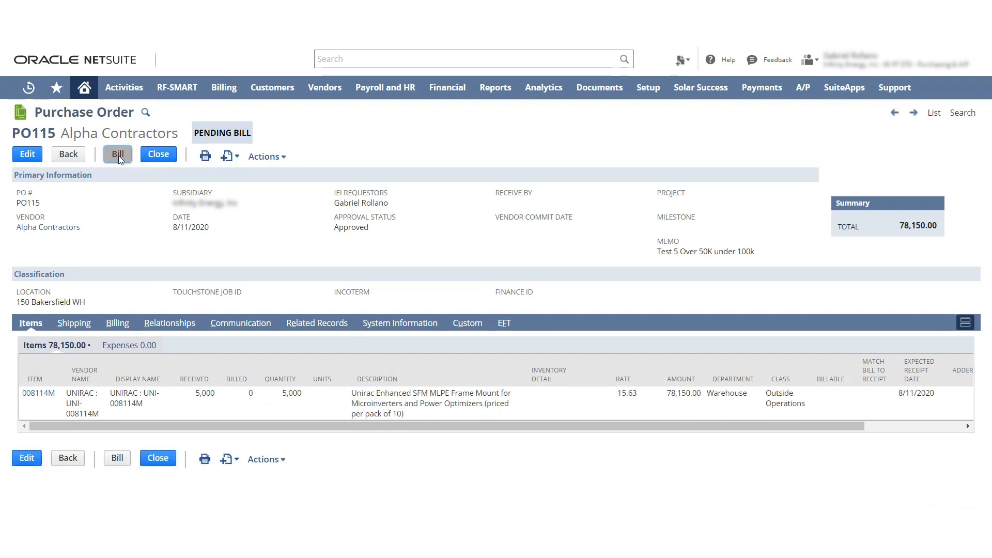
left_click(118, 155)
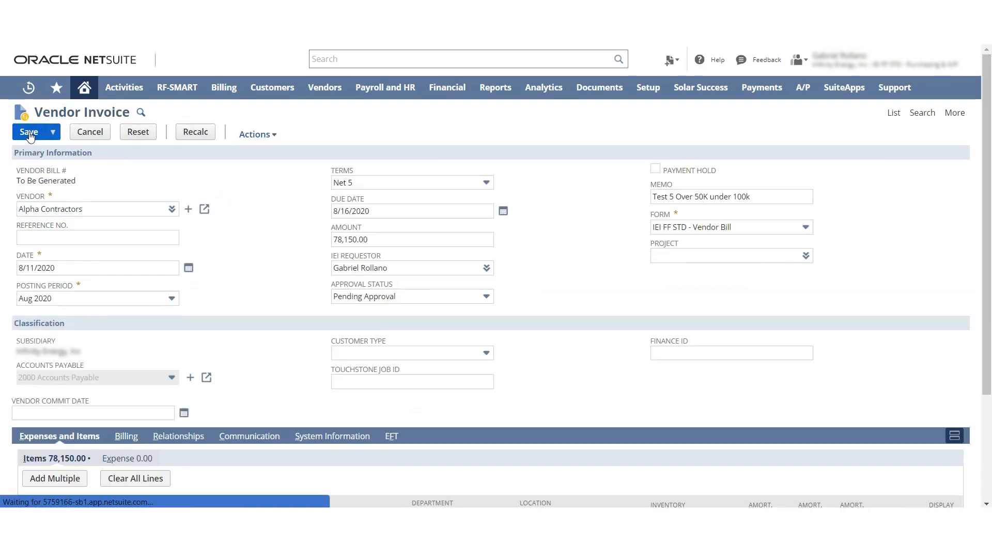
mouse_move(803, 96)
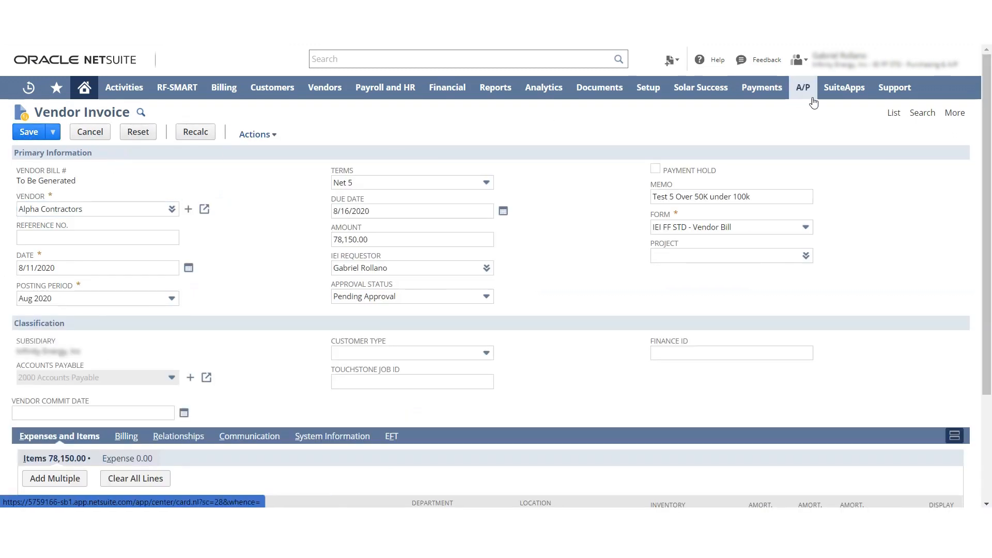
- From the purchase orders list, approve PO116 and bill its 156,300.00 total
left_click(28, 131)
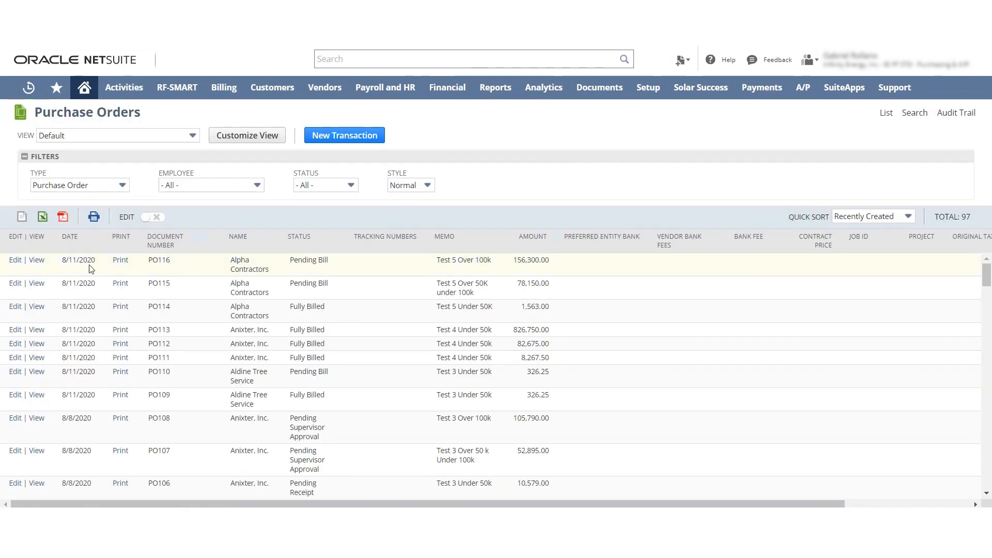
mouse_move(35, 260)
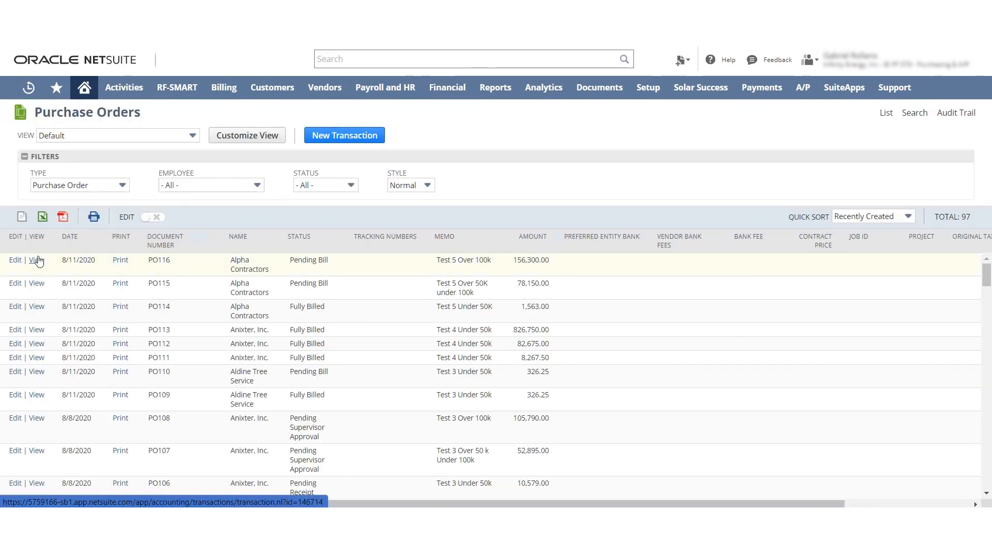
left_click(36, 260)
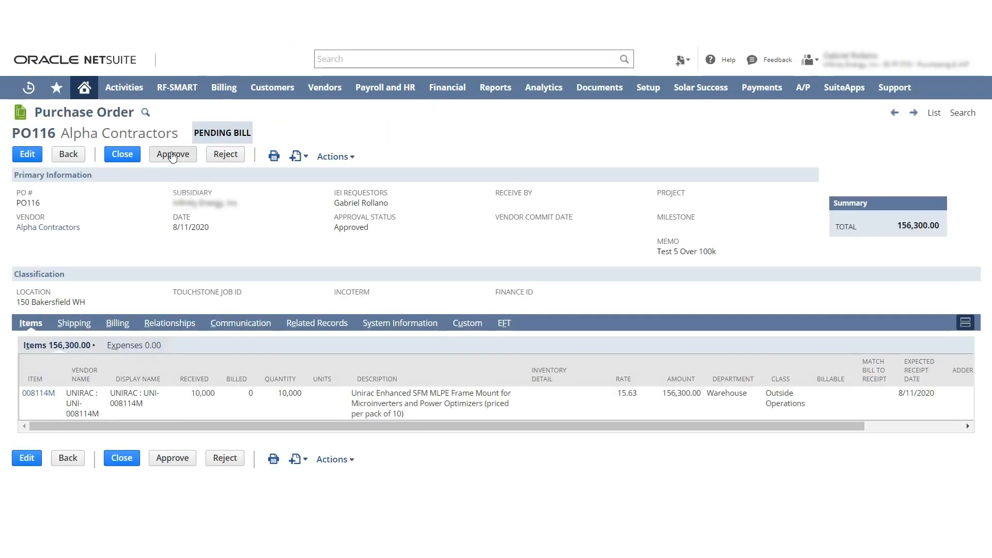
left_click(172, 154)
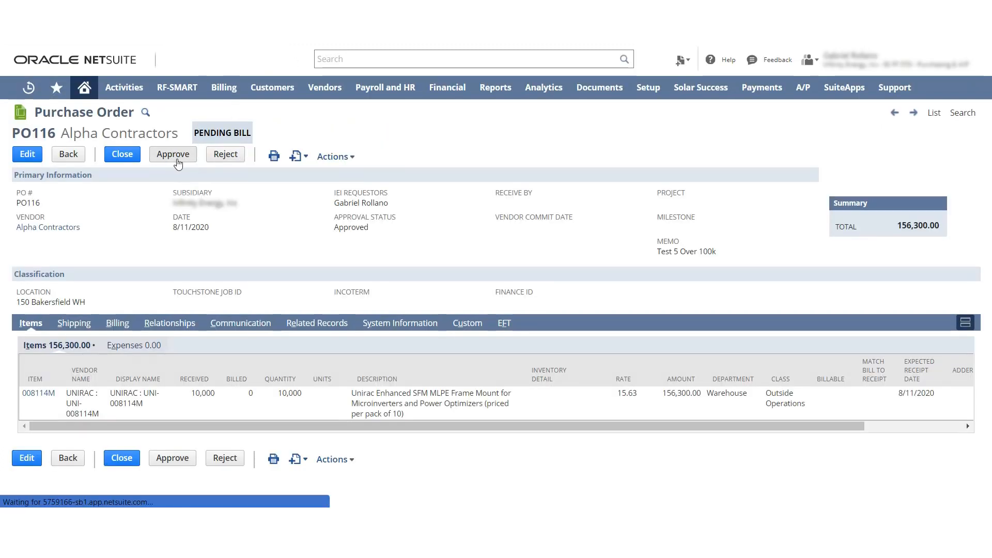
left_click(173, 154)
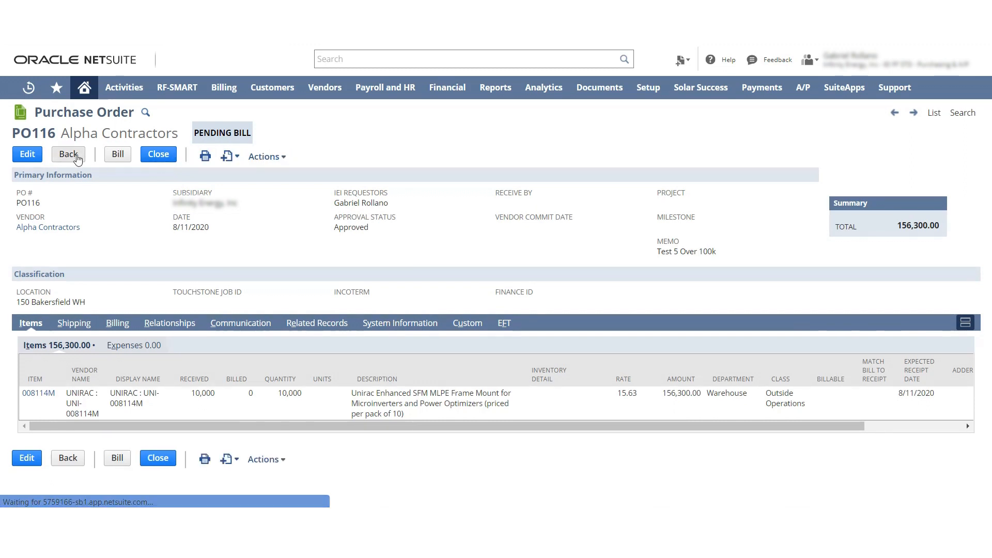
mouse_move(118, 154)
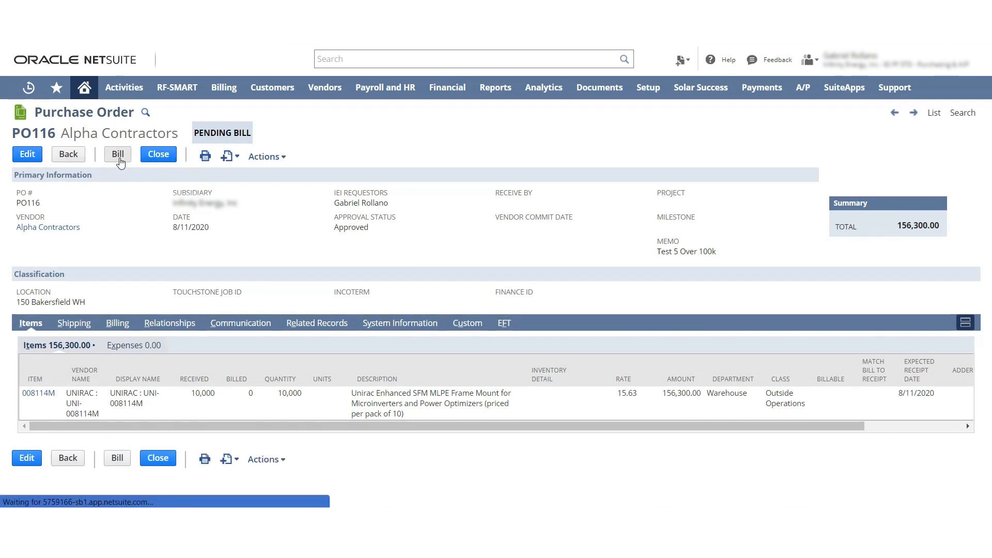
left_click(117, 154)
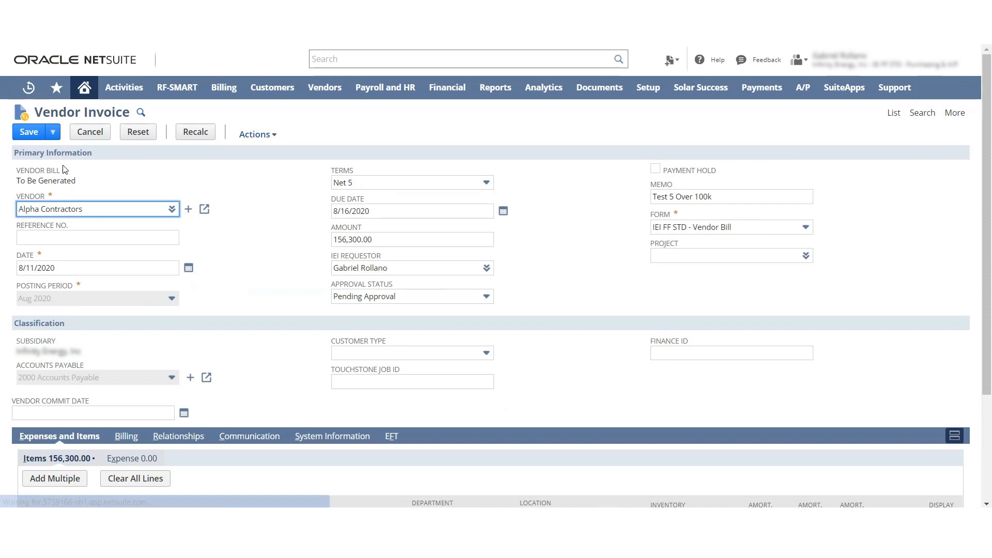
- Save the vendor invoice, creating VENDBILL7858 for 156,300.00 pending approval
left_click(28, 132)
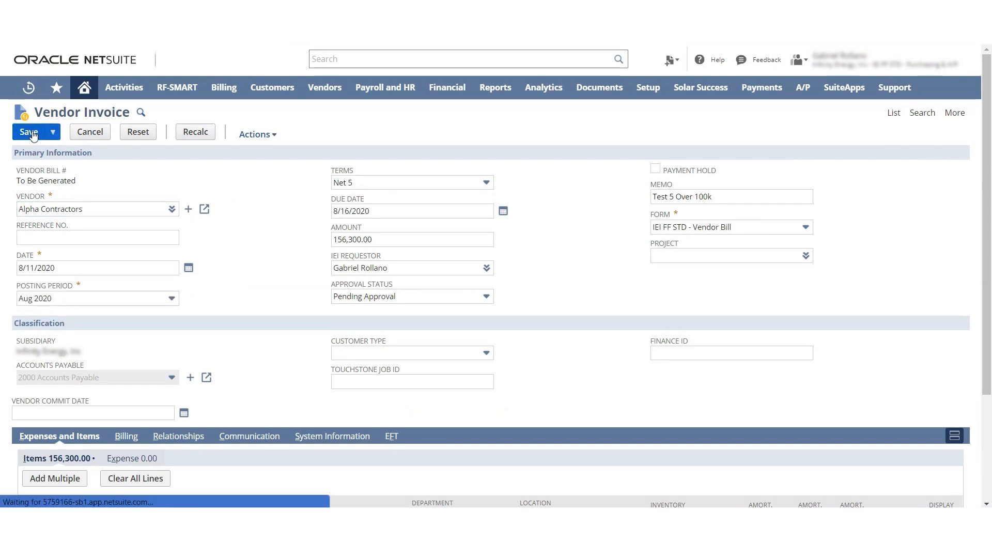
left_click(29, 132)
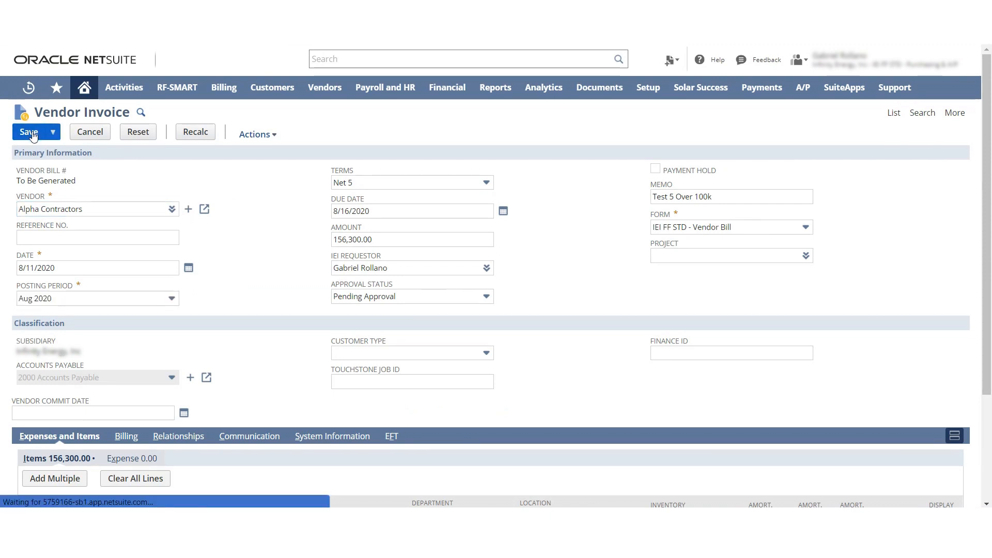
left_click(28, 132)
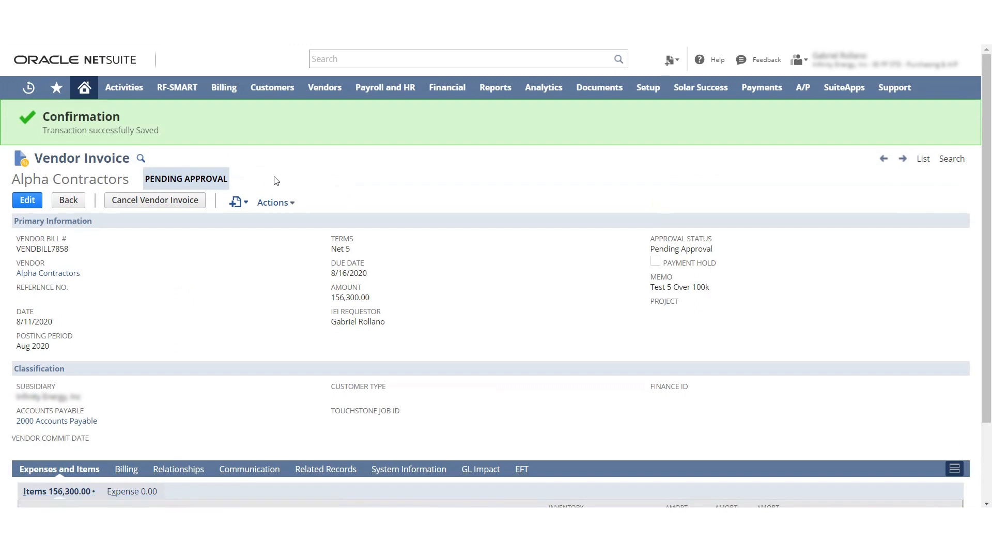
- Scroll the role menu to pick the Administrator role
left_click(810, 59)
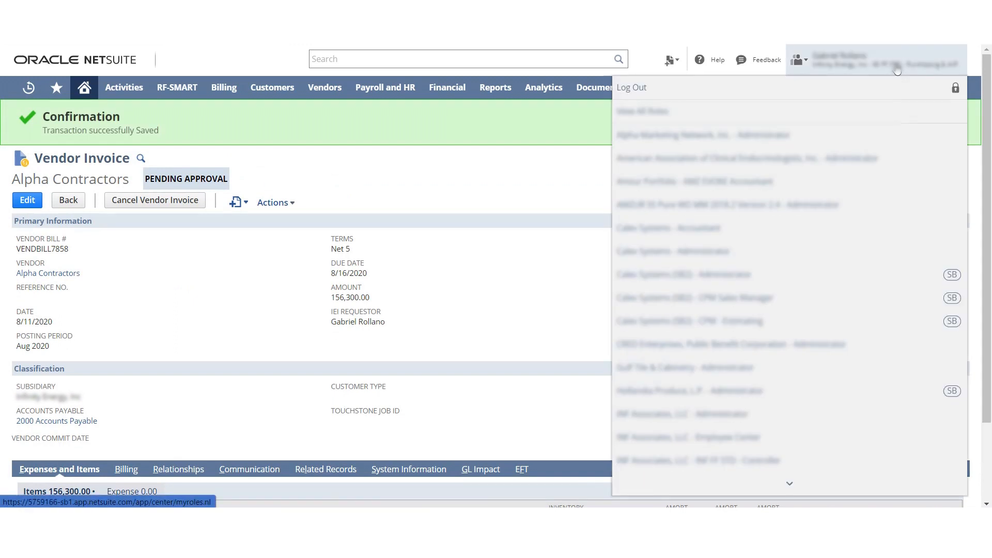
mouse_move(865, 272)
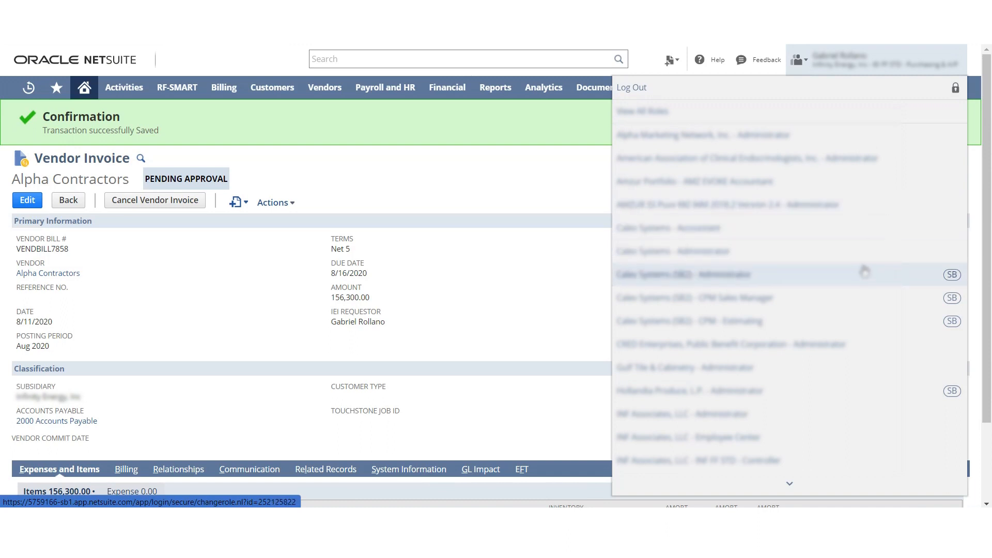
scroll("down", 3)
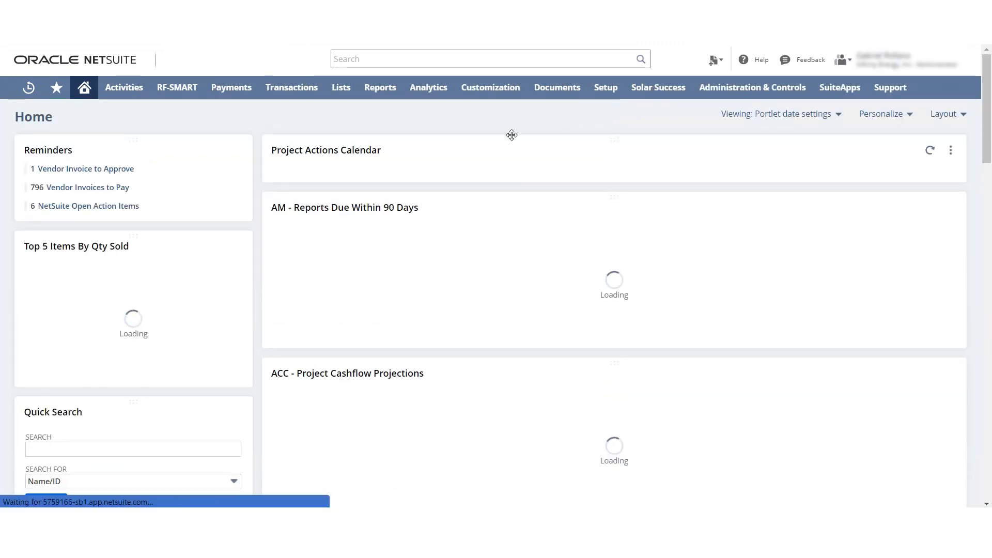
- Open the IEI Purchase Order Workflow from the Customization > Workflows list
left_click(491, 87)
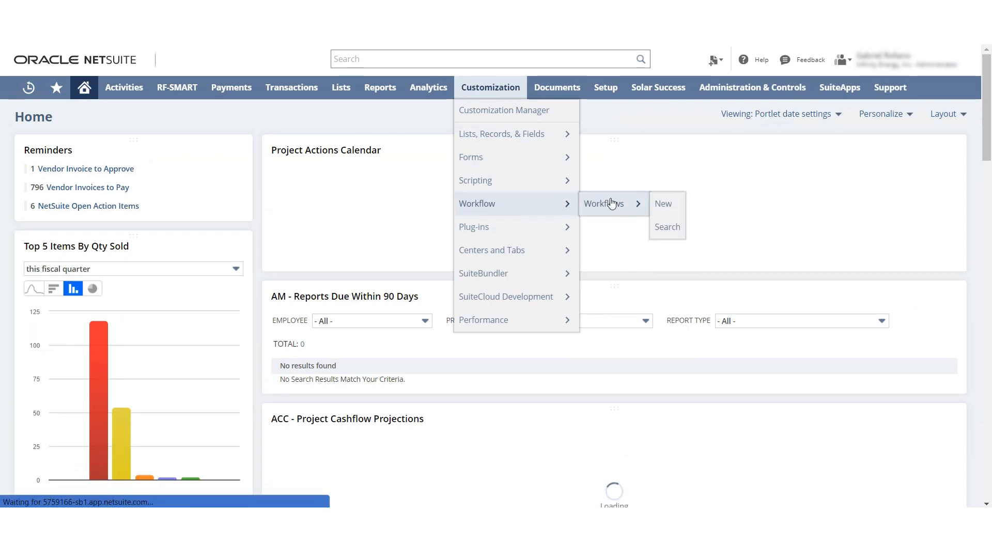
left_click(603, 204)
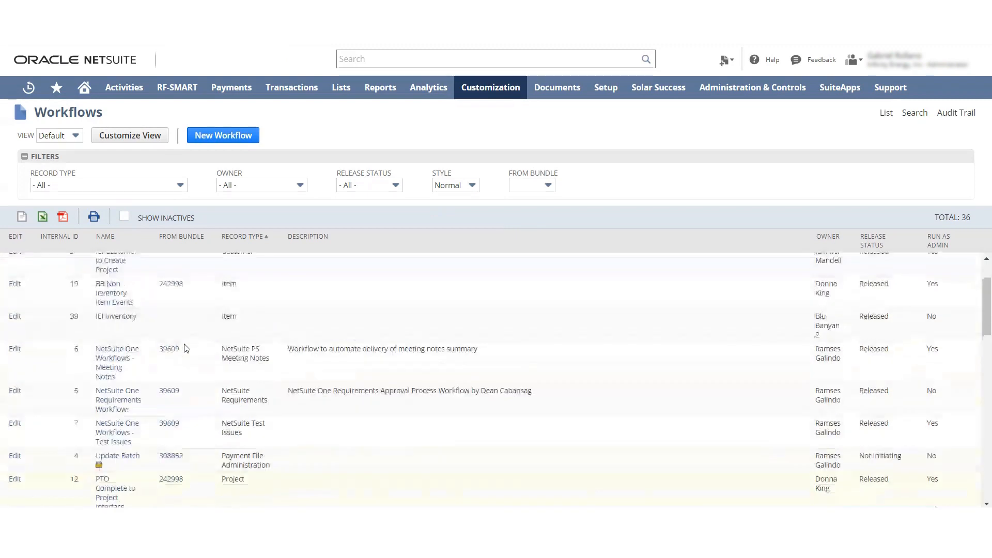
scroll("down", 3)
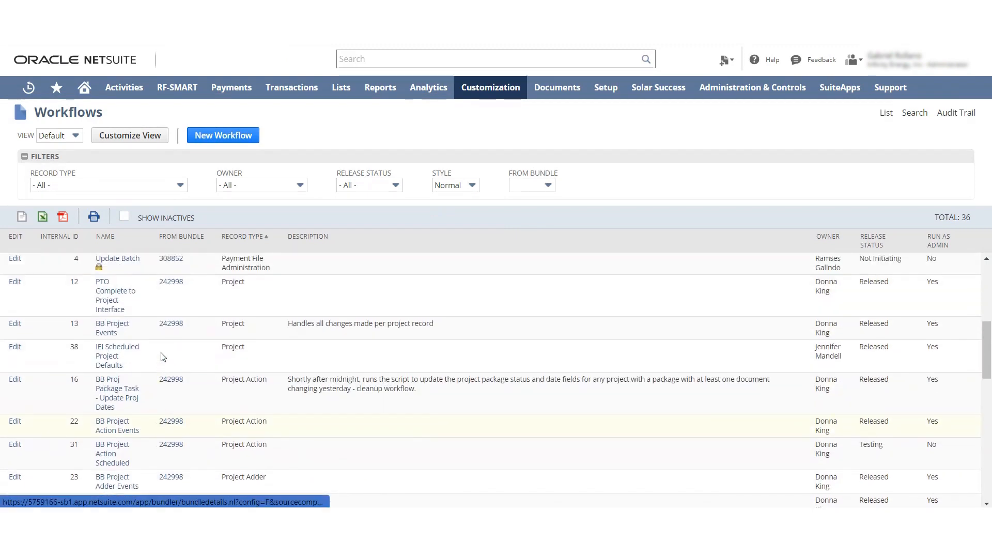
scroll("down", 3)
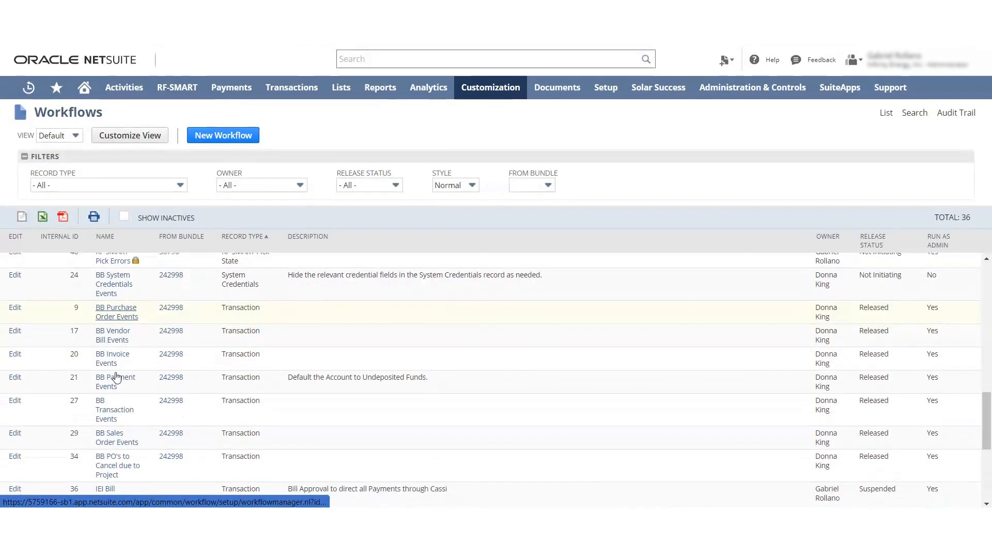
scroll("down", 3)
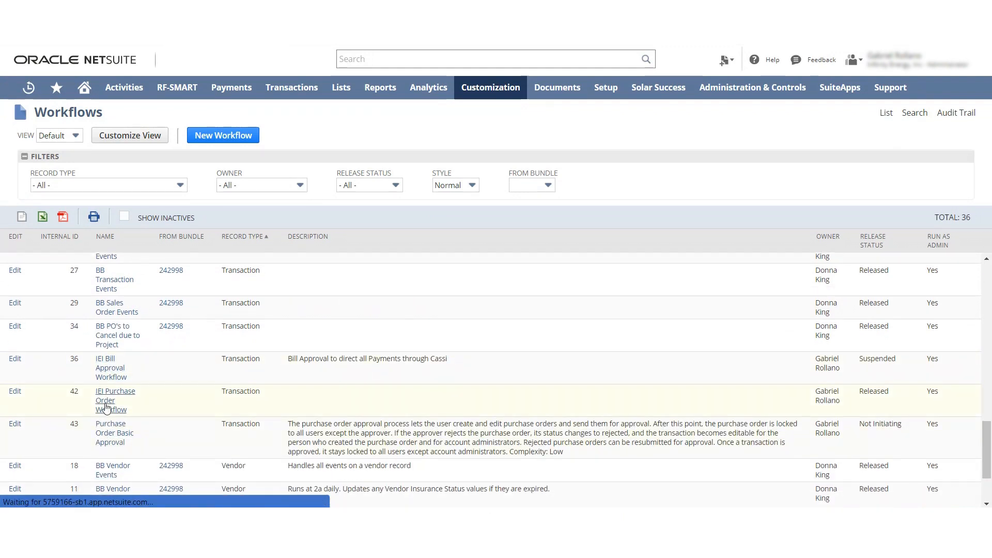
left_click(115, 400)
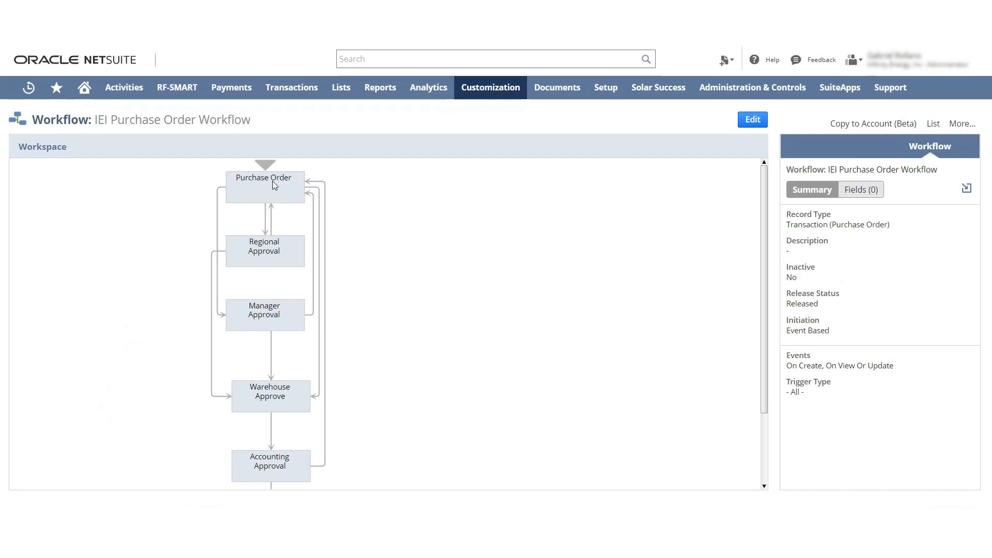
- Show the Purchase Order state's action setting Approval Status to Pending Approval
left_click(264, 184)
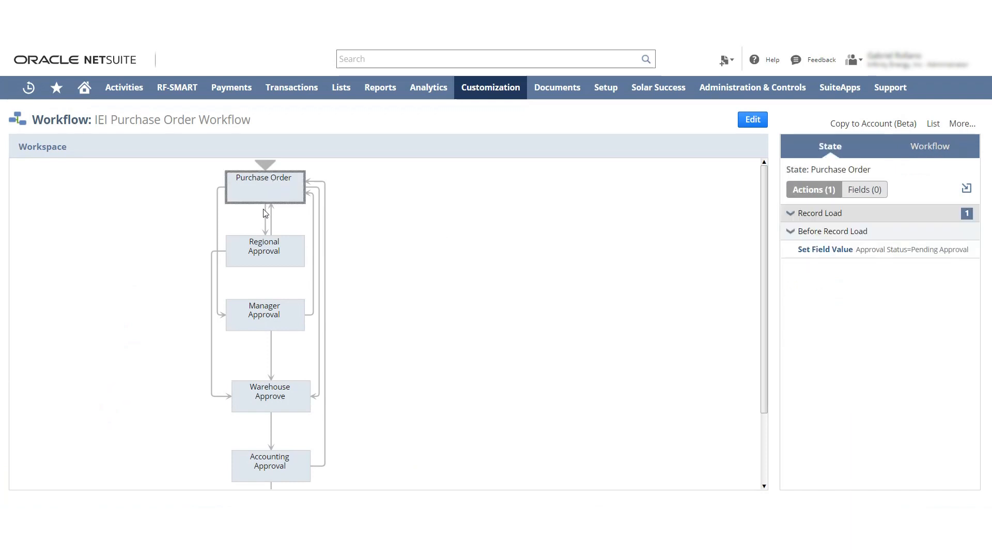
mouse_move(208, 178)
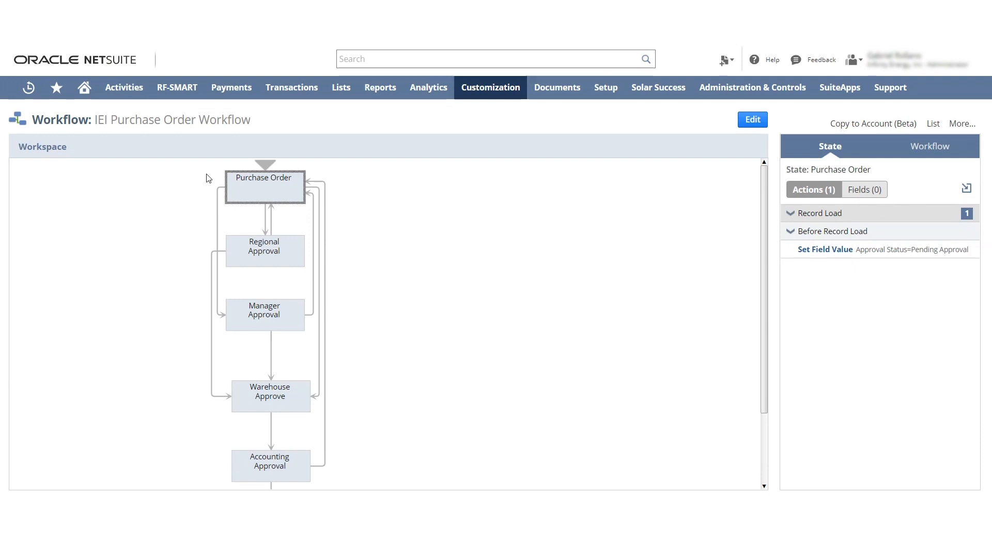
left_click(930, 146)
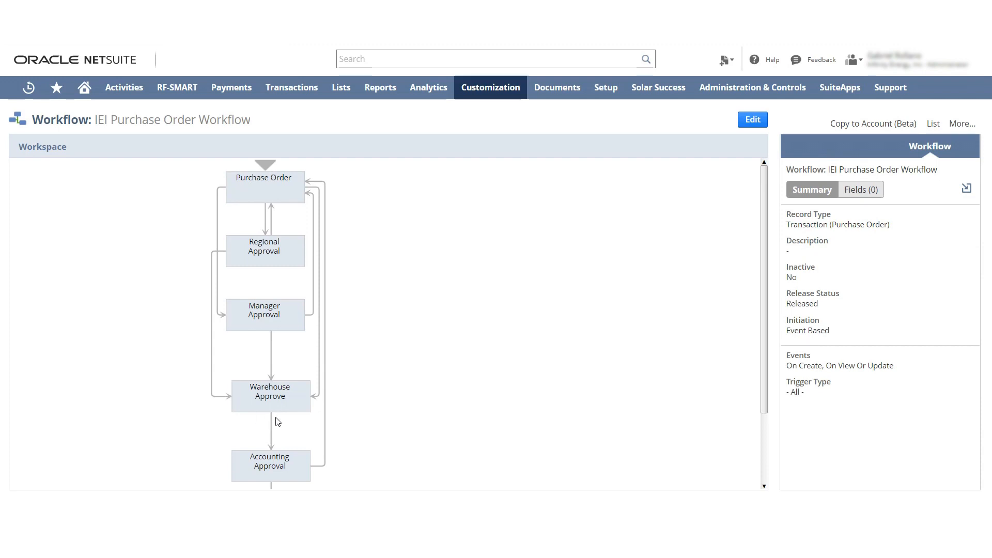
mouse_move(281, 464)
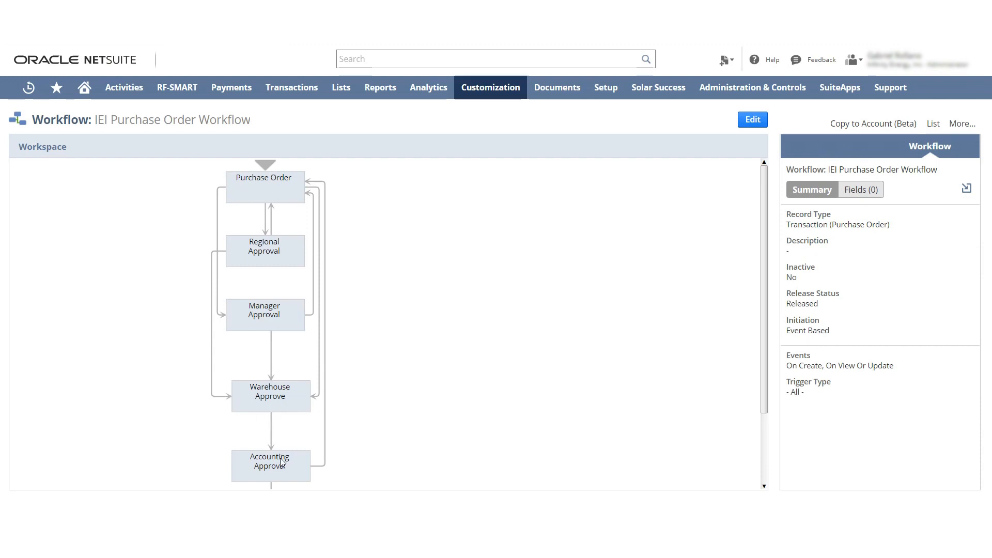
mouse_move(307, 200)
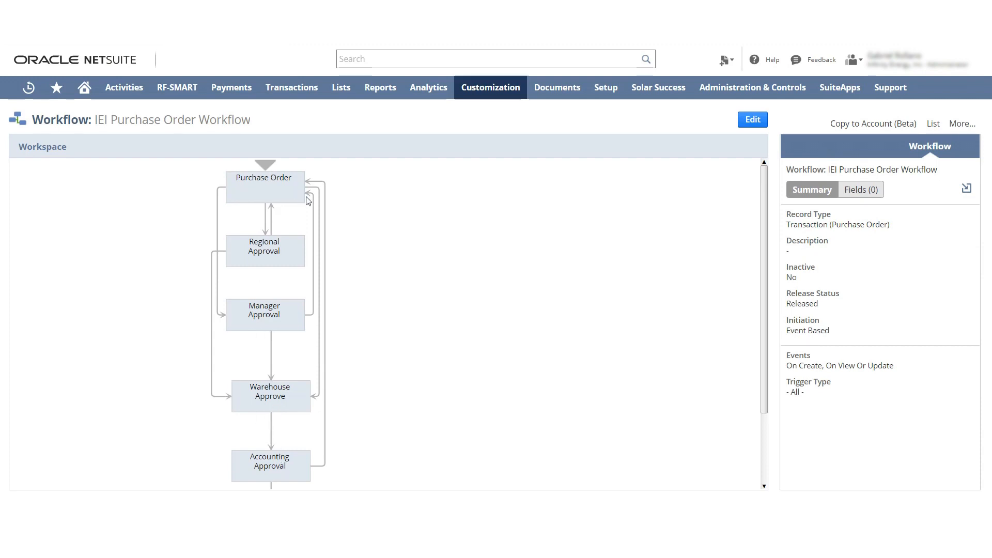
mouse_move(289, 452)
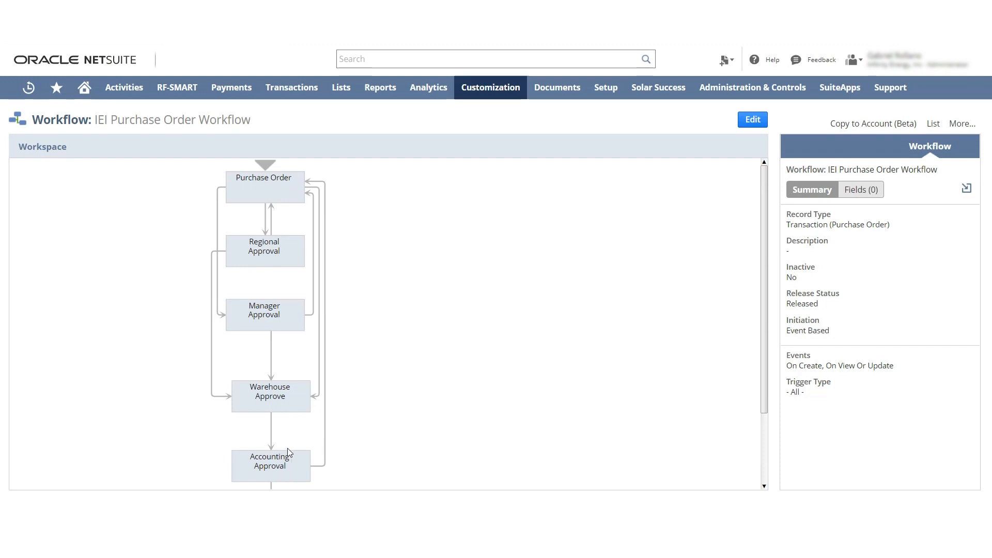
mouse_move(306, 248)
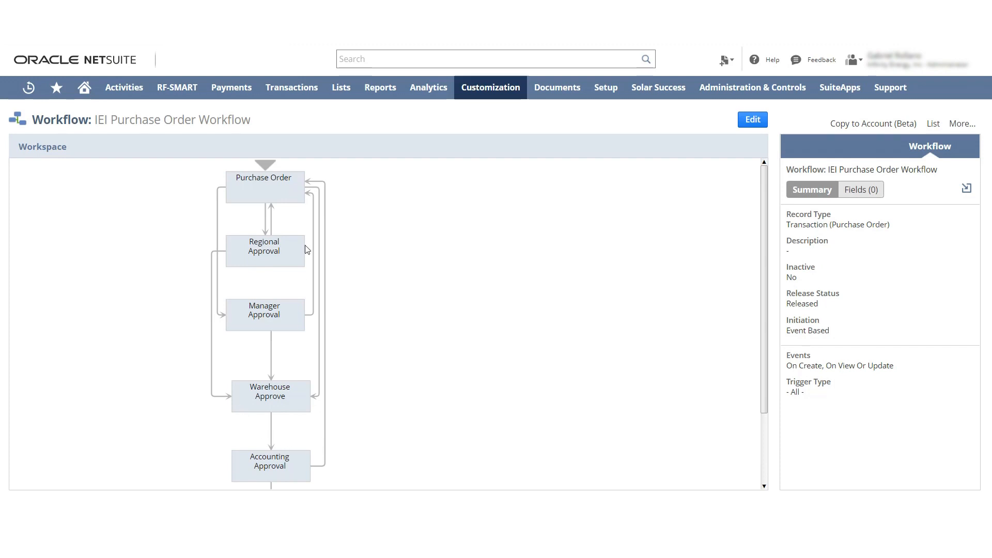
mouse_move(291, 437)
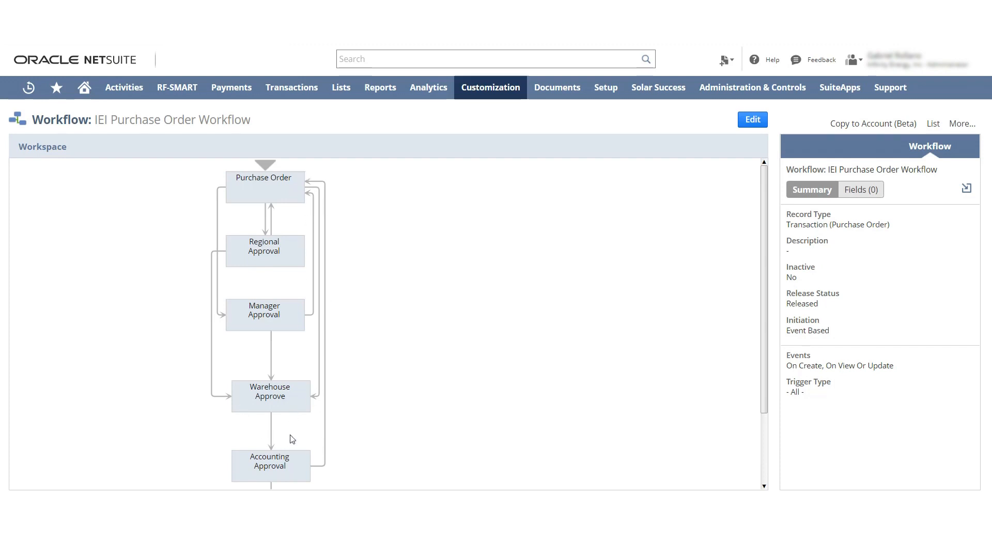
mouse_move(217, 208)
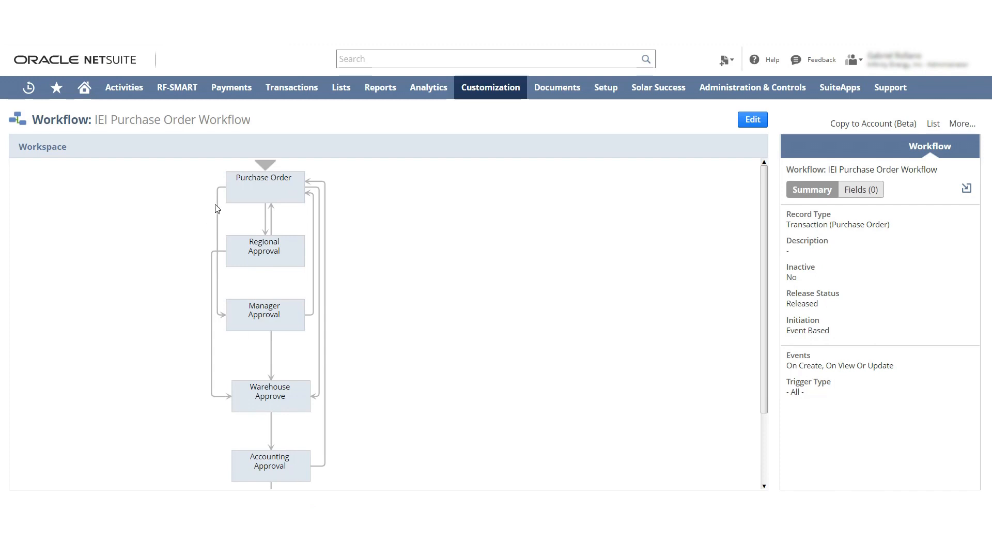
mouse_move(262, 182)
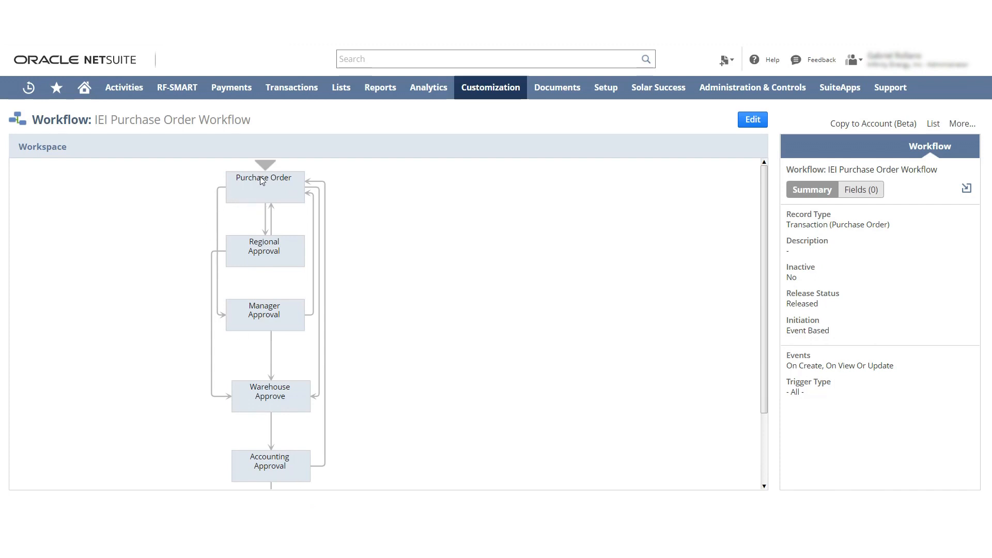
mouse_move(253, 252)
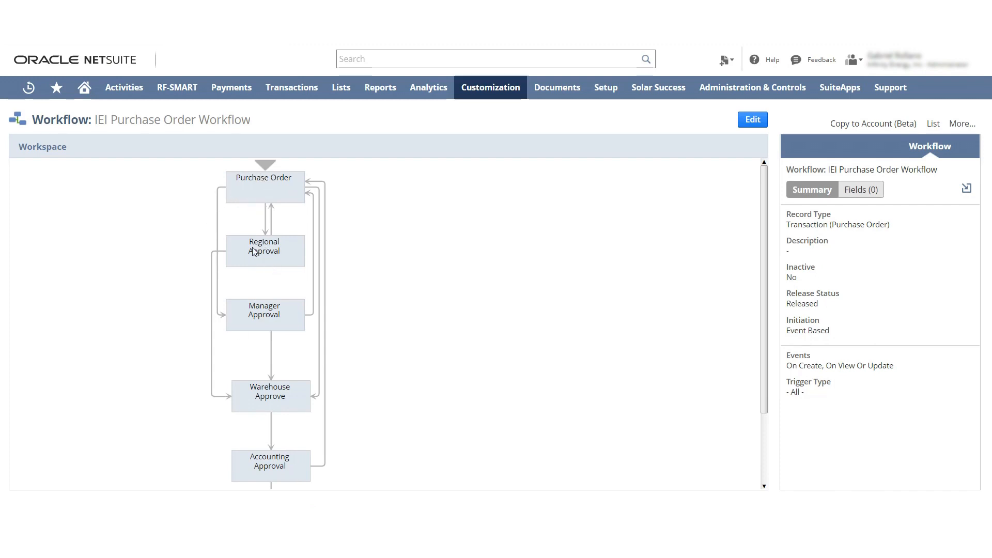
mouse_move(198, 366)
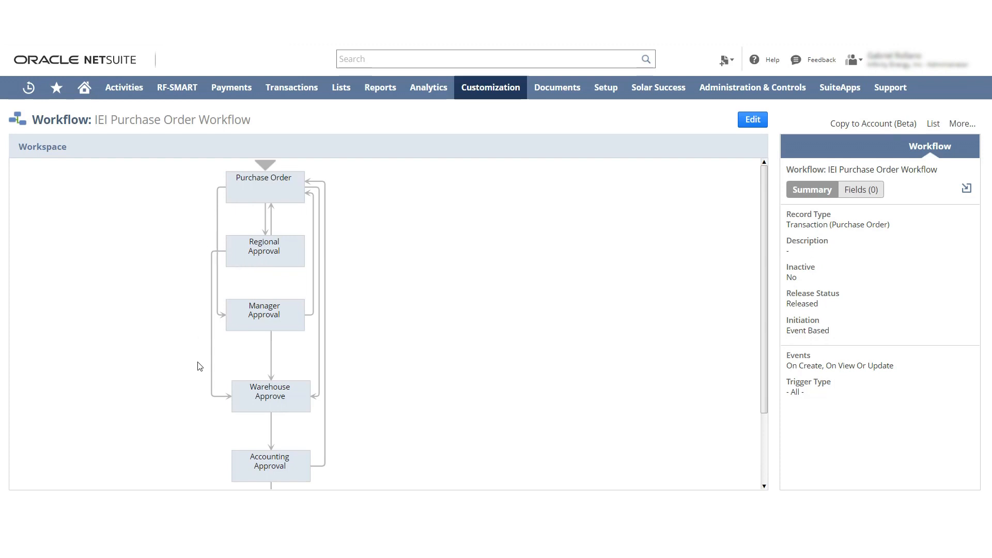
mouse_move(273, 404)
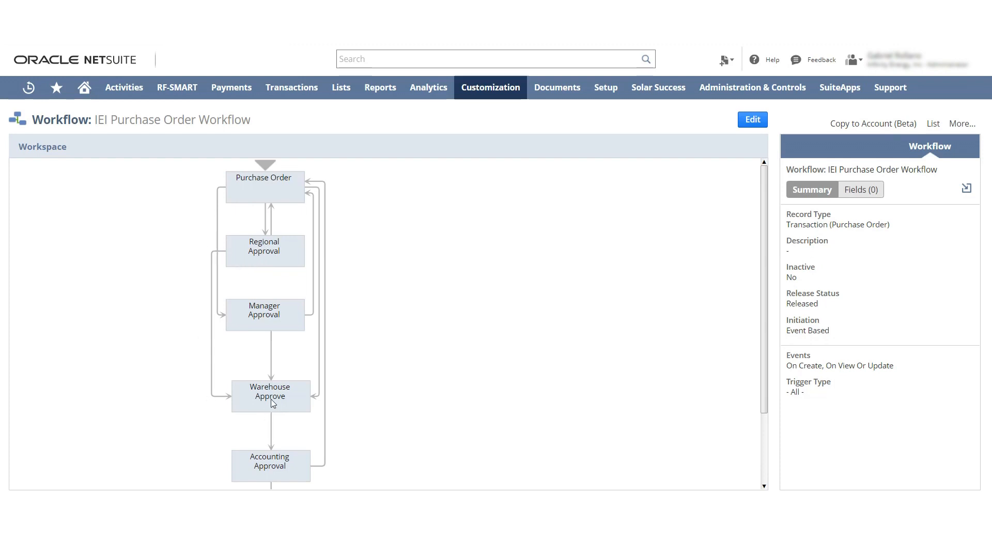
mouse_move(281, 468)
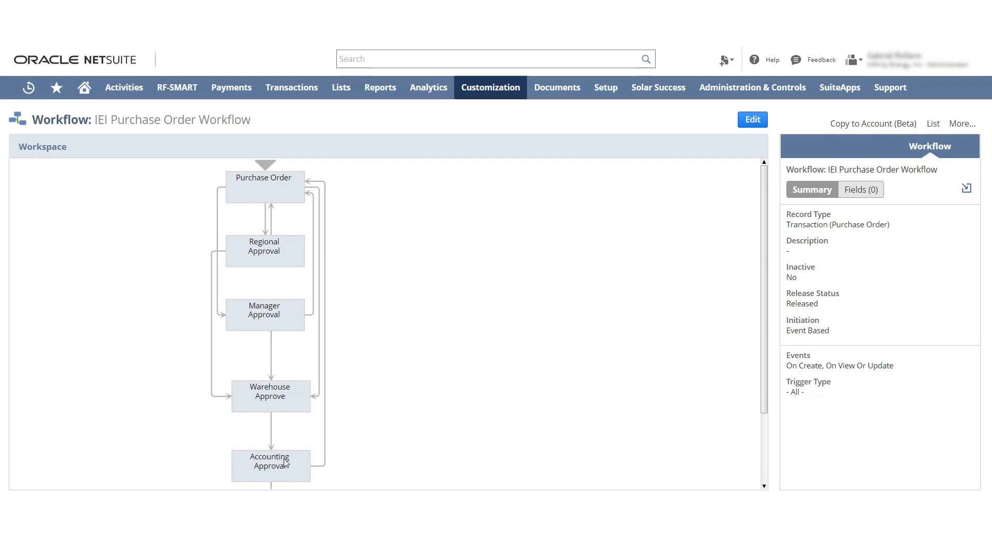
mouse_move(295, 324)
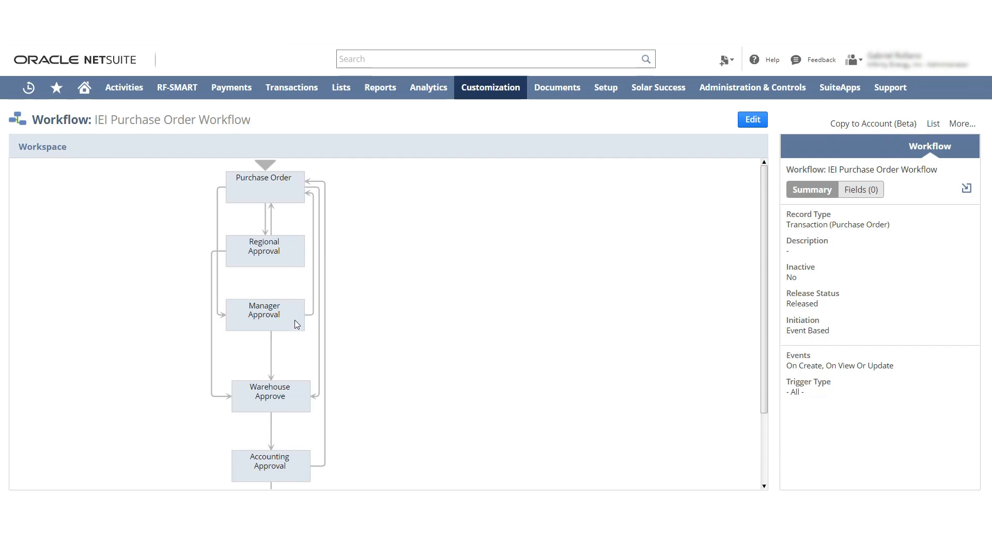
mouse_move(276, 330)
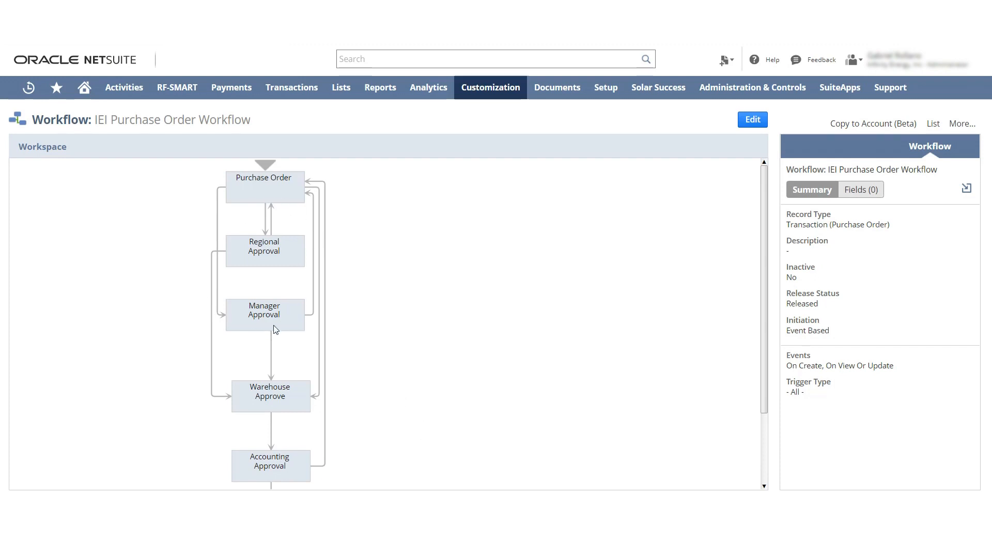
left_click(264, 251)
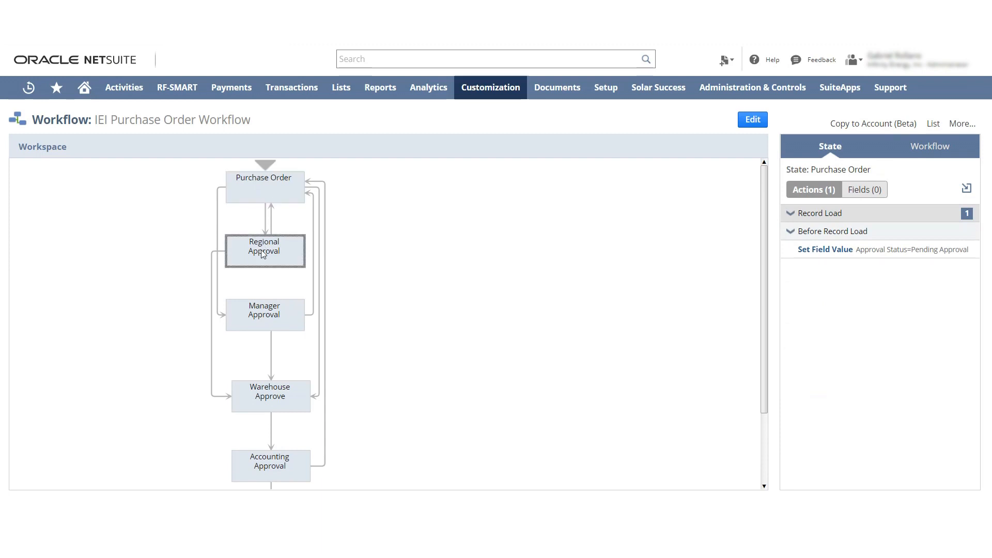
- Inspect the Regional Approval, Manager Approval and Warehouse Approve states' actions
left_click(265, 250)
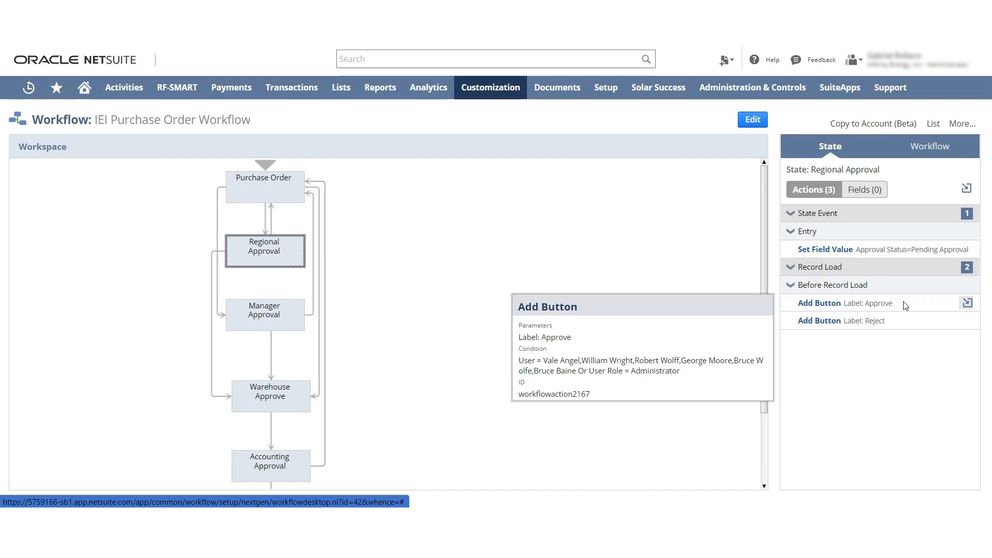
left_click(264, 314)
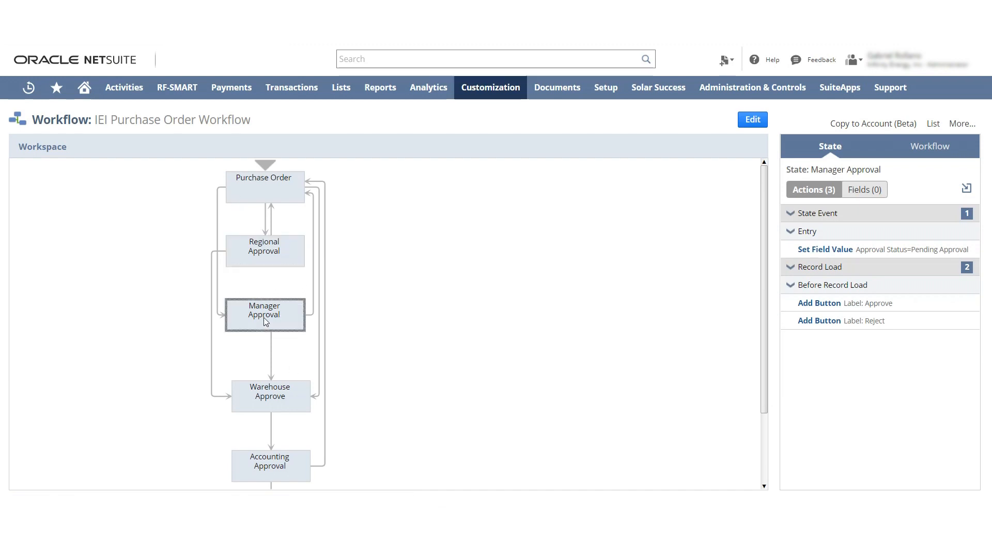
mouse_move(902, 309)
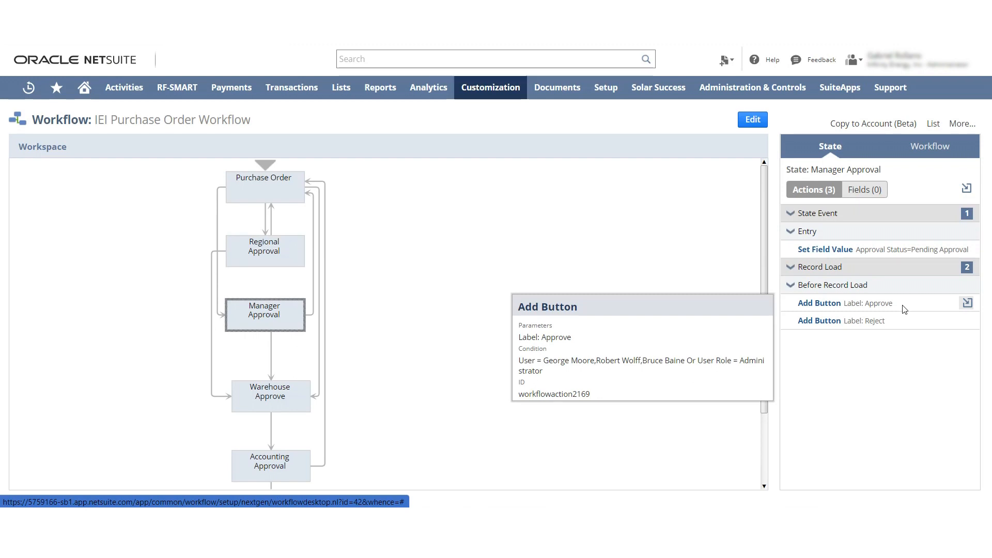
left_click(271, 396)
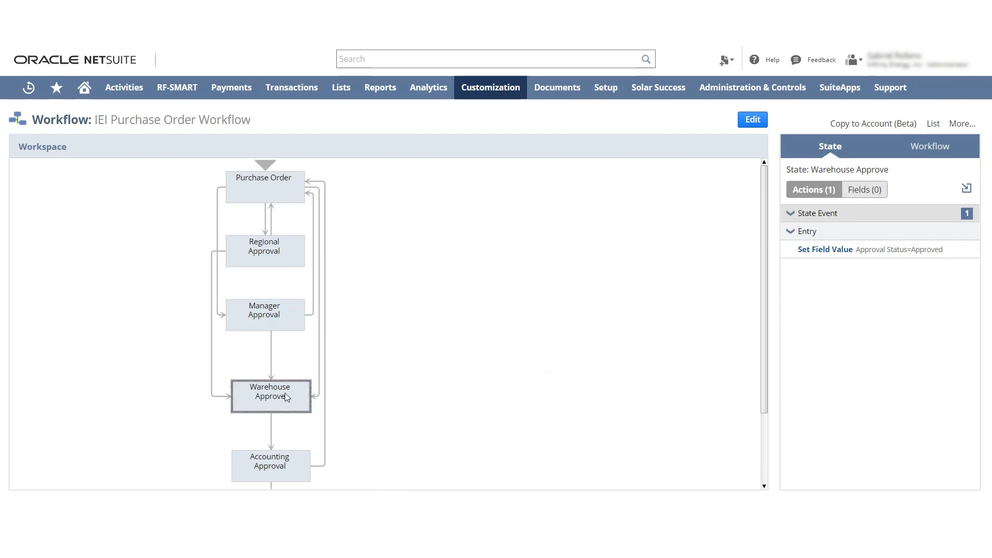
- Review Accounting Approval's actions and its Reject transition back to Purchase Order
left_click(270, 466)
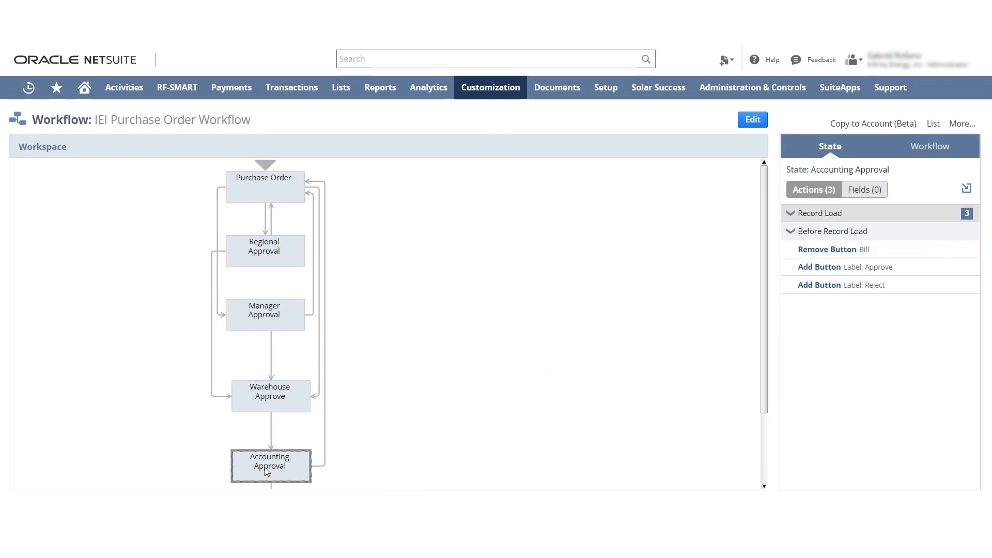
mouse_move(897, 272)
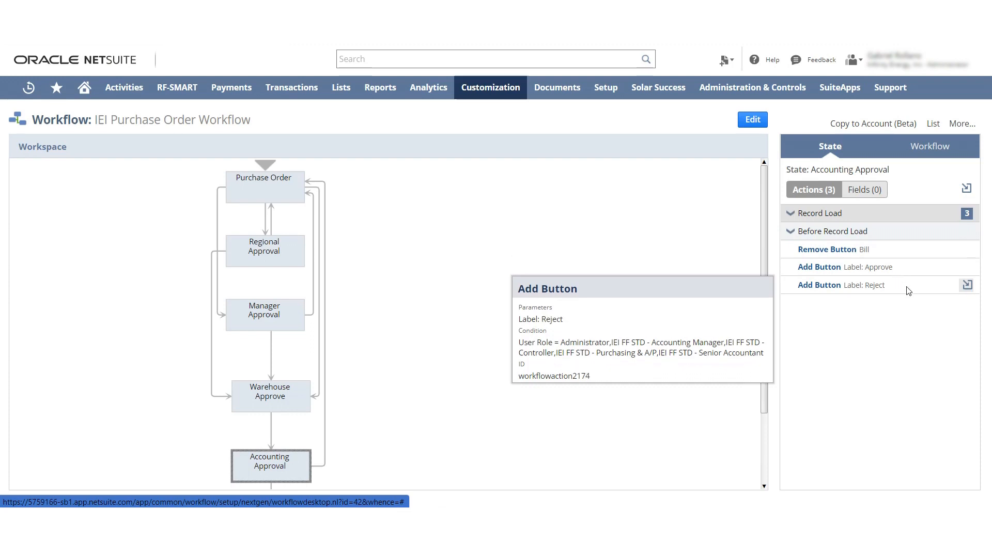
mouse_move(462, 304)
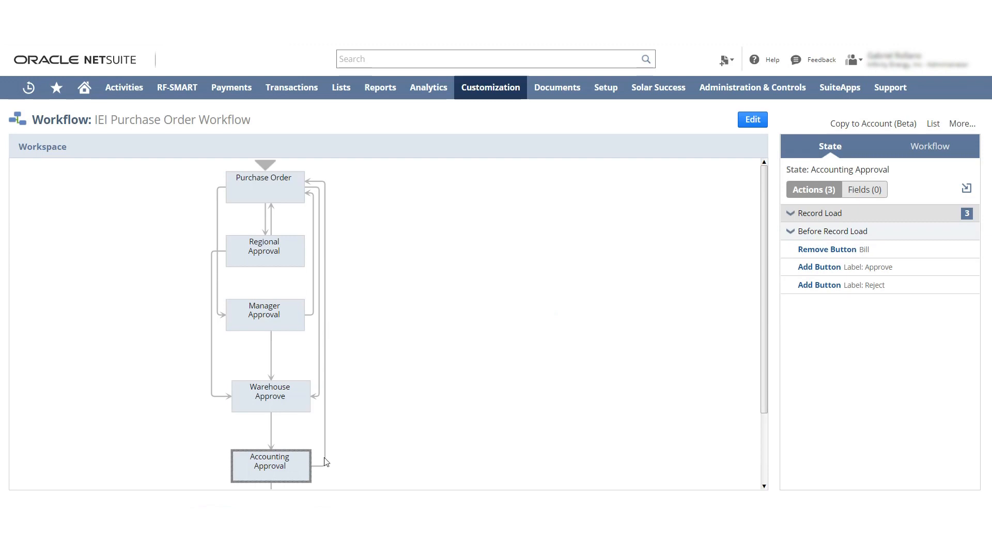
left_click(321, 465)
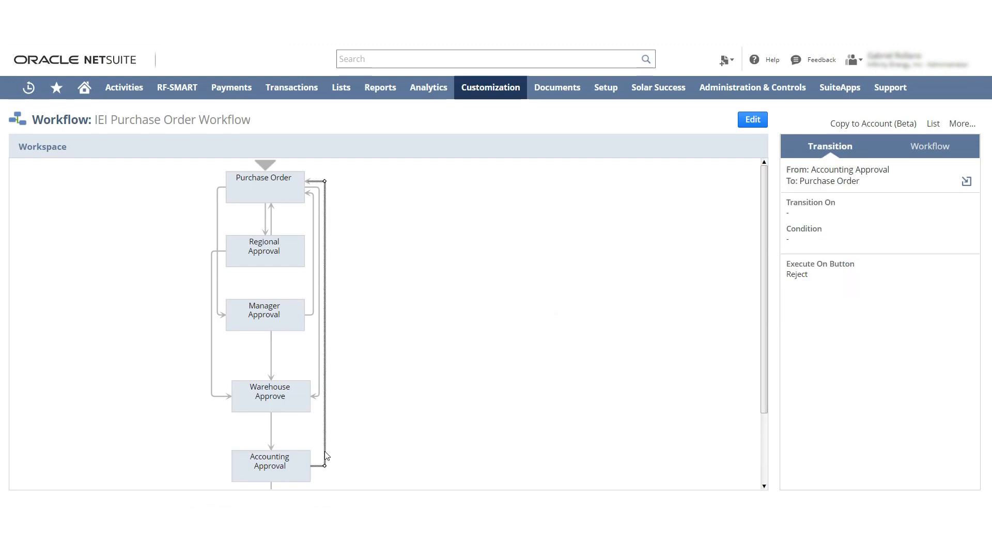